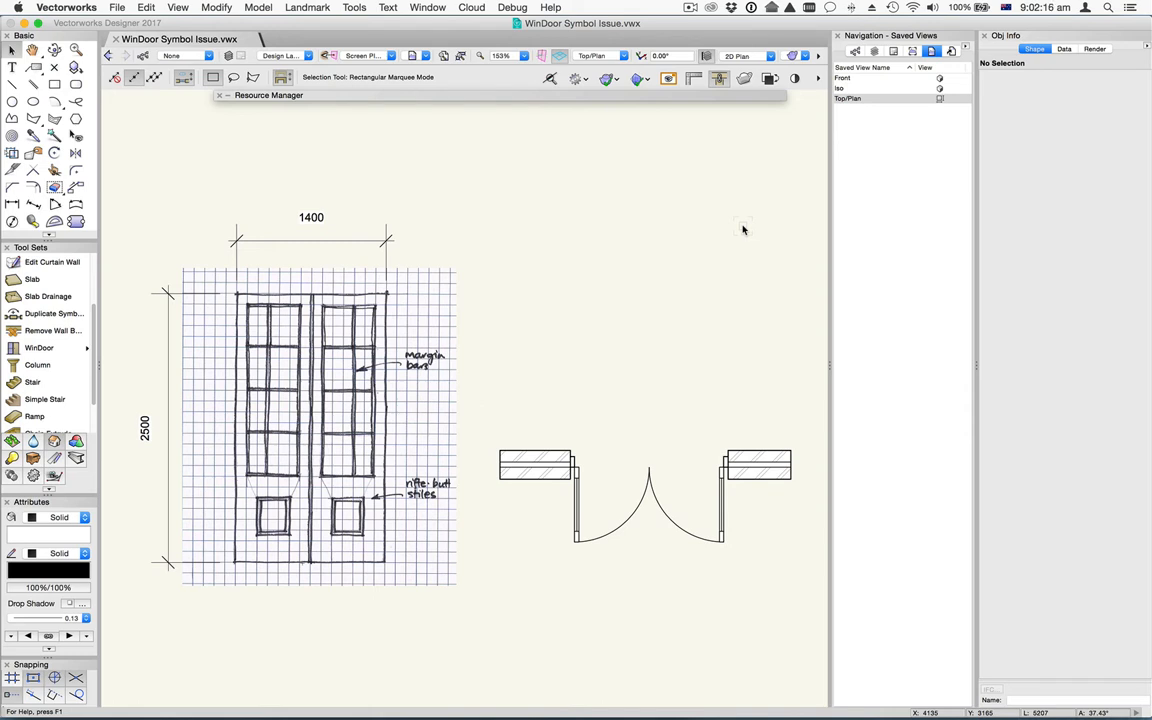
# Step: Select the double door, edit its Overall Width in Object Info and bring up its WinDoor Settings
pyautogui.click(320, 424)
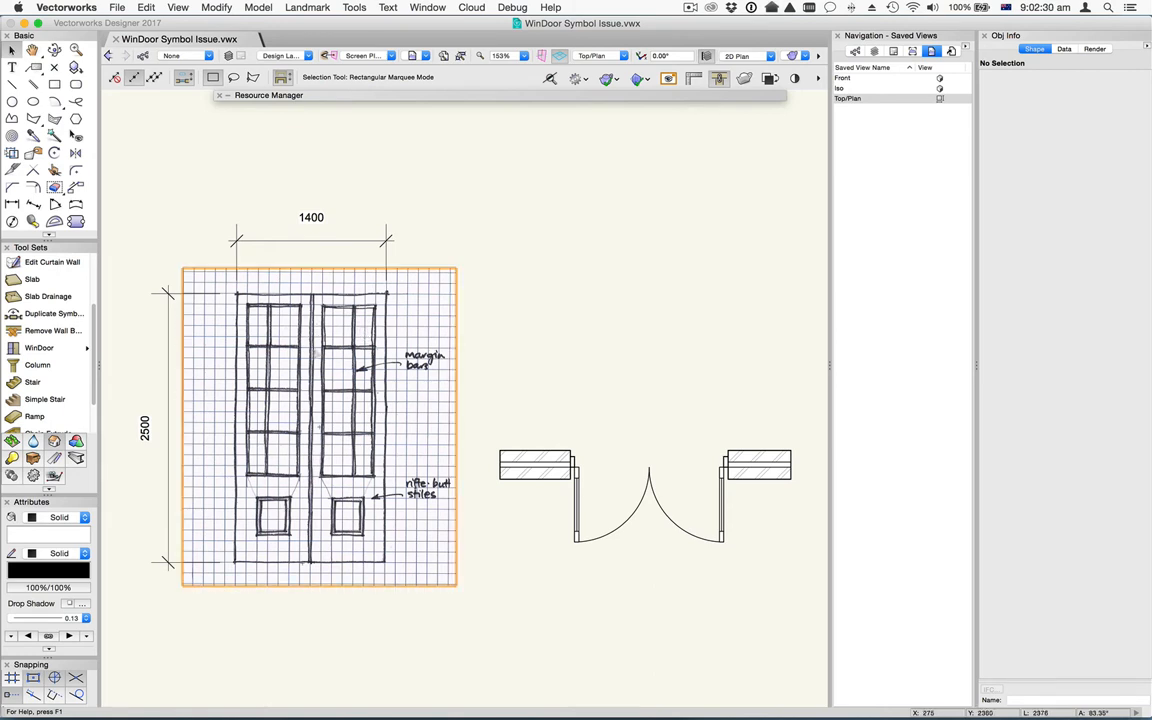
pyautogui.moveTo(404, 424)
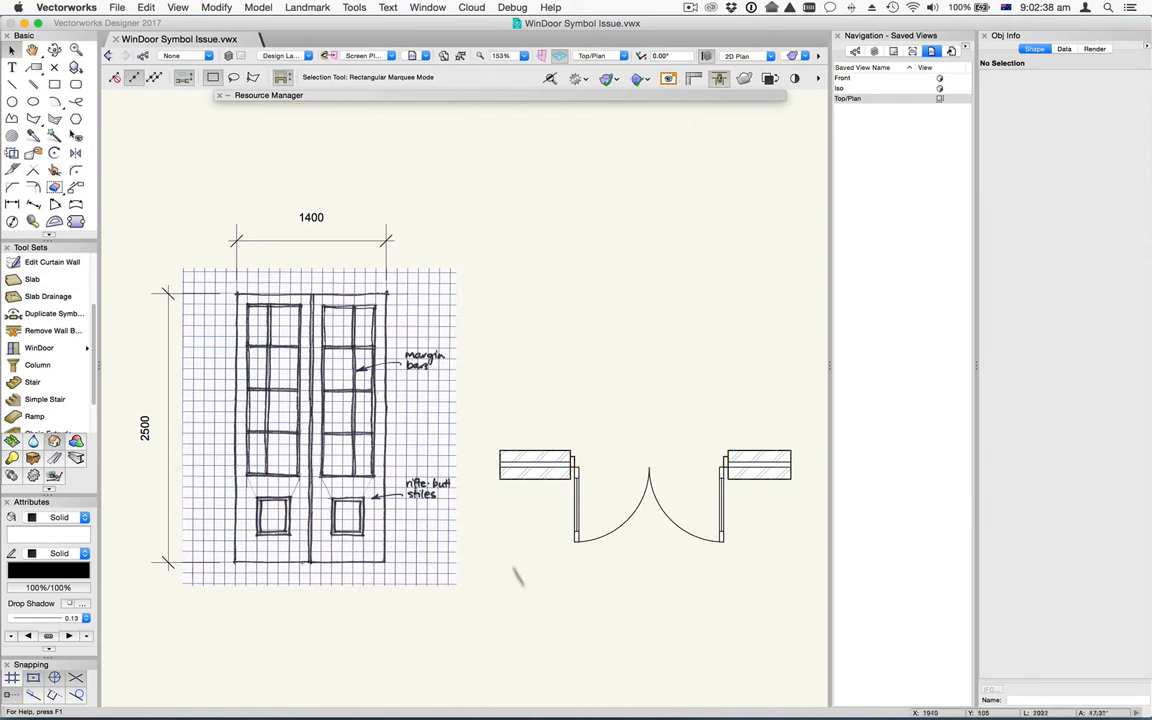
pyautogui.moveTo(716, 610)
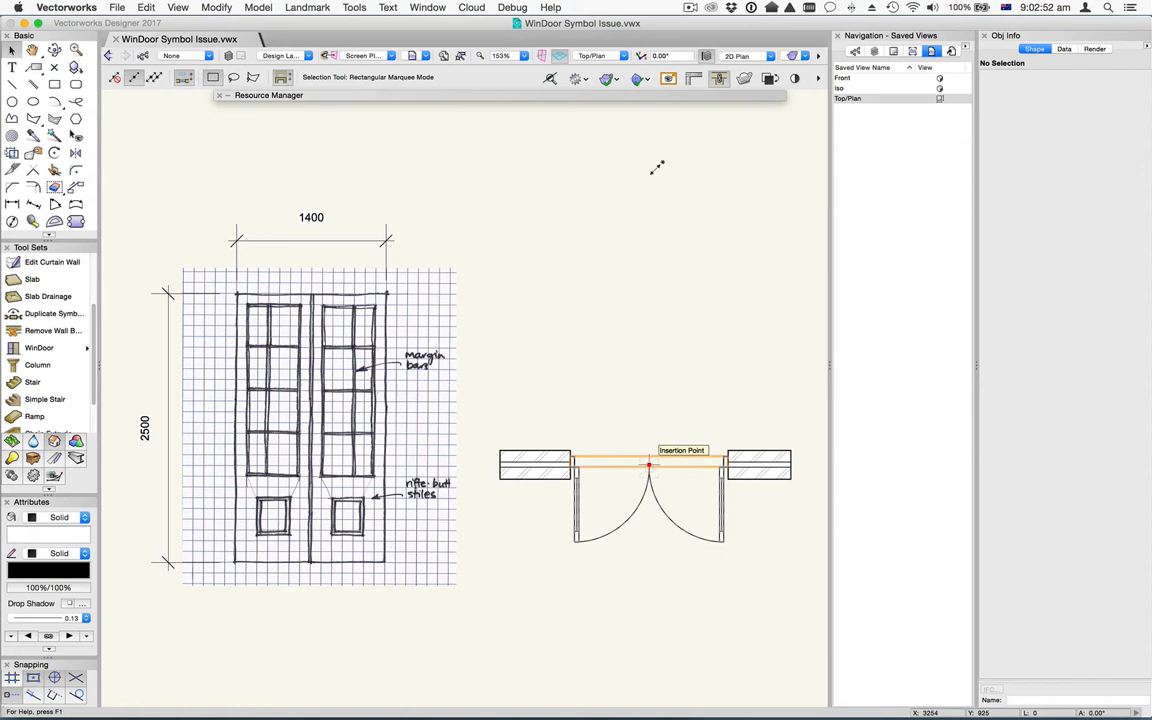
pyautogui.click(648, 466)
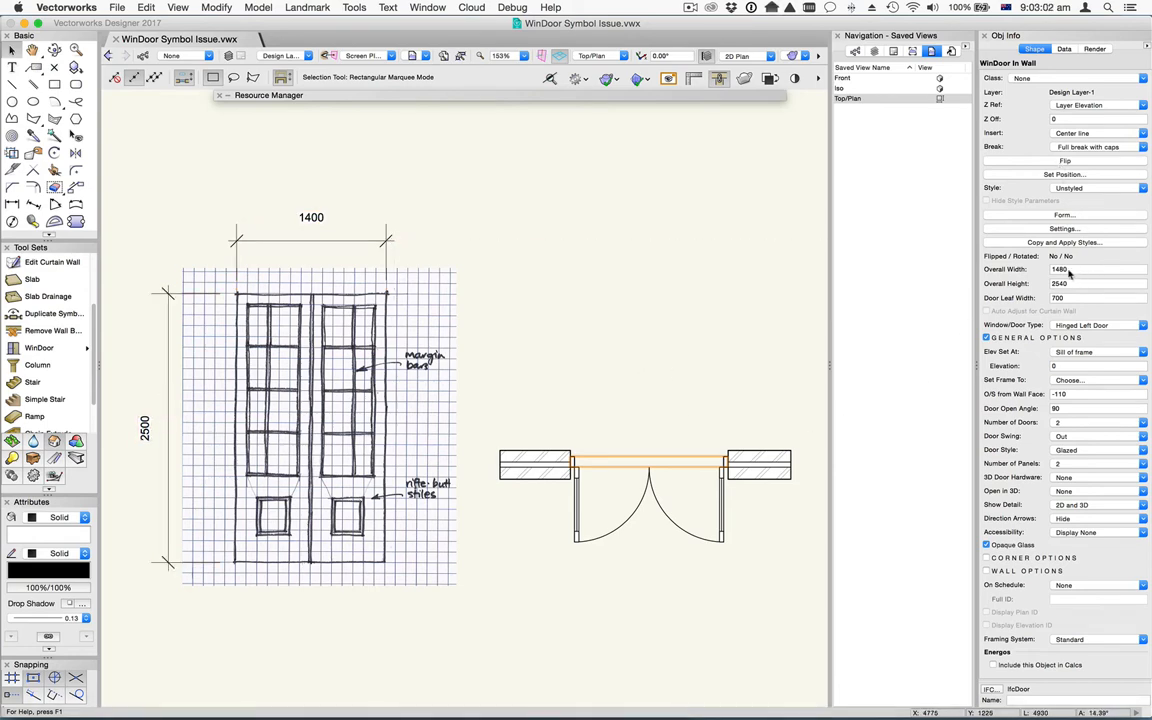
pyautogui.click(1078, 276)
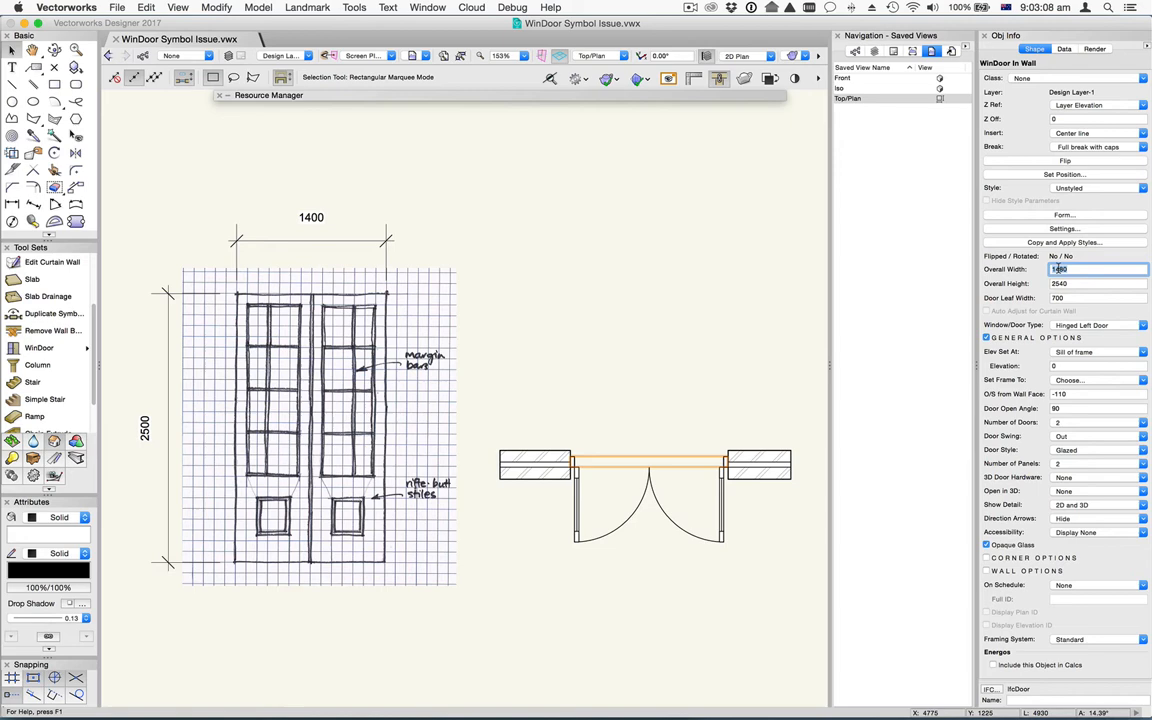
pyautogui.click(1088, 284)
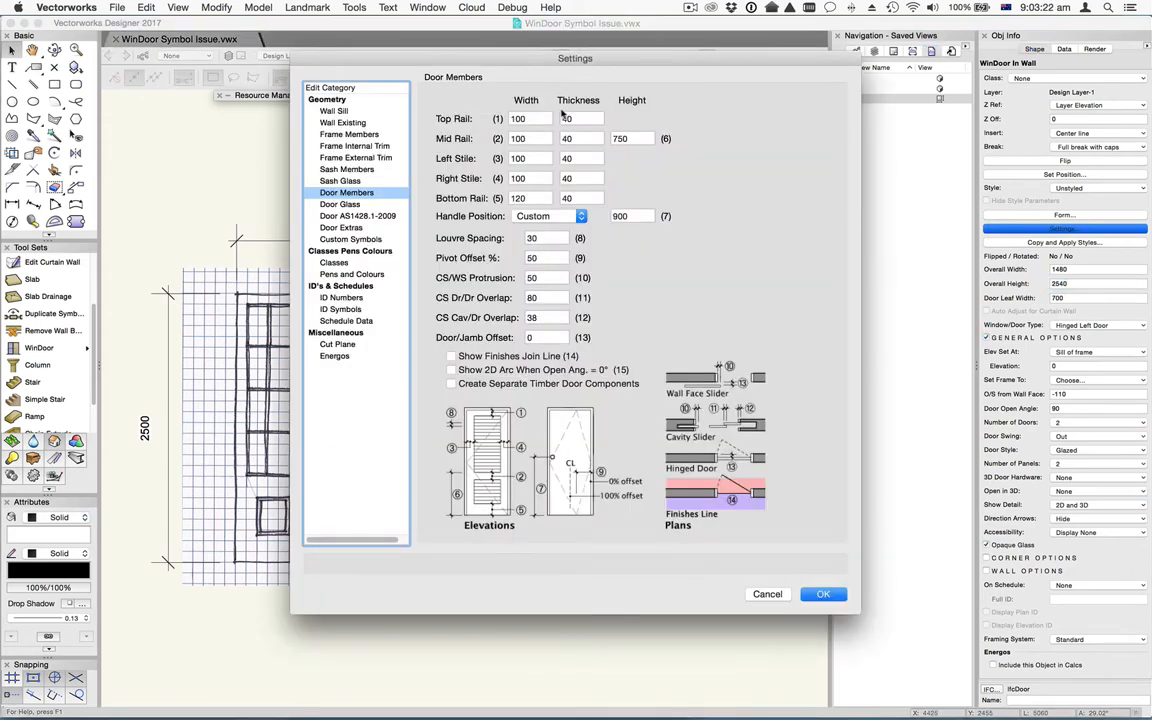
# Step: Edit the Top Rail thickness value under Door Members in the door settings
pyautogui.click(578, 118)
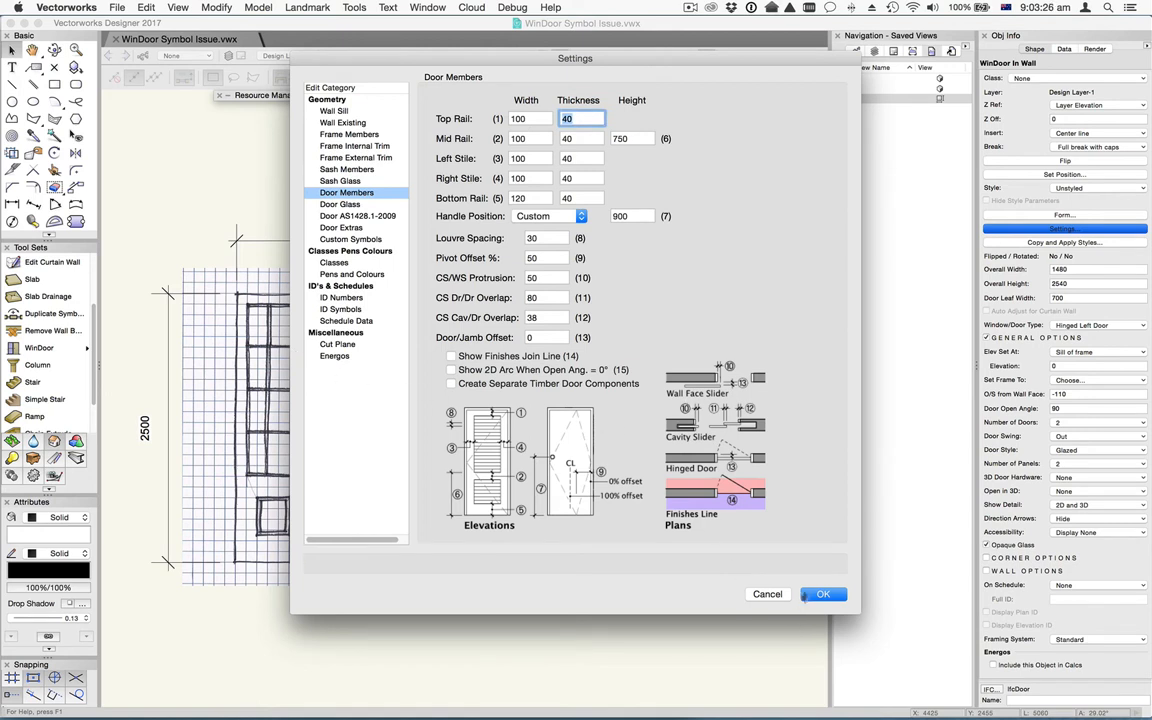
pyautogui.click(824, 594)
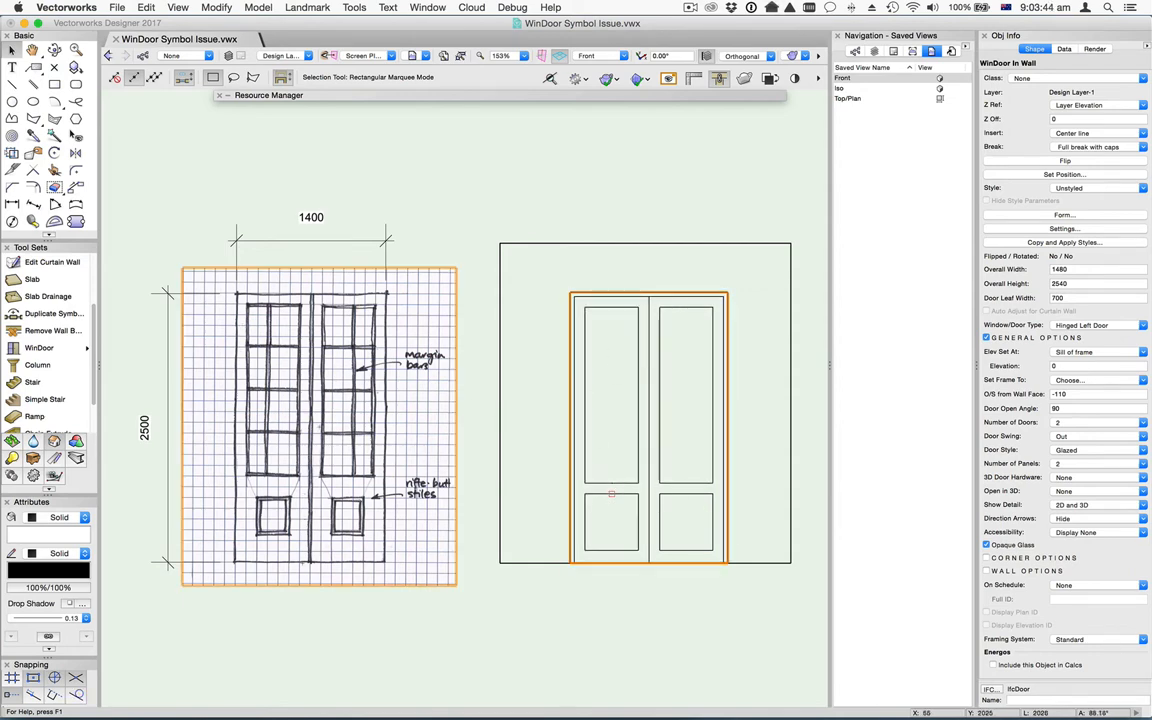
pyautogui.moveTo(284, 448)
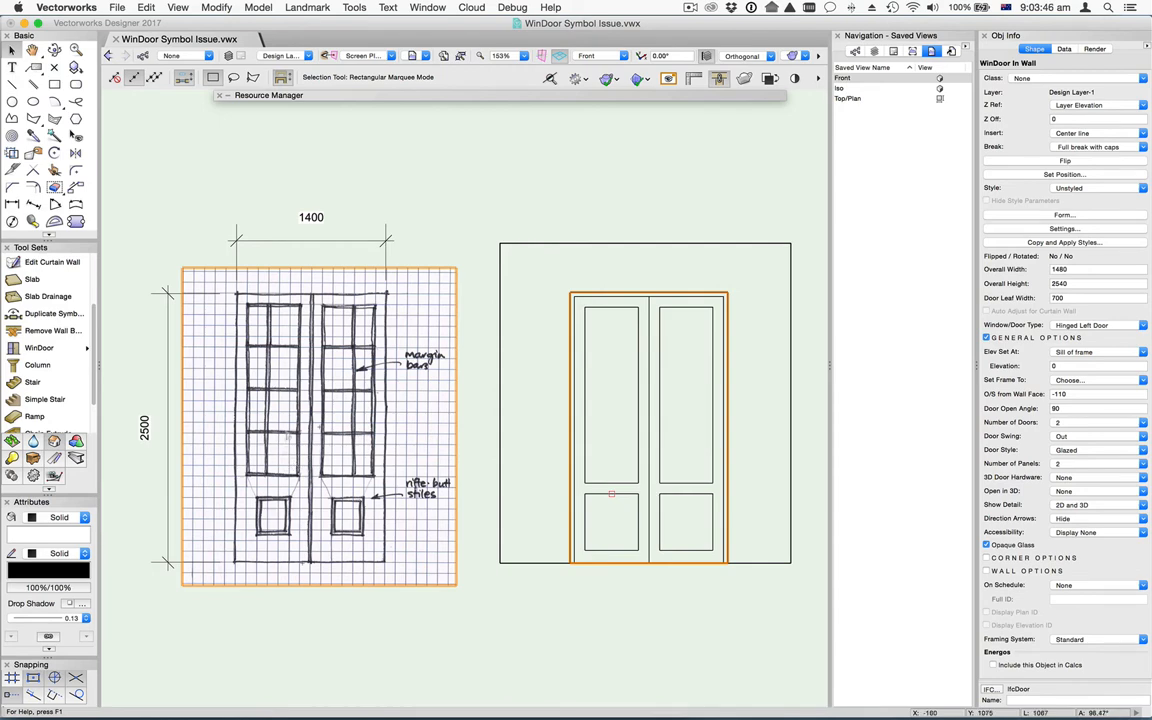
pyautogui.click(218, 176)
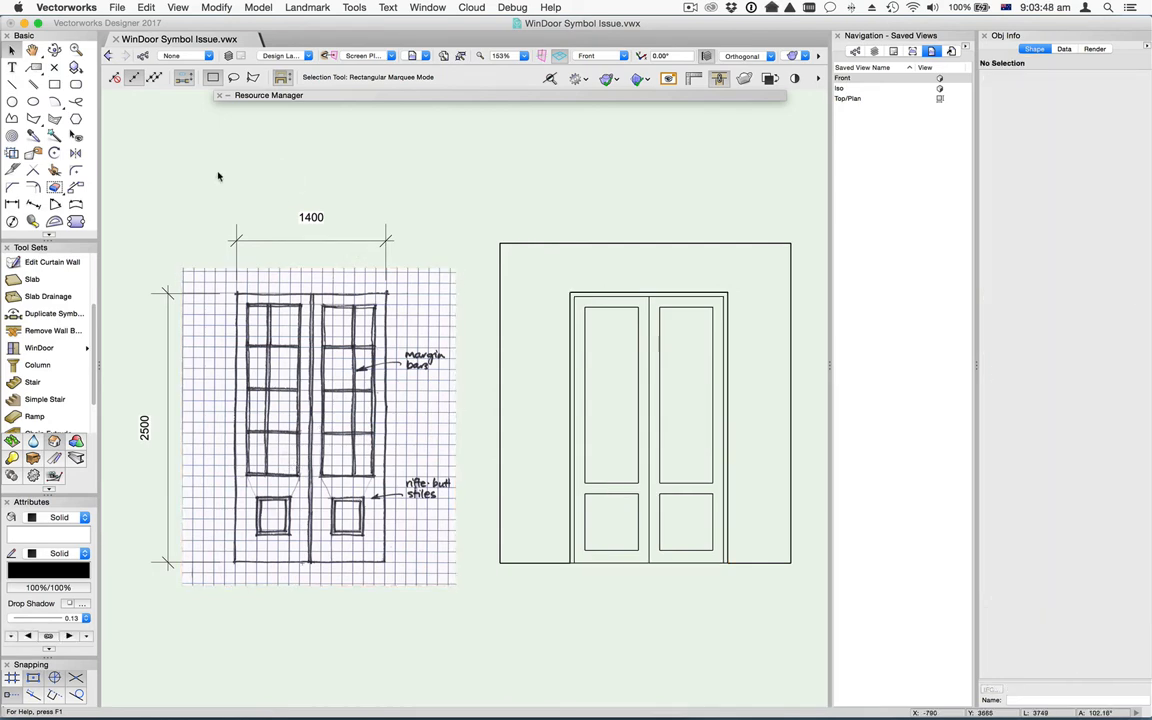
pyautogui.moveTo(64, 80)
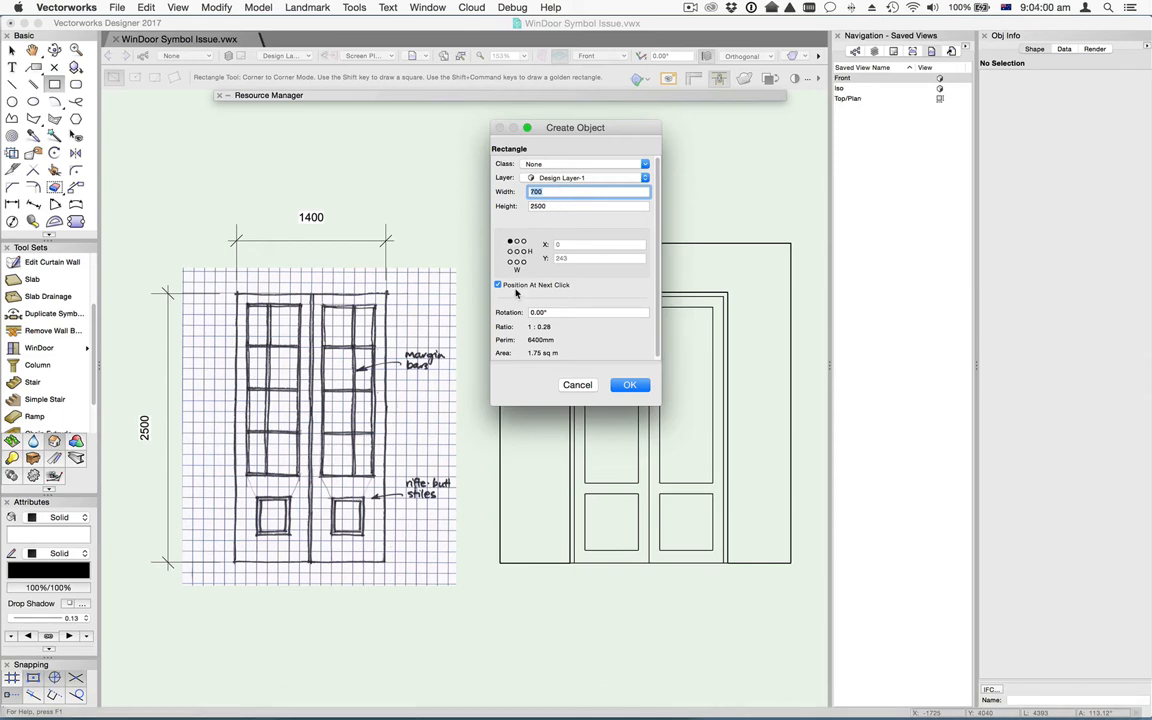
# Step: Confirm the leaf rectangle's size and draw a panel rectangle inside it over the sketch
pyautogui.click(628, 384)
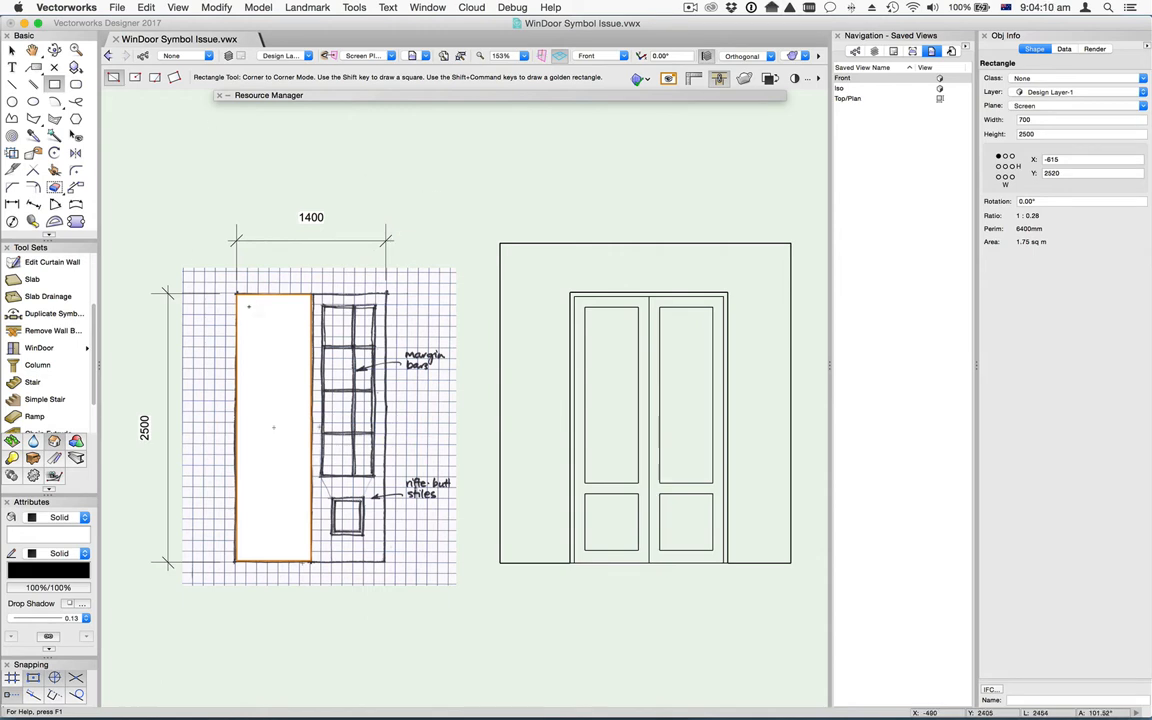
pyautogui.moveTo(248, 308); pyautogui.dragTo(298, 470)
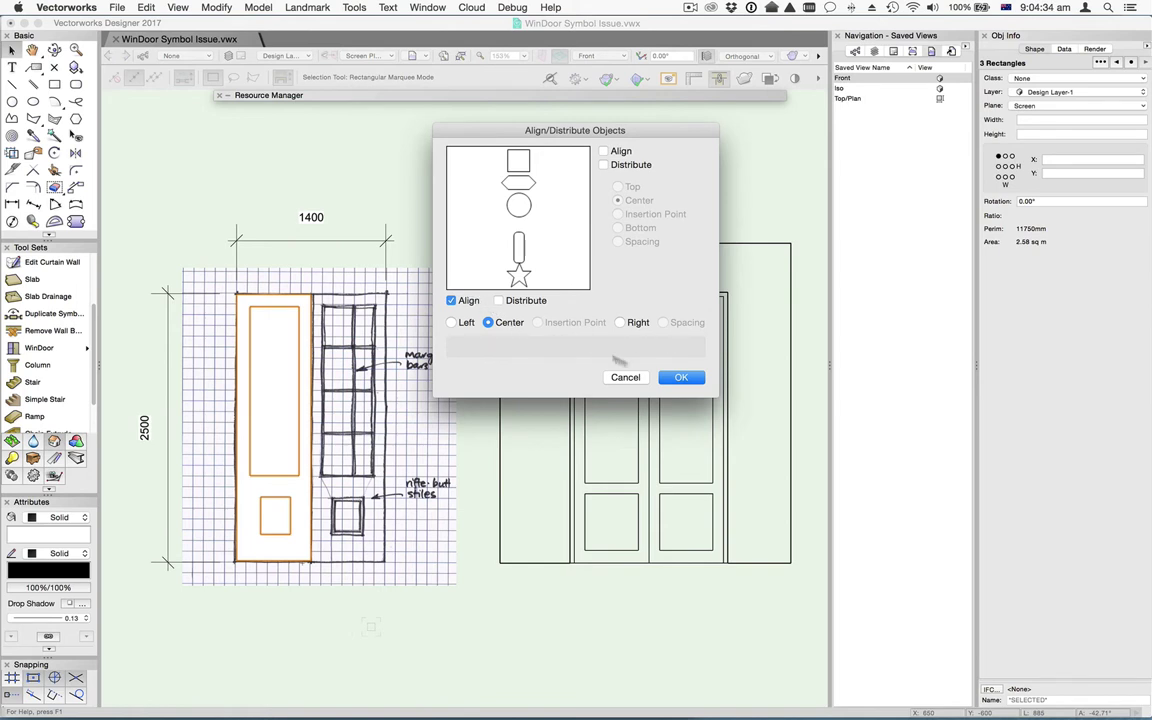
# Step: Apply Align Center to the three leaf rectangles and clear the selection
pyautogui.click(680, 376)
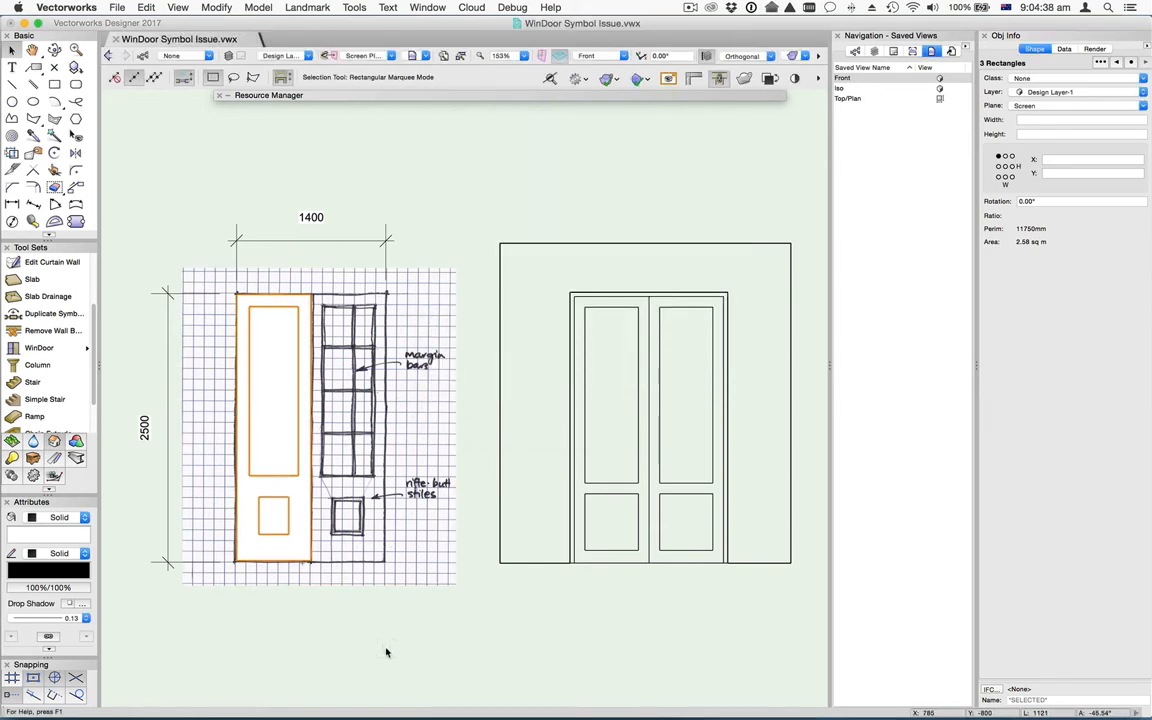
pyautogui.click(314, 156)
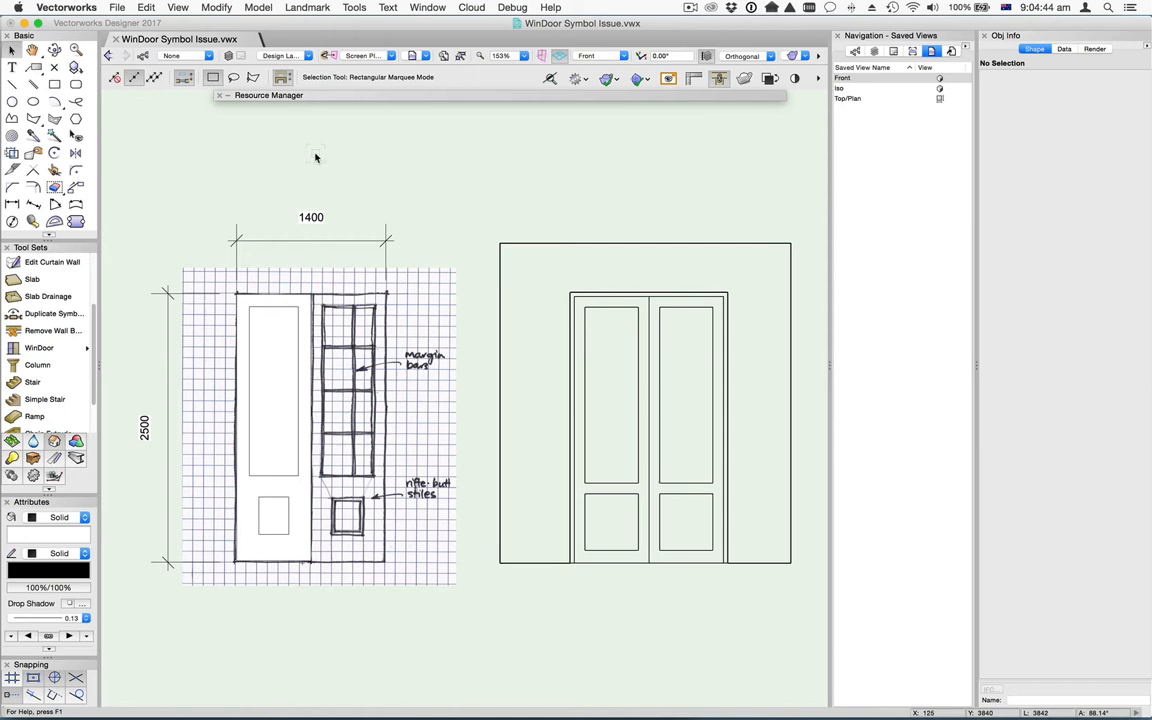
pyautogui.click(272, 376)
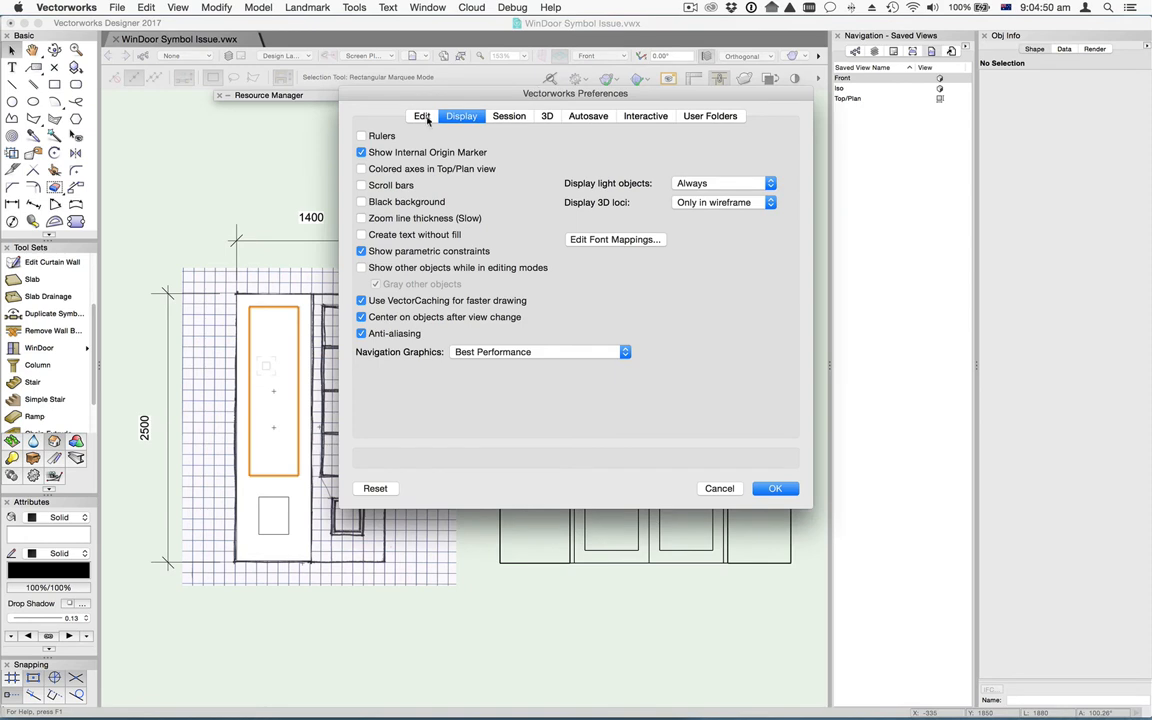
# Step: Review the Edit preferences and apply them, closing Vectorworks Preferences
pyautogui.click(420, 116)
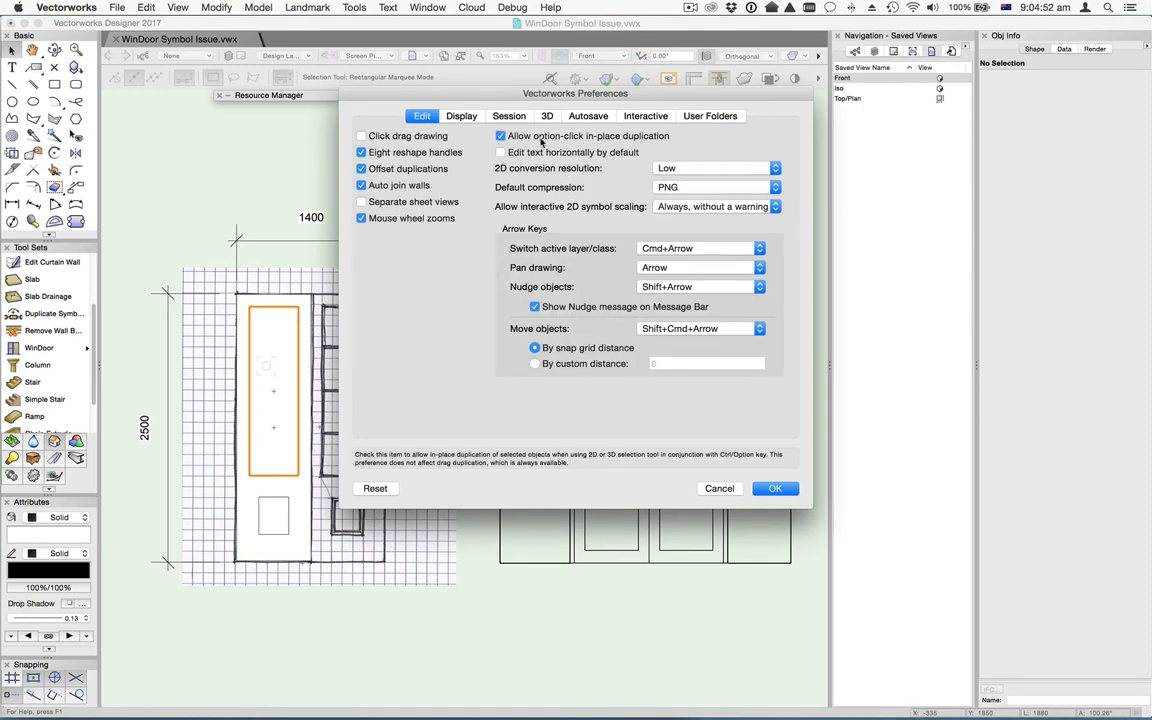
pyautogui.moveTo(584, 138)
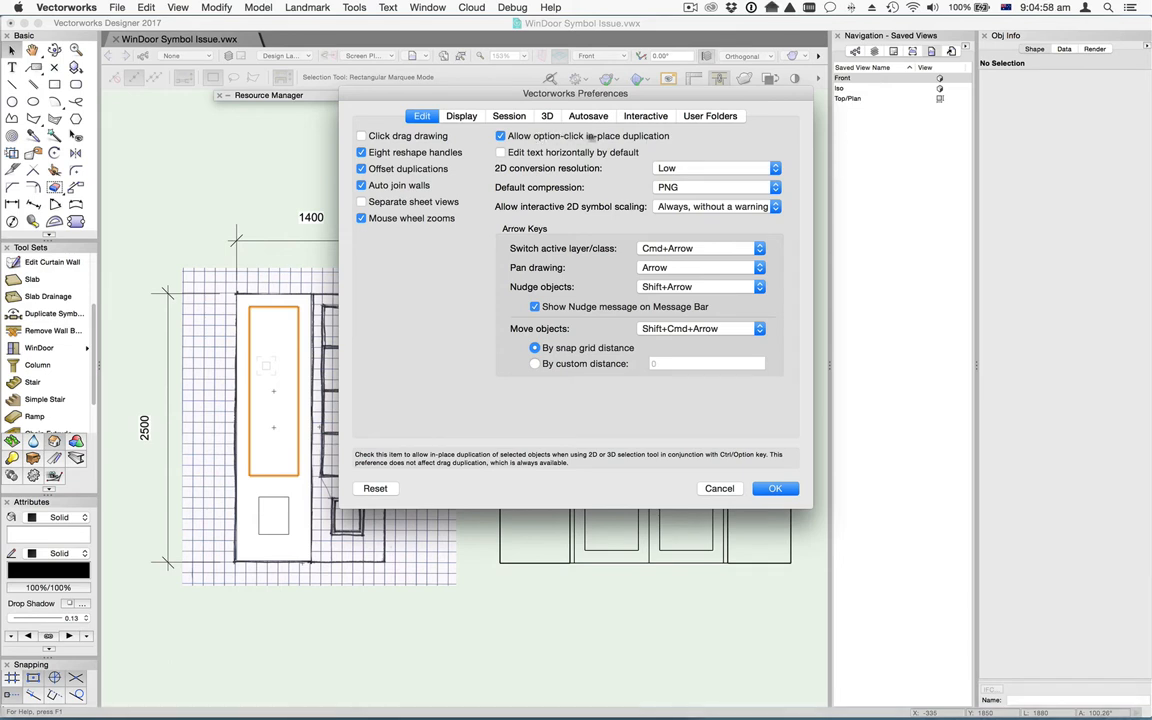
pyautogui.moveTo(776, 488)
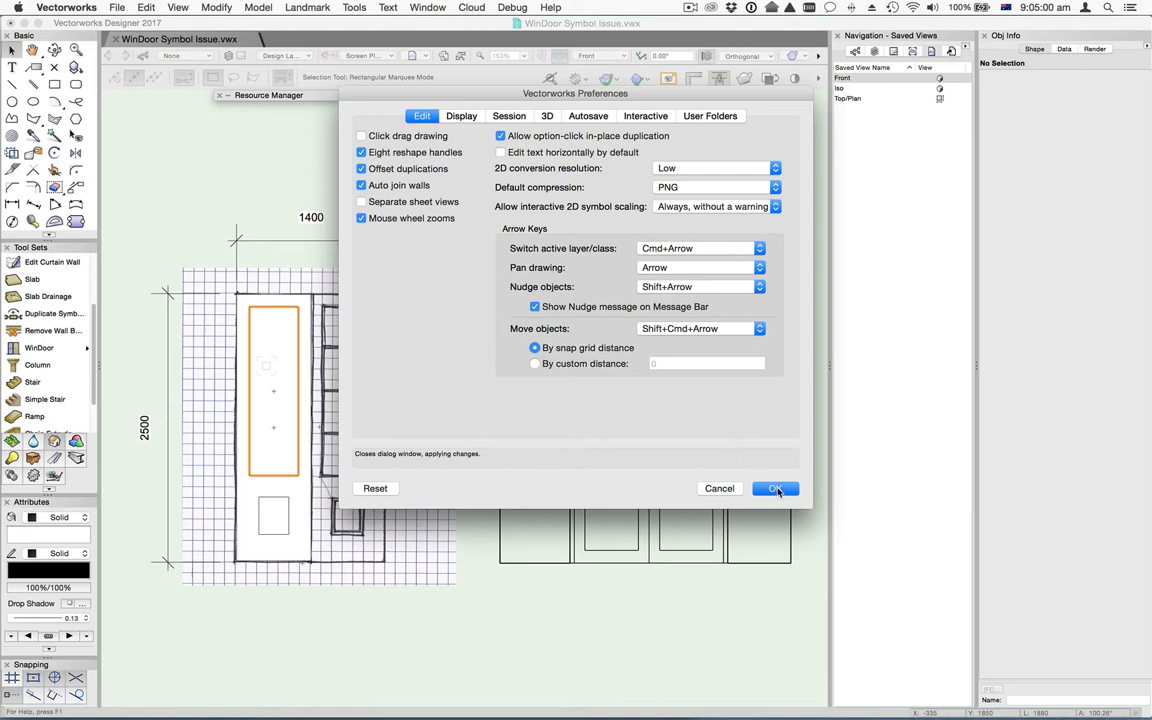
pyautogui.click(776, 488)
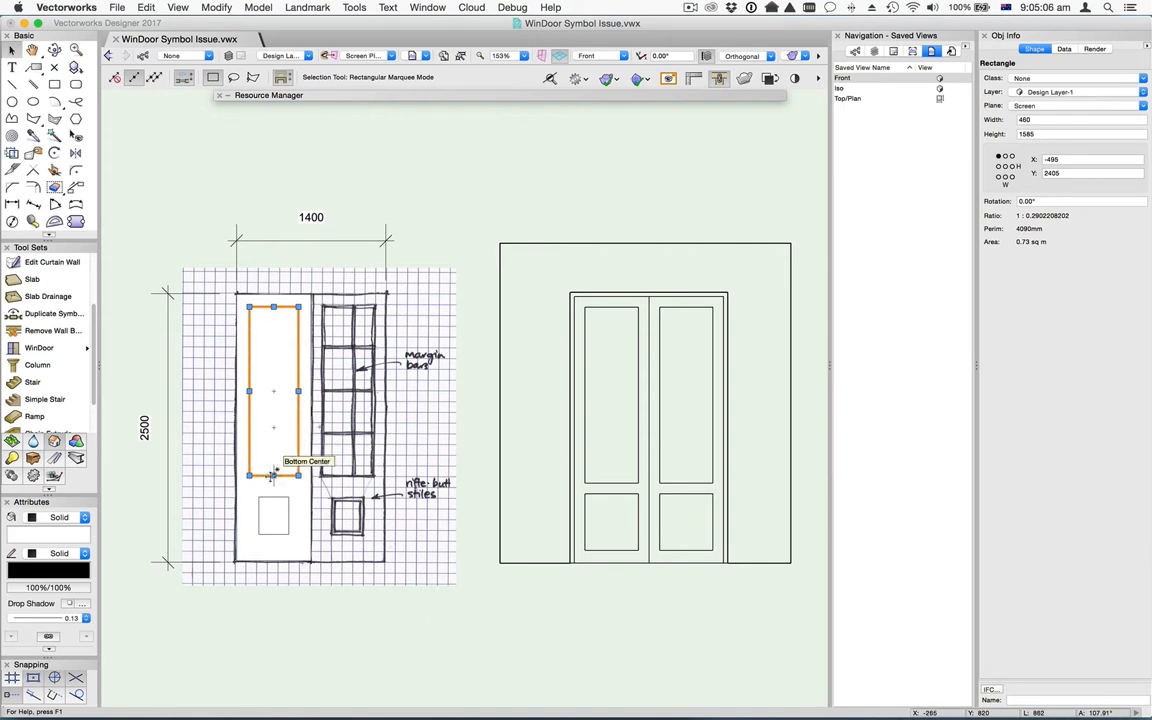
# Step: Shorten the glazed rectangle from its bottom and start the tapered transition polygon
pyautogui.moveTo(272, 306); pyautogui.dragTo(278, 296)
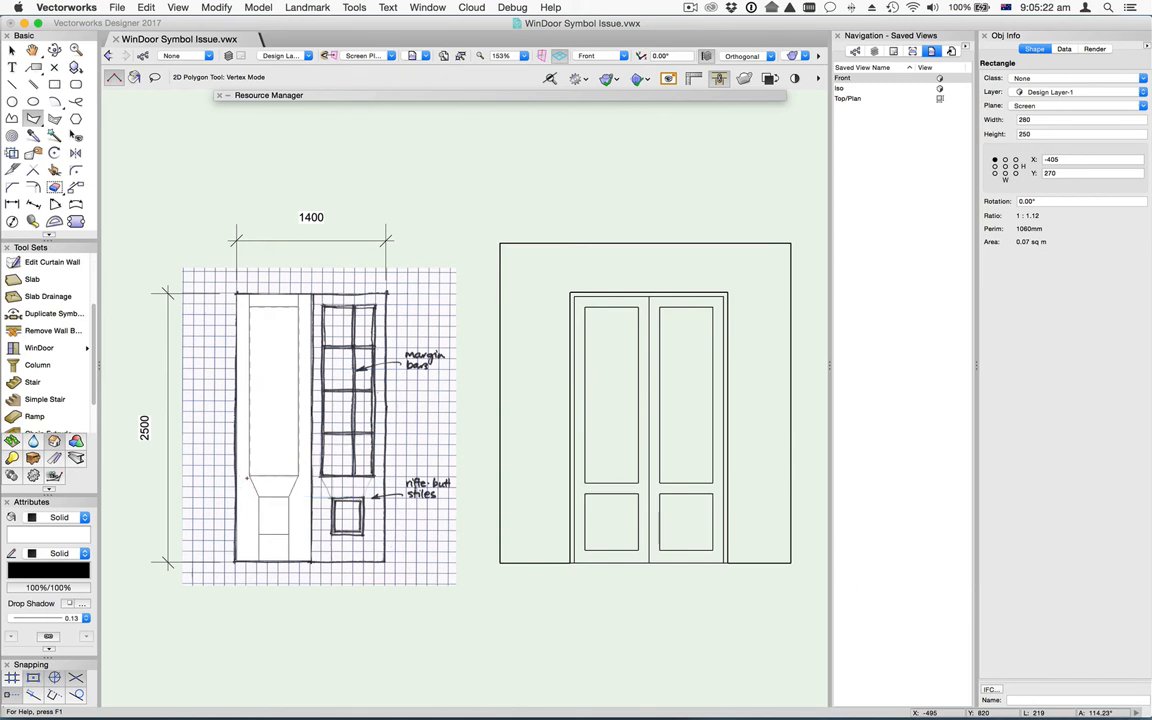
pyautogui.click(268, 490)
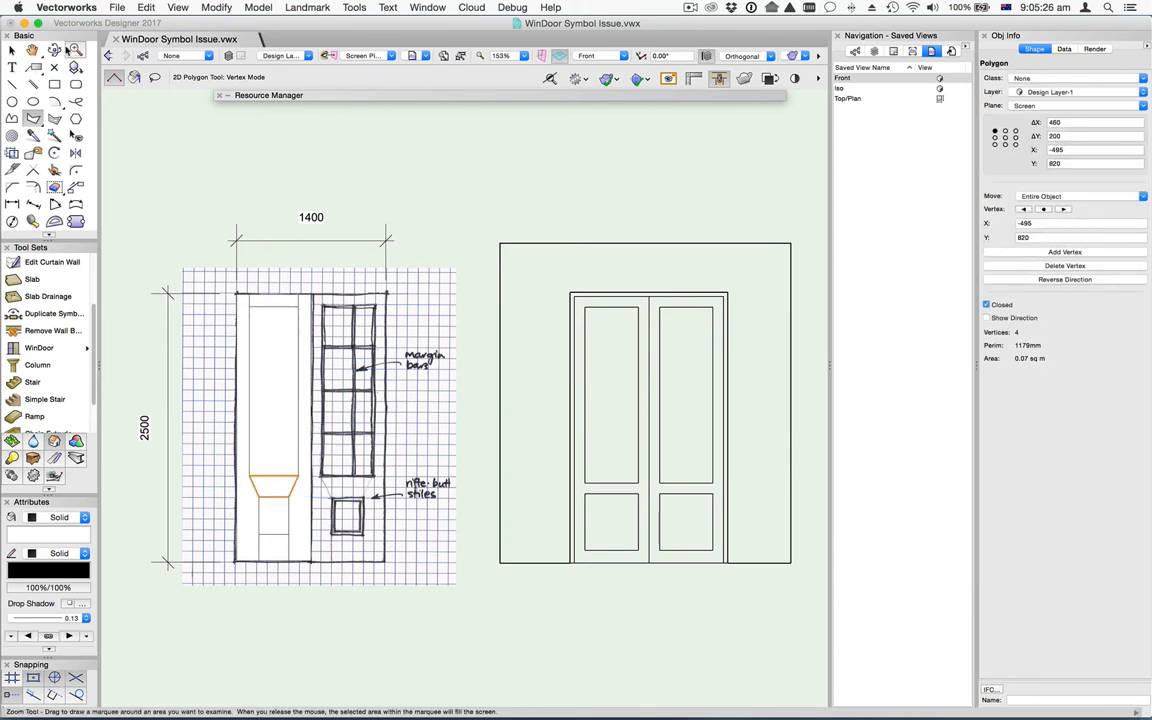
pyautogui.moveTo(132, 78)
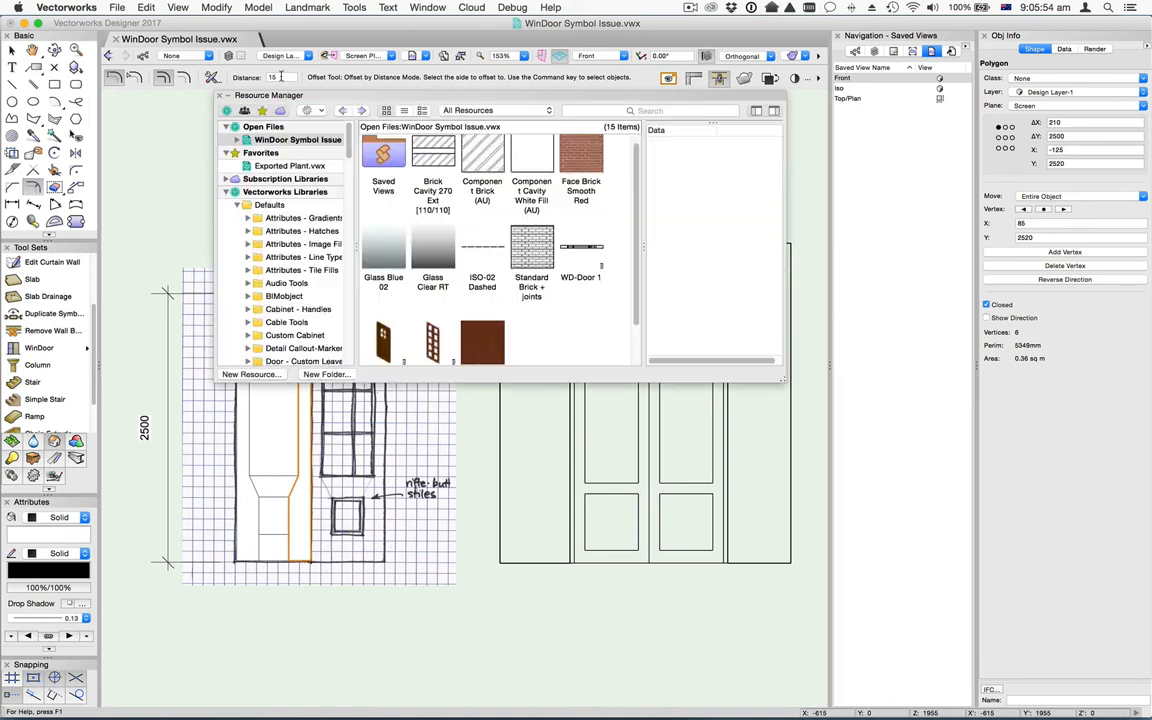
# Step: Put away the Resource Manager and offset the glazed and lower panel outlines inward
pyautogui.click(228, 96)
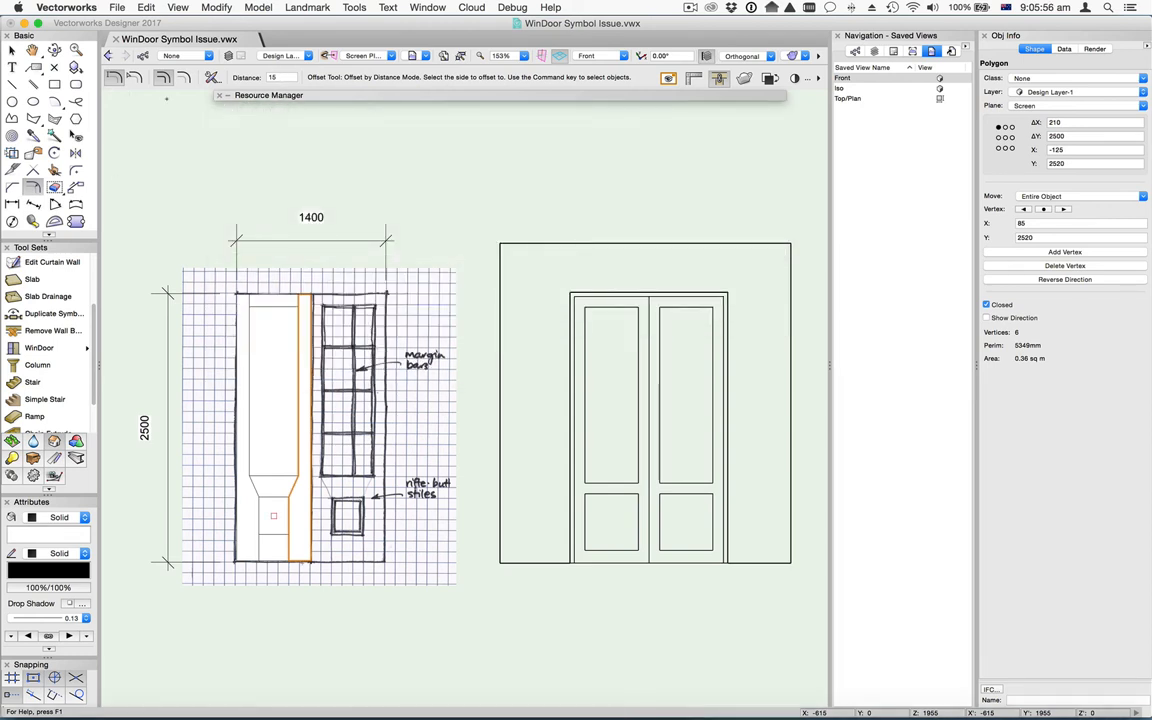
pyautogui.click(12, 48)
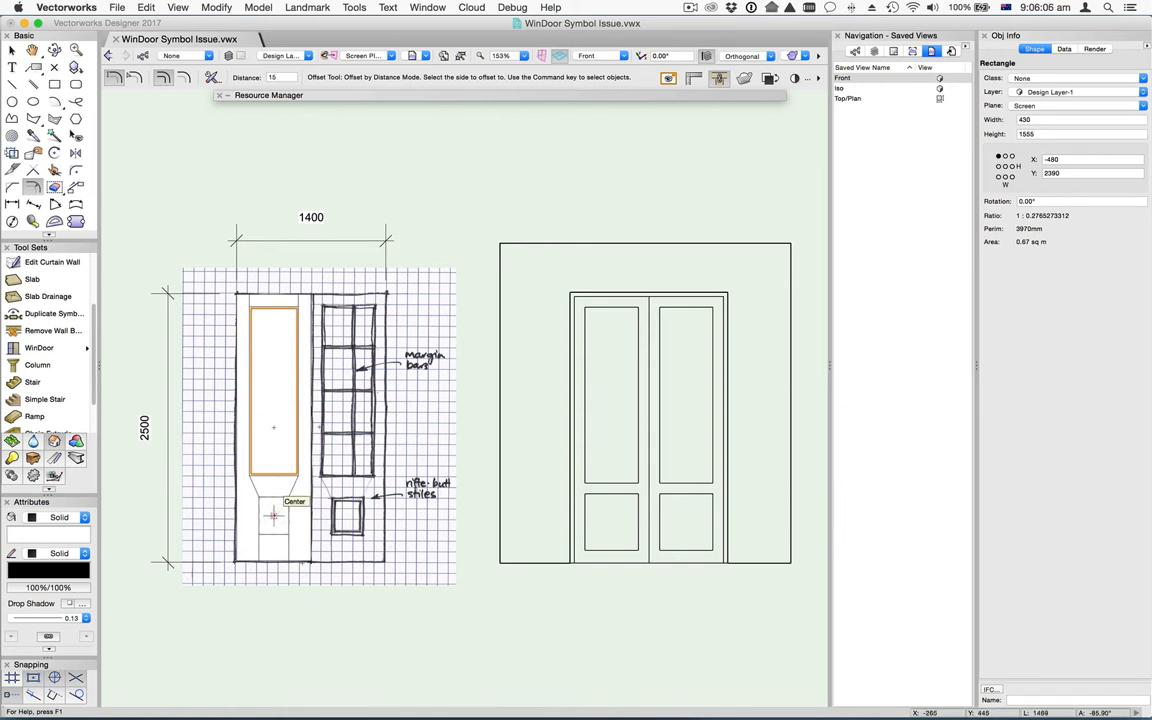
pyautogui.click(272, 518)
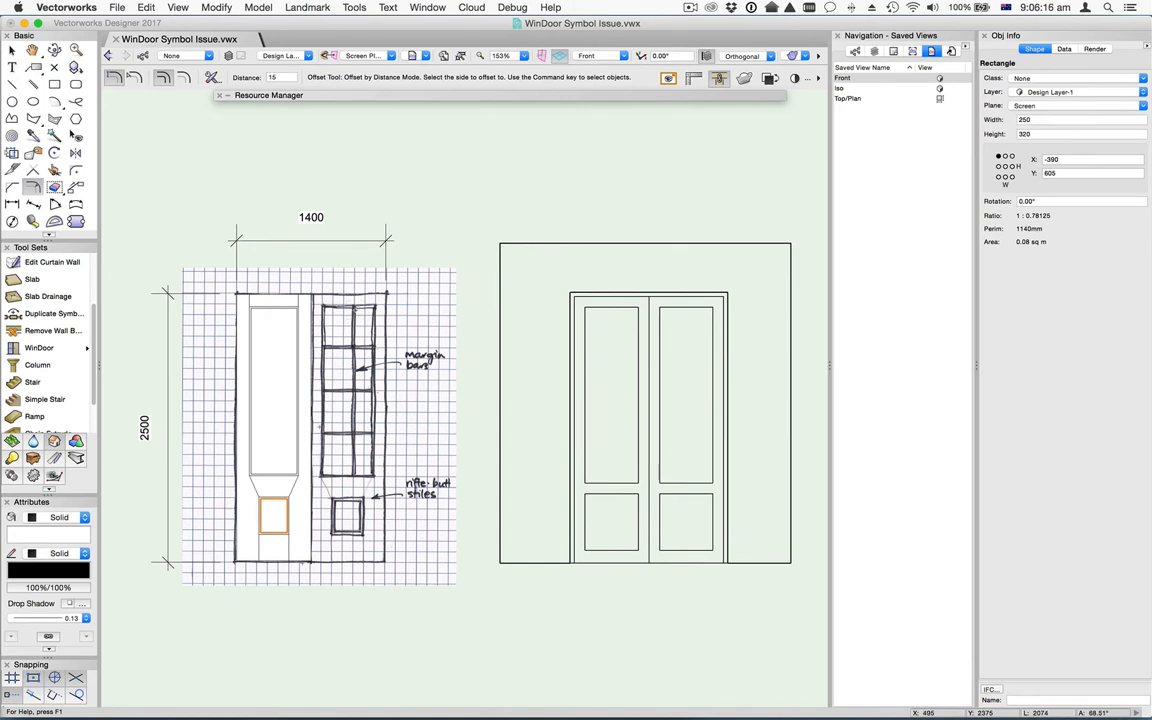
pyautogui.click(72, 70)
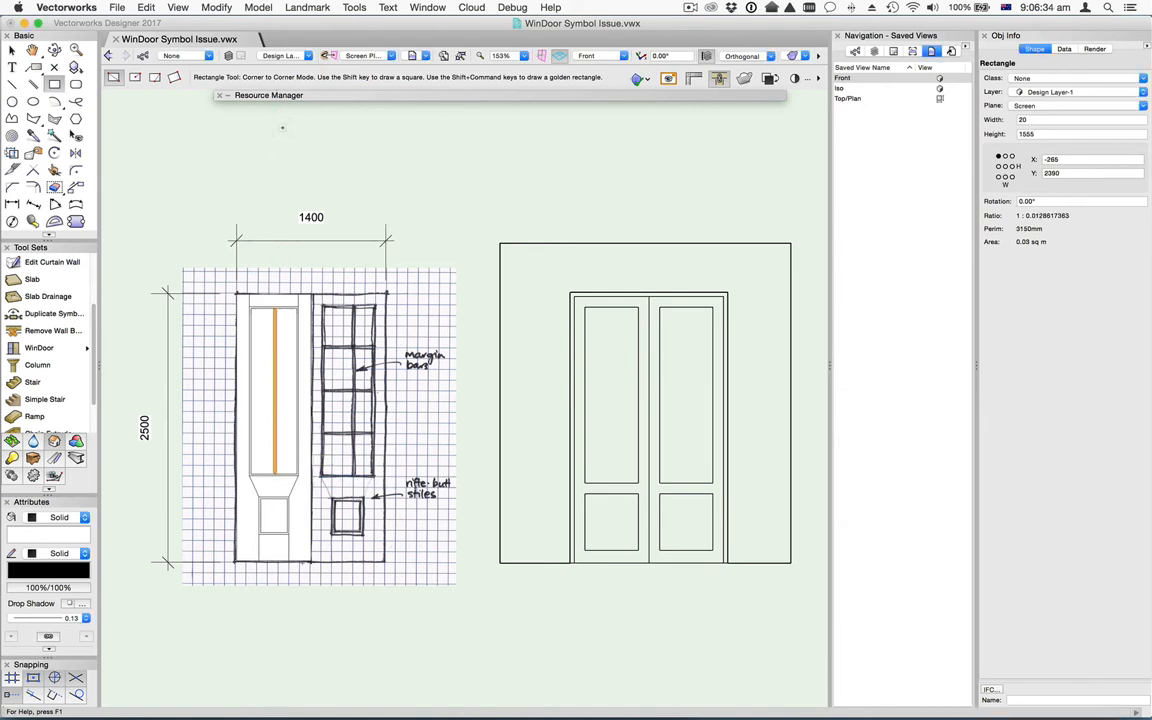
# Step: Nudge the thin vertical glazing bar sideways with the arrow key
pyautogui.press('Right')
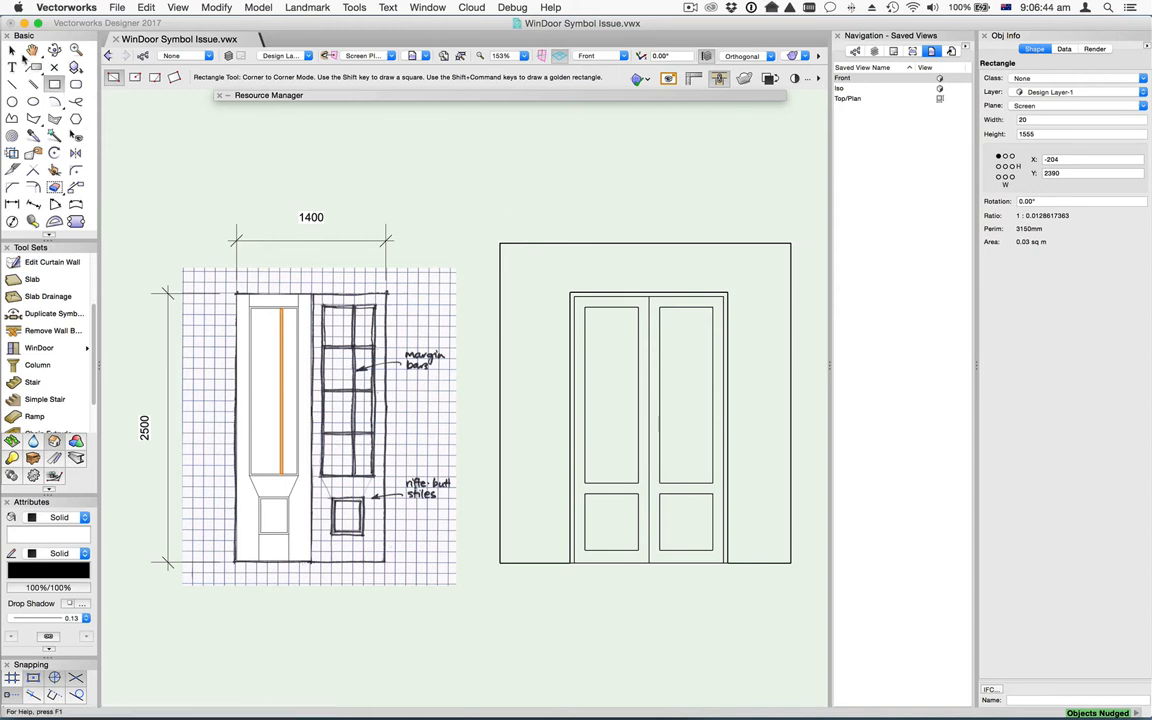
pyautogui.moveTo(12, 48)
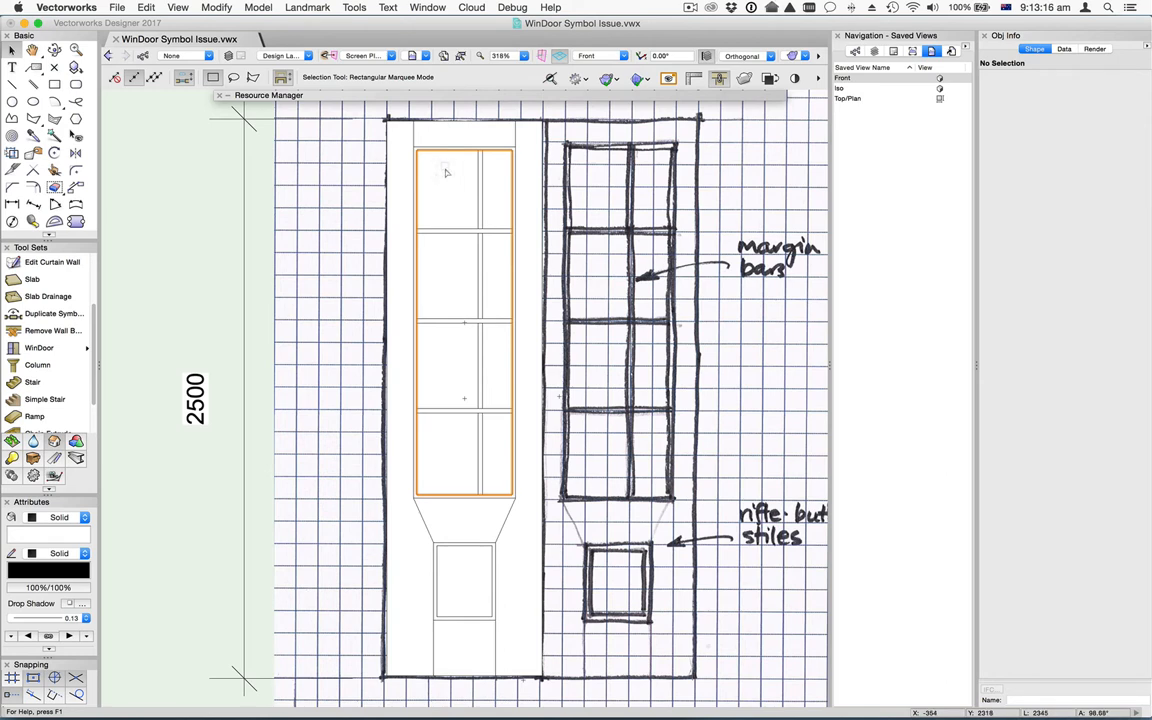
# Step: Force Select through the stacked shapes to pick the upper glazing rectangle along with the panel outline
pyautogui.click(458, 320)
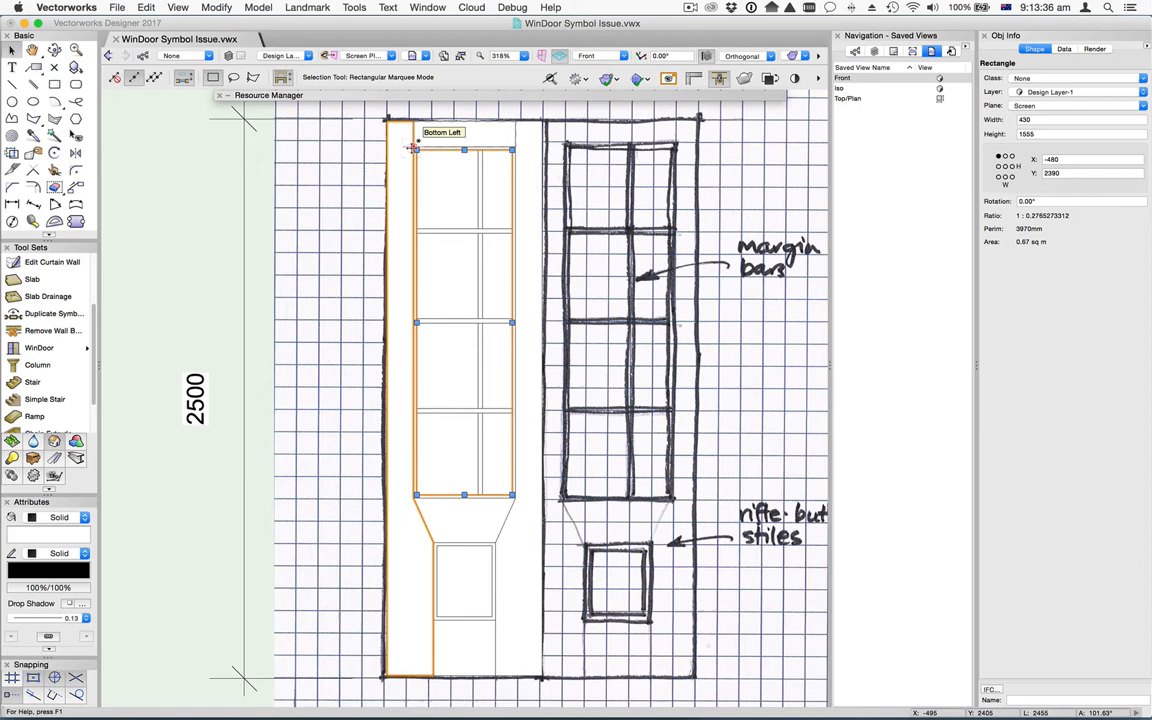
pyautogui.rightClick(420, 150)
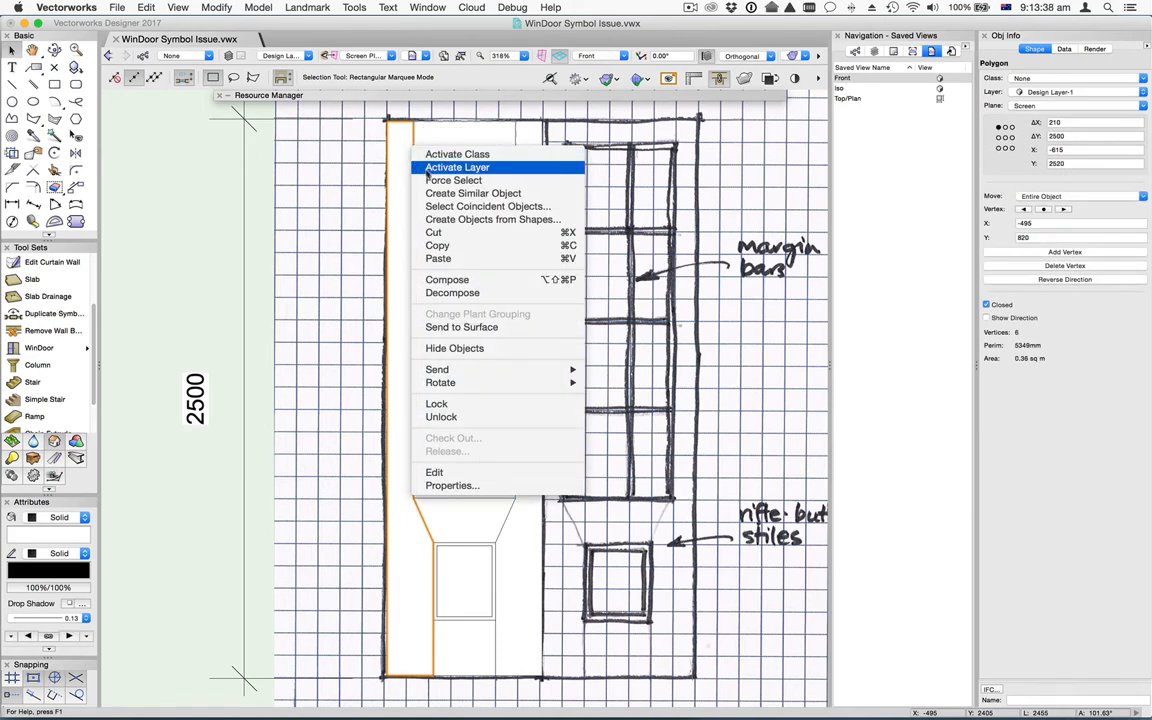
pyautogui.click(488, 206)
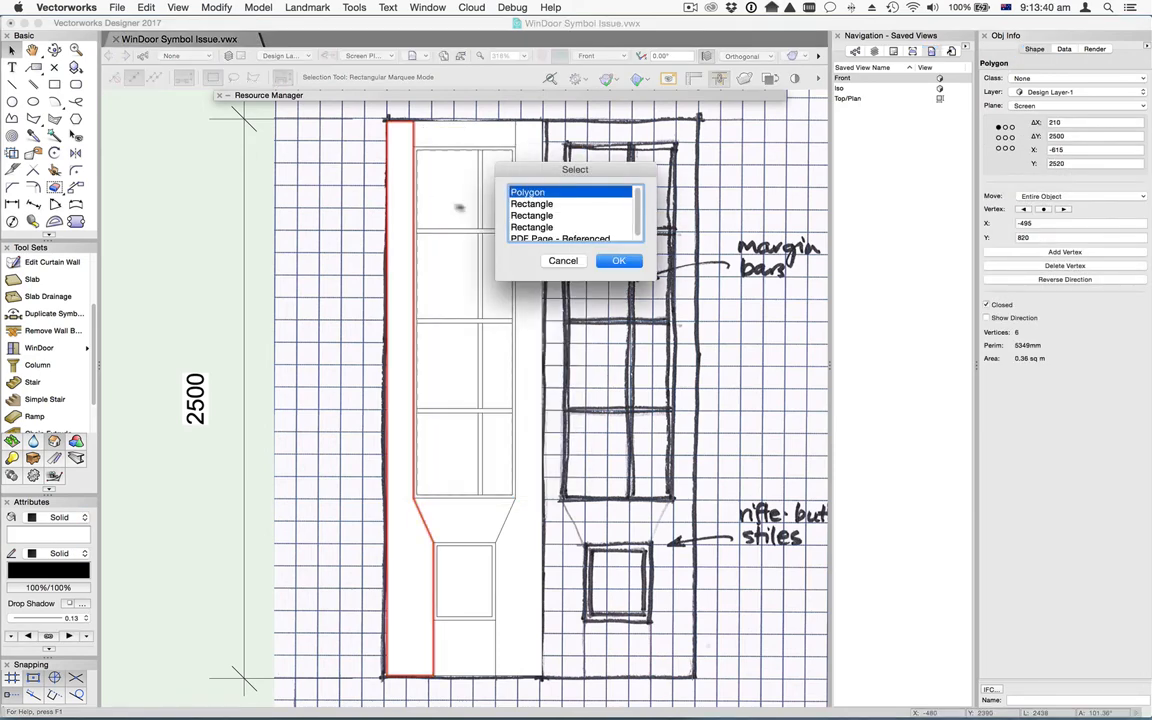
pyautogui.click(532, 204)
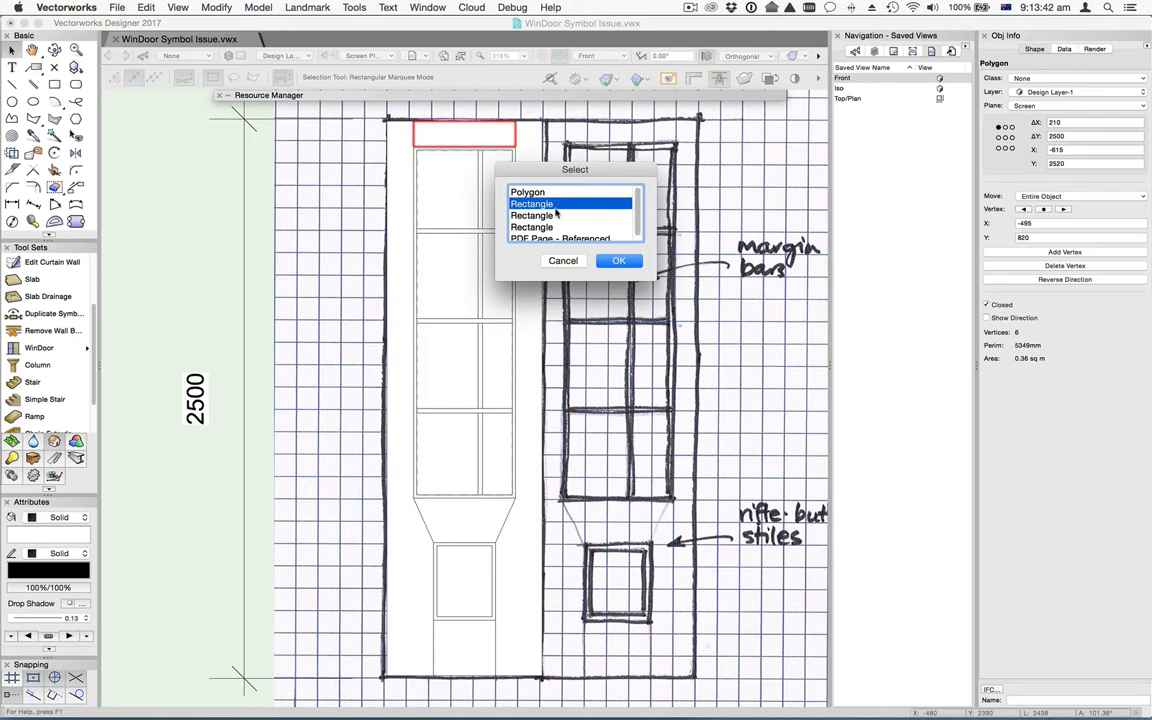
pyautogui.click(552, 216)
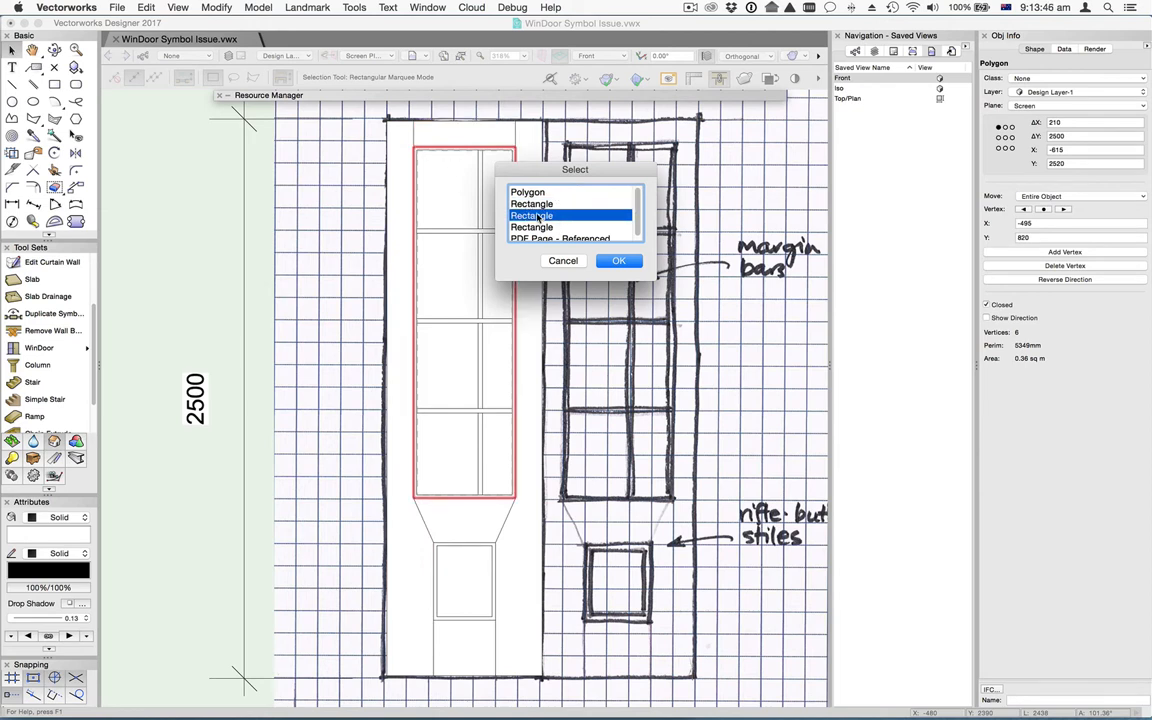
pyautogui.click(618, 260)
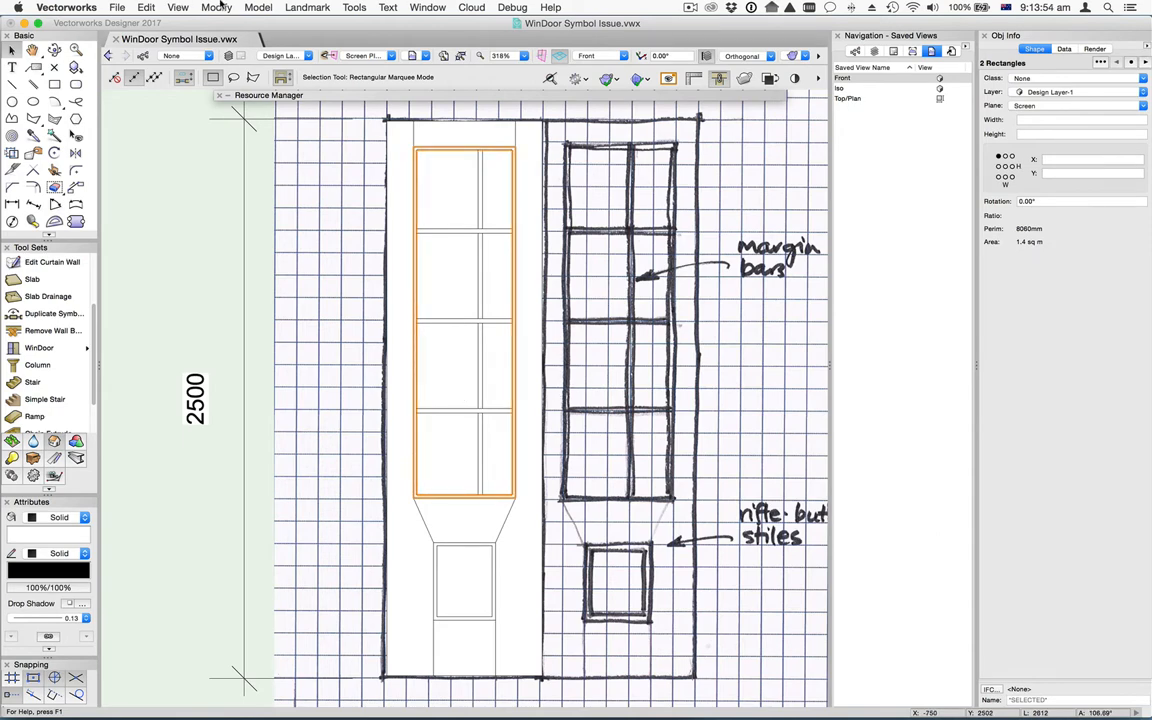
pyautogui.click(216, 8)
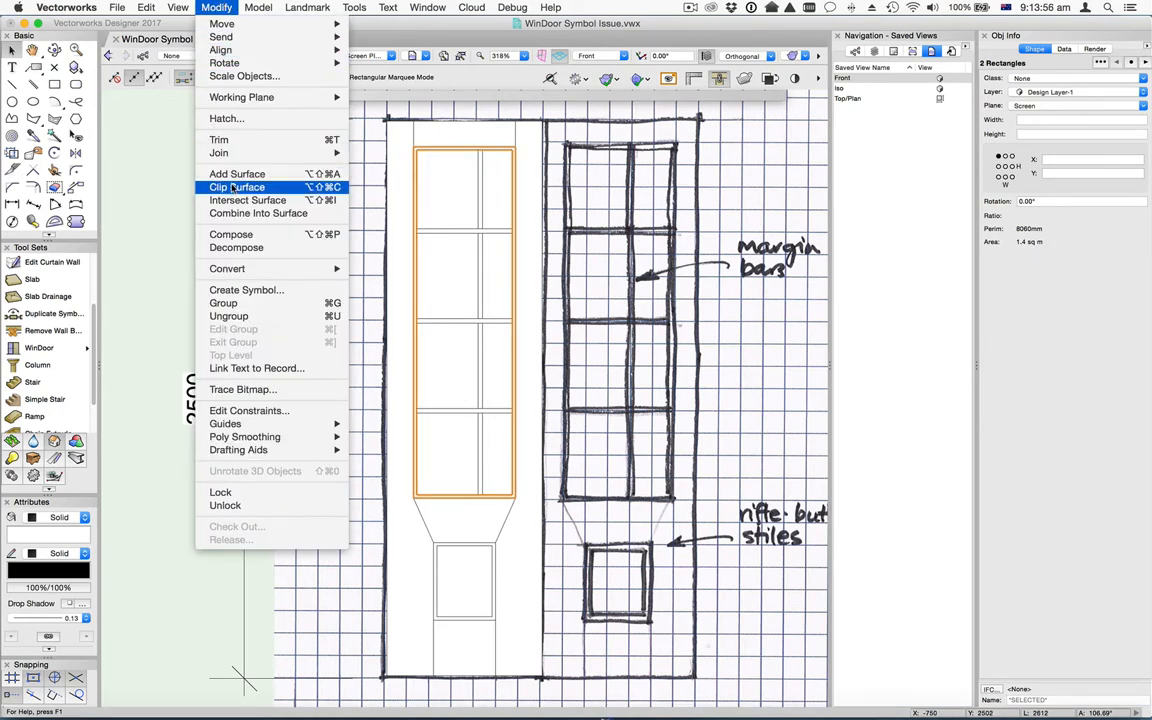
# Step: Run Clip Surface so one upper-panel rectangle cuts the other
pyautogui.click(236, 188)
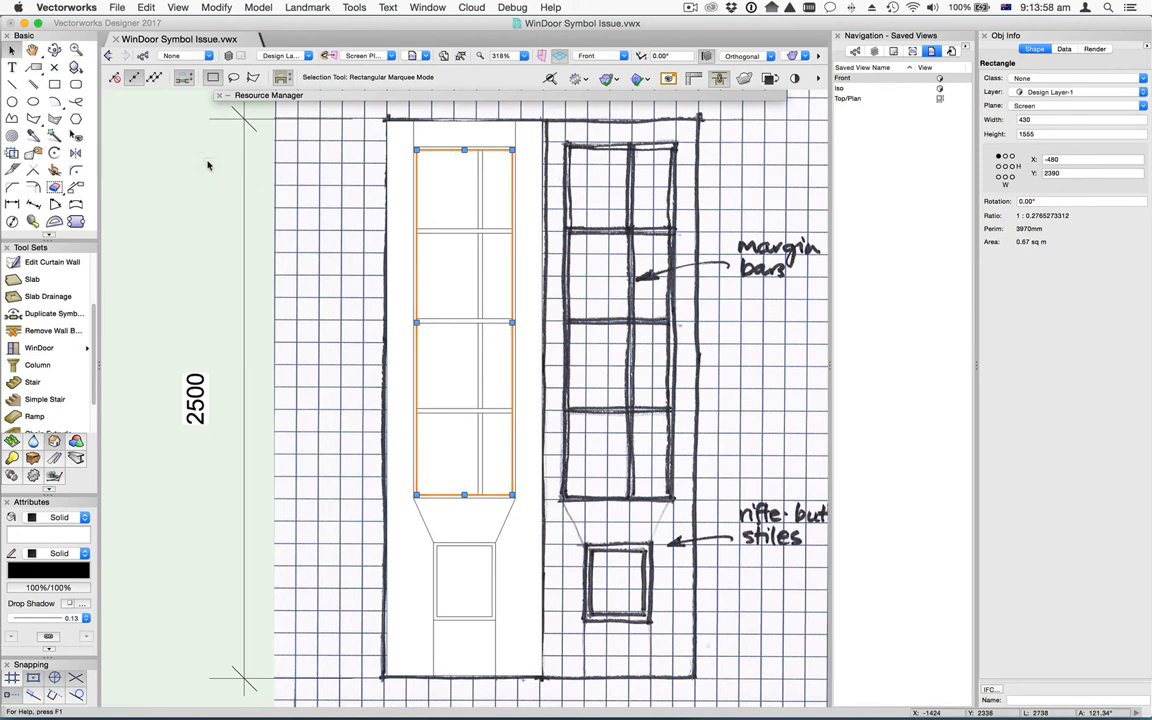
pyautogui.moveTo(420, 172)
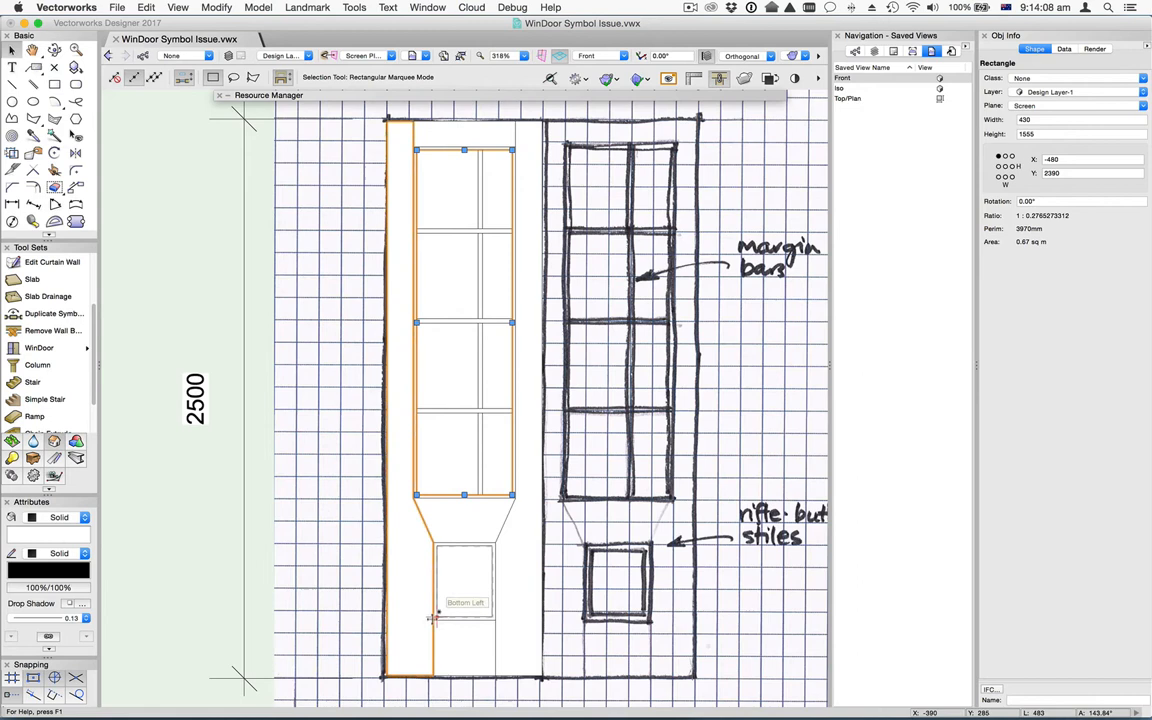
pyautogui.moveTo(432, 620)
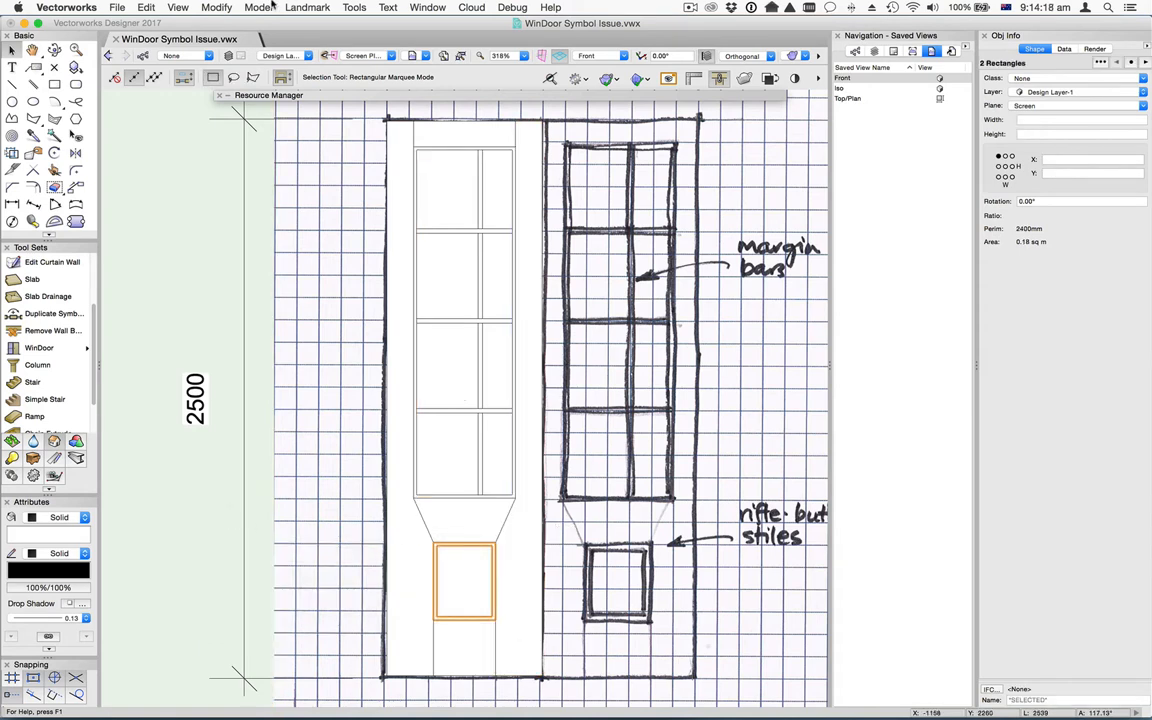
# Step: Clip the lower panel's overlapping rectangles down to a single rectangle and deselect
pyautogui.click(212, 8)
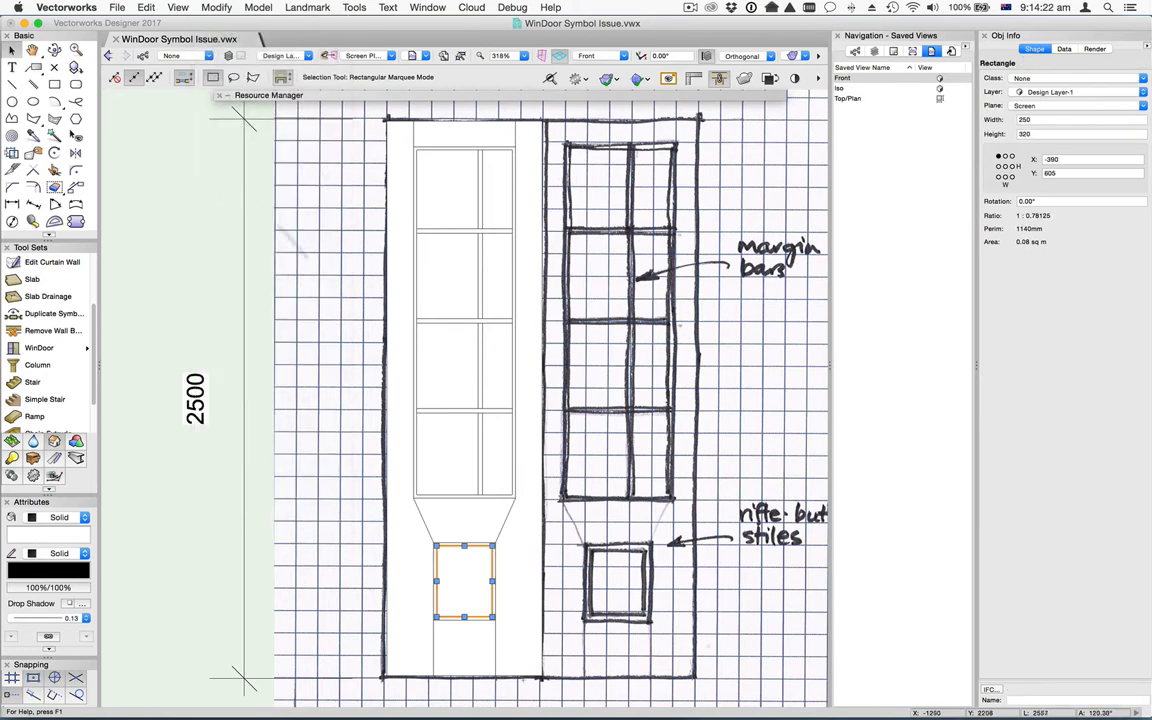
pyautogui.click(184, 544)
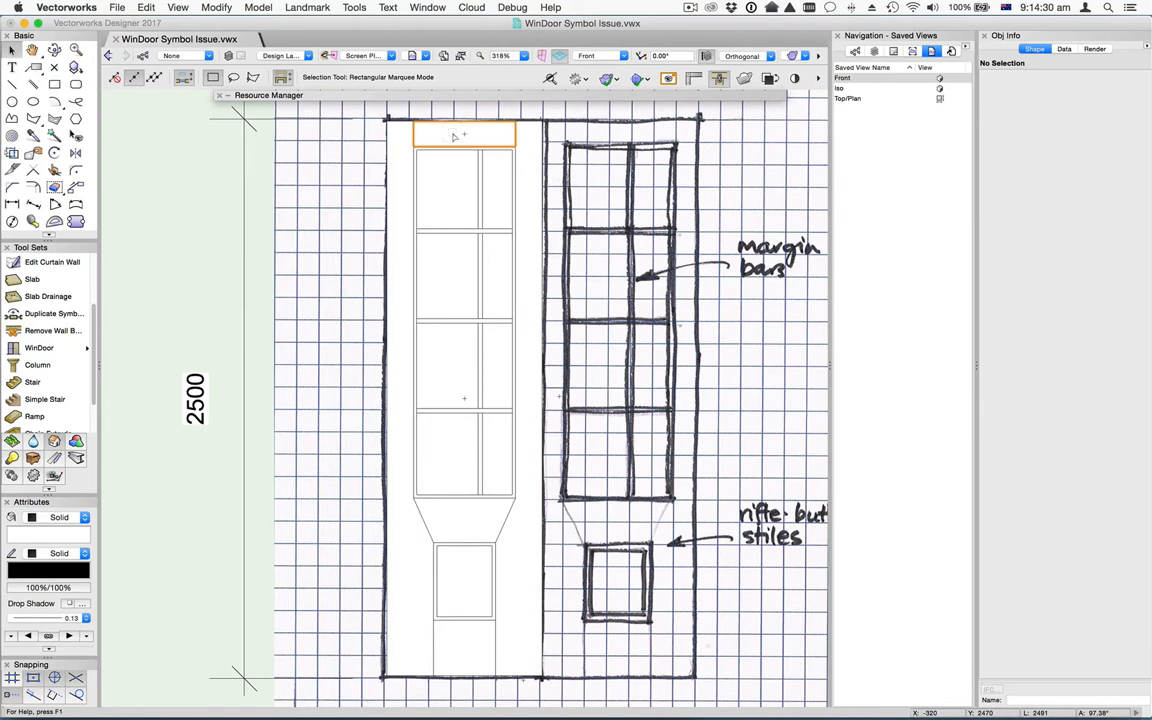
# Step: Extrude the selected 700 × 2500 leaf outline into a solid 40 deep
pyautogui.click(458, 136)
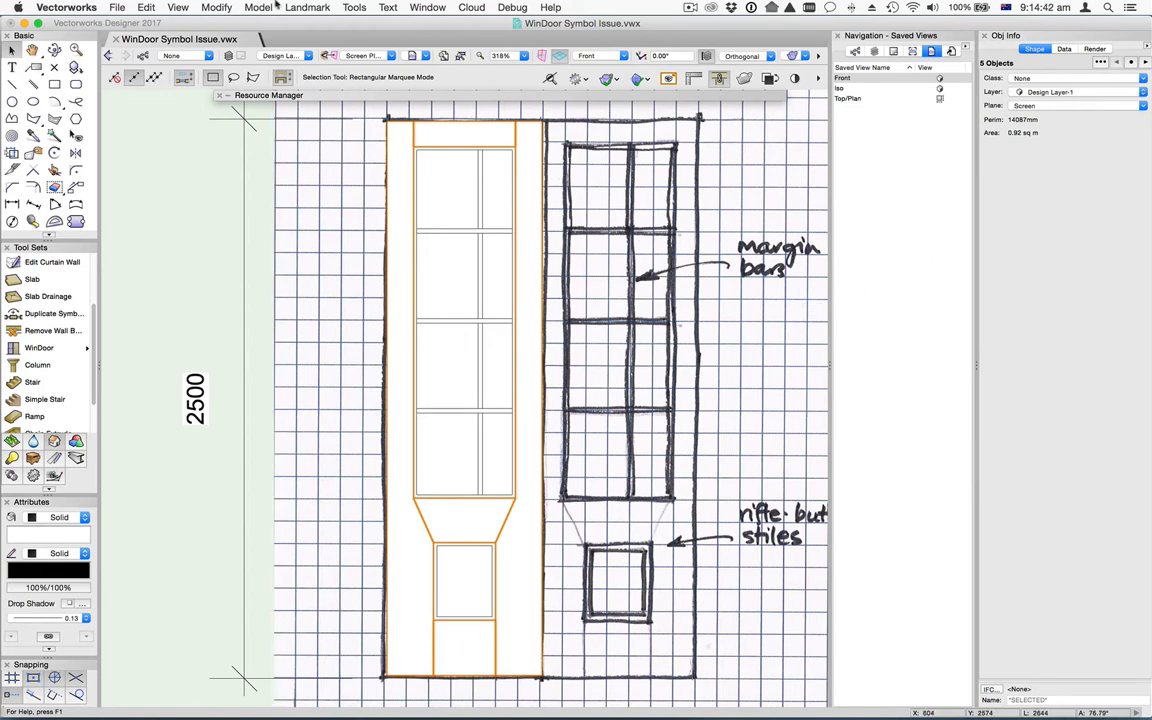
pyautogui.click(264, 8)
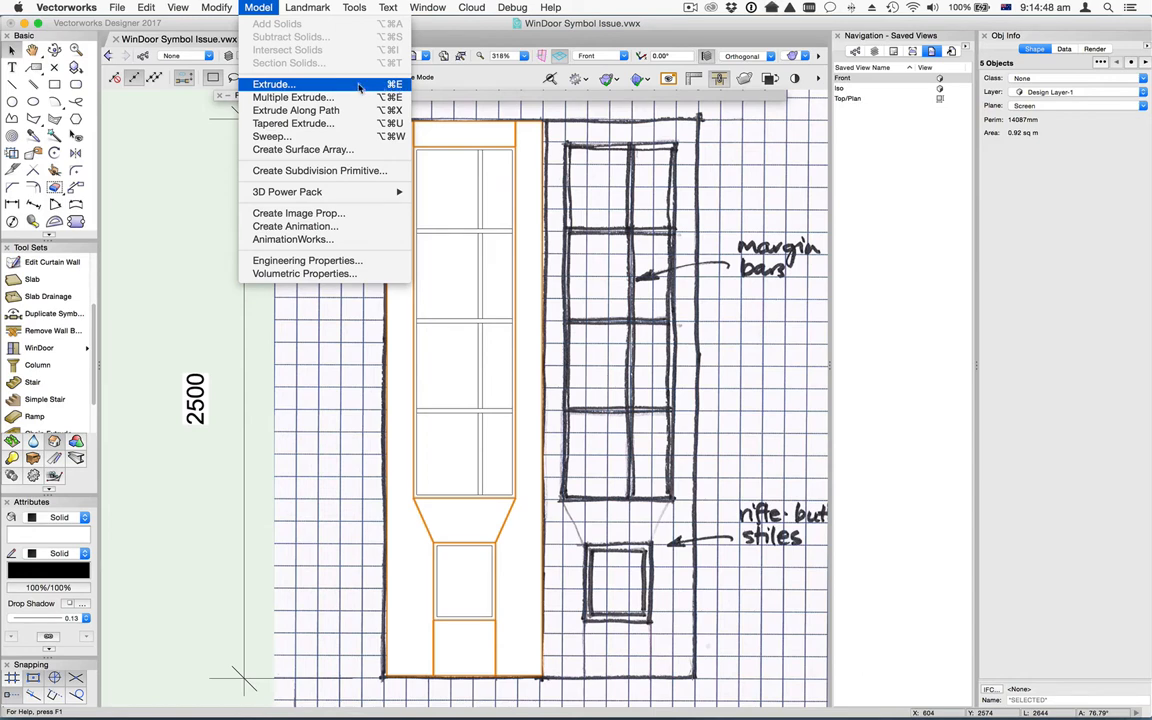
pyautogui.moveTo(300, 84)
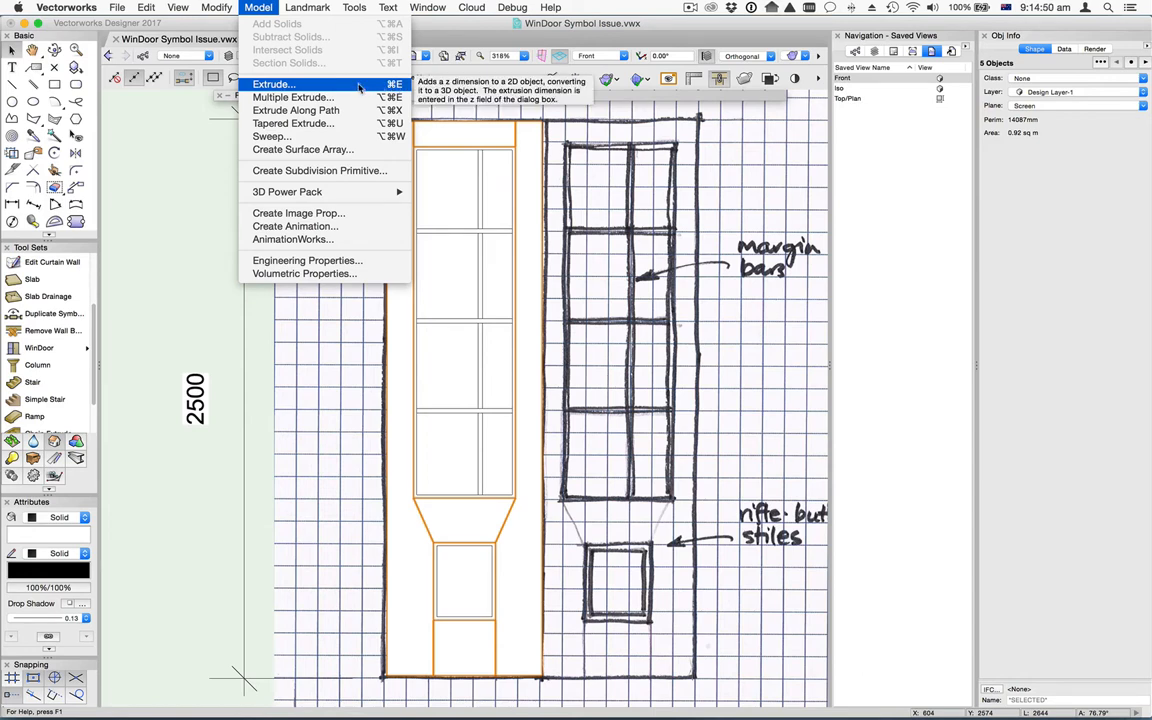
pyautogui.click(288, 84)
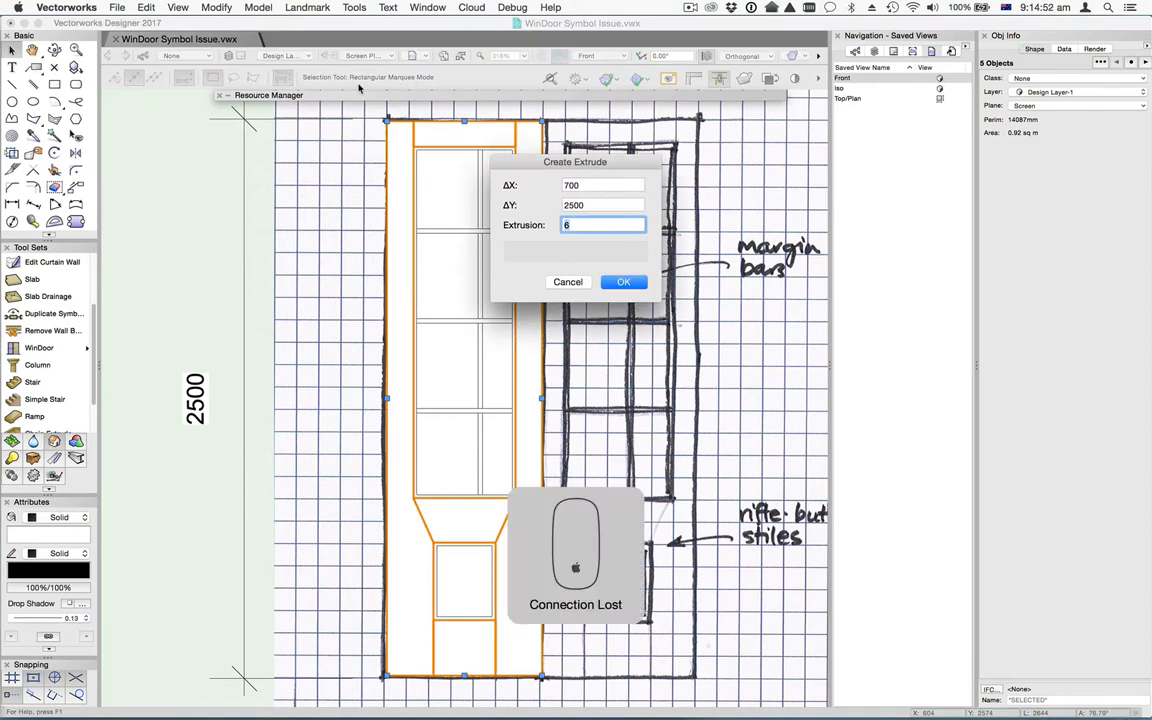
pyautogui.write('40')
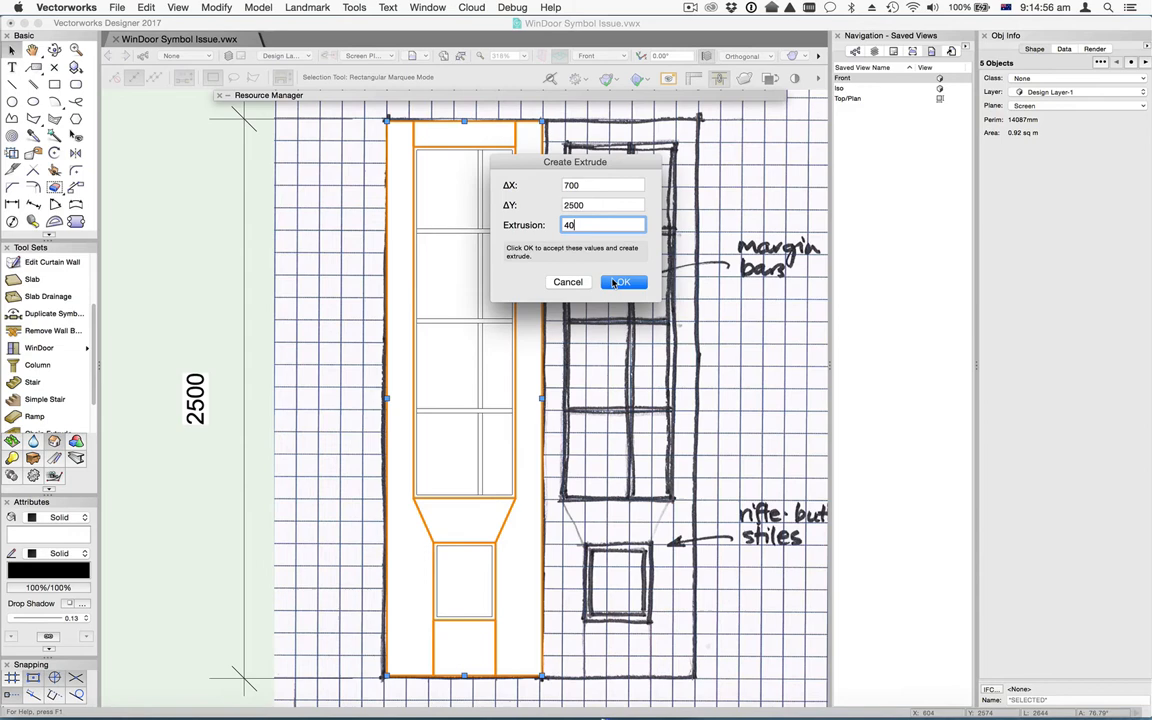
pyautogui.click(624, 280)
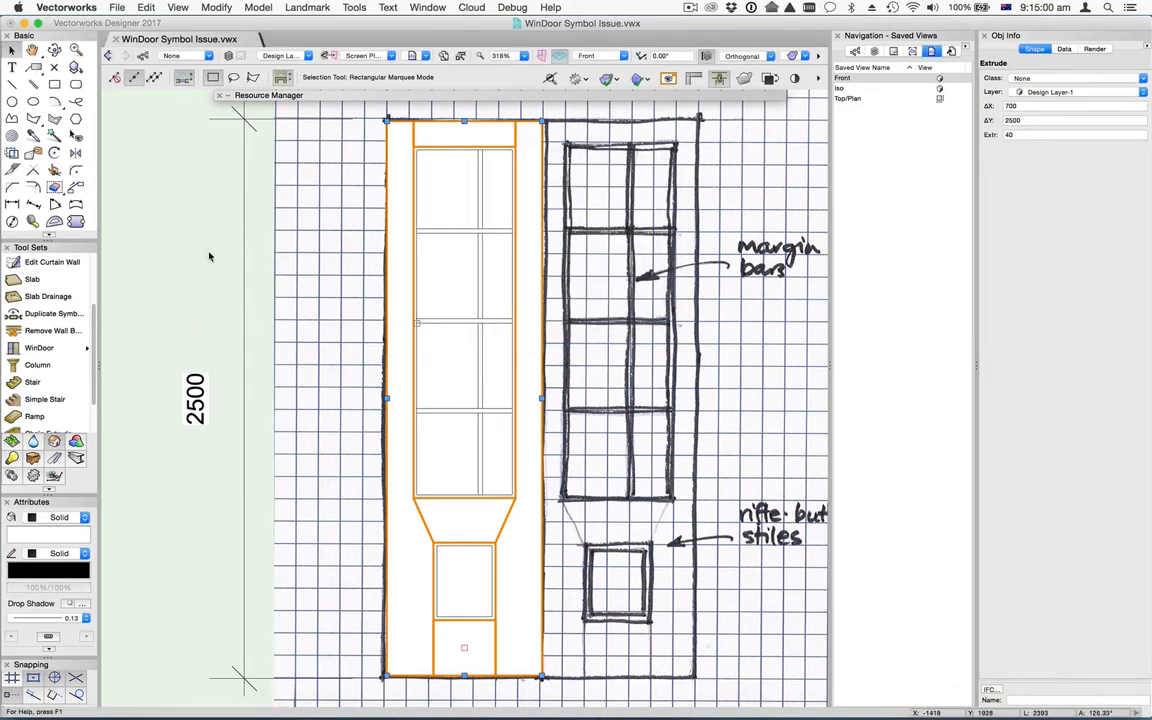
pyautogui.moveTo(132, 238)
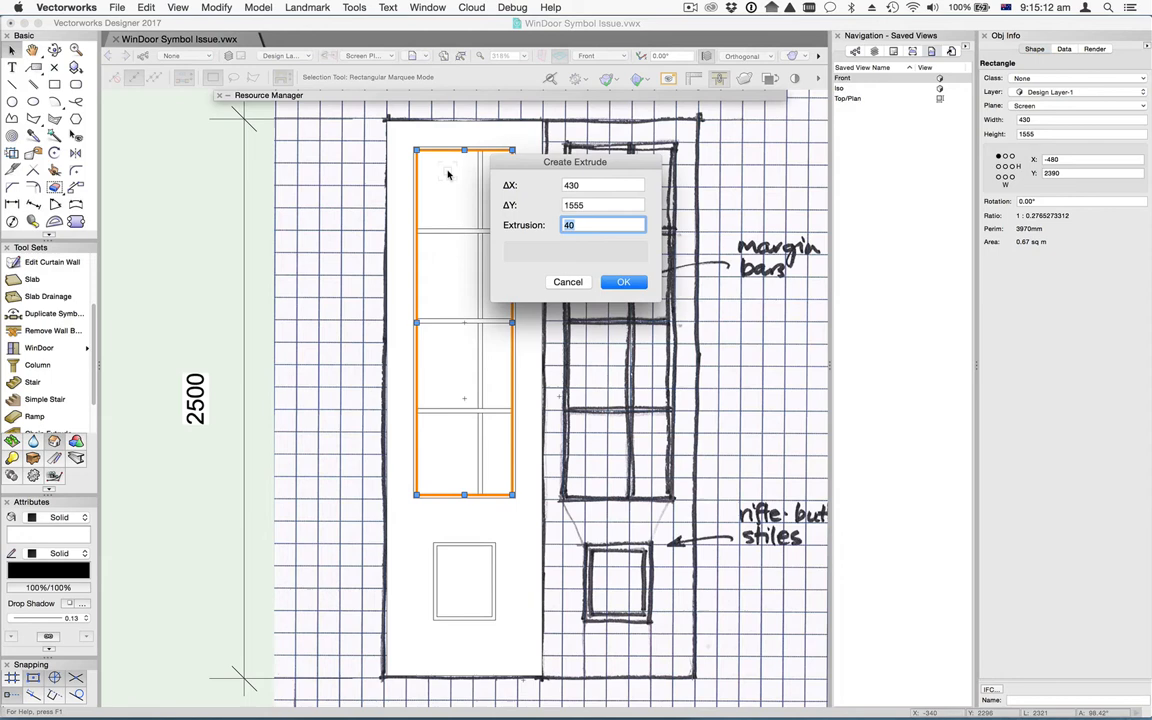
# Step: Extrude the upper and lower glazing rectangles into 40-deep solids
pyautogui.click(624, 280)
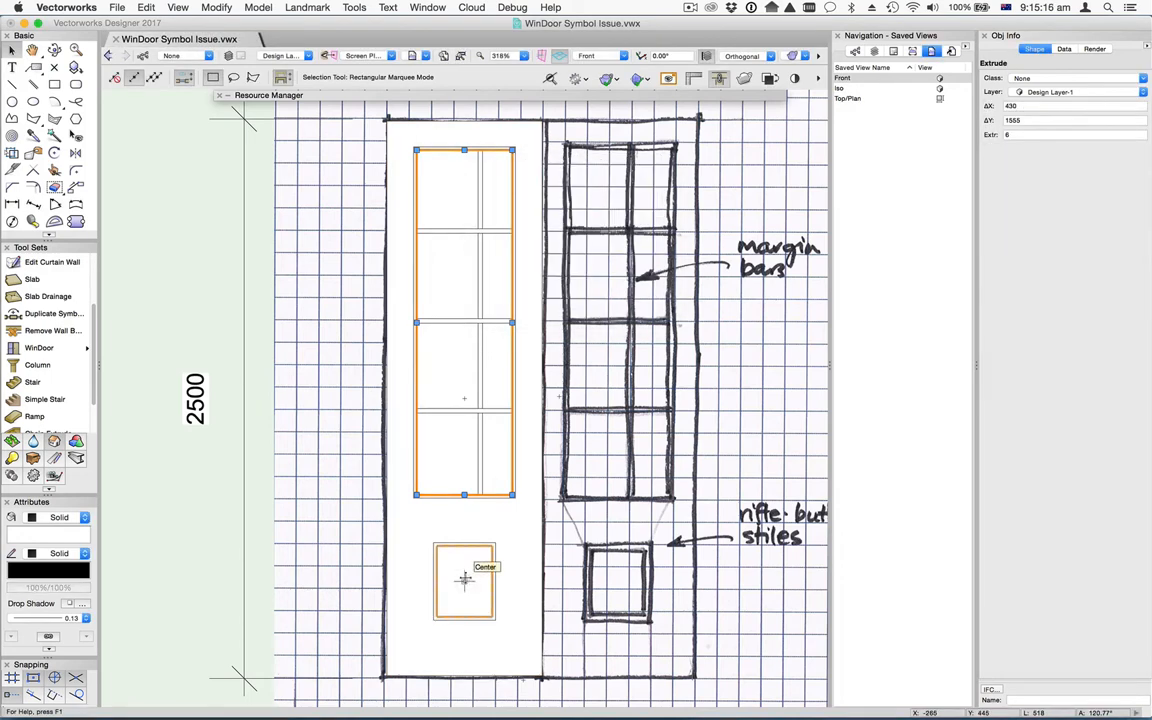
pyautogui.click(460, 598)
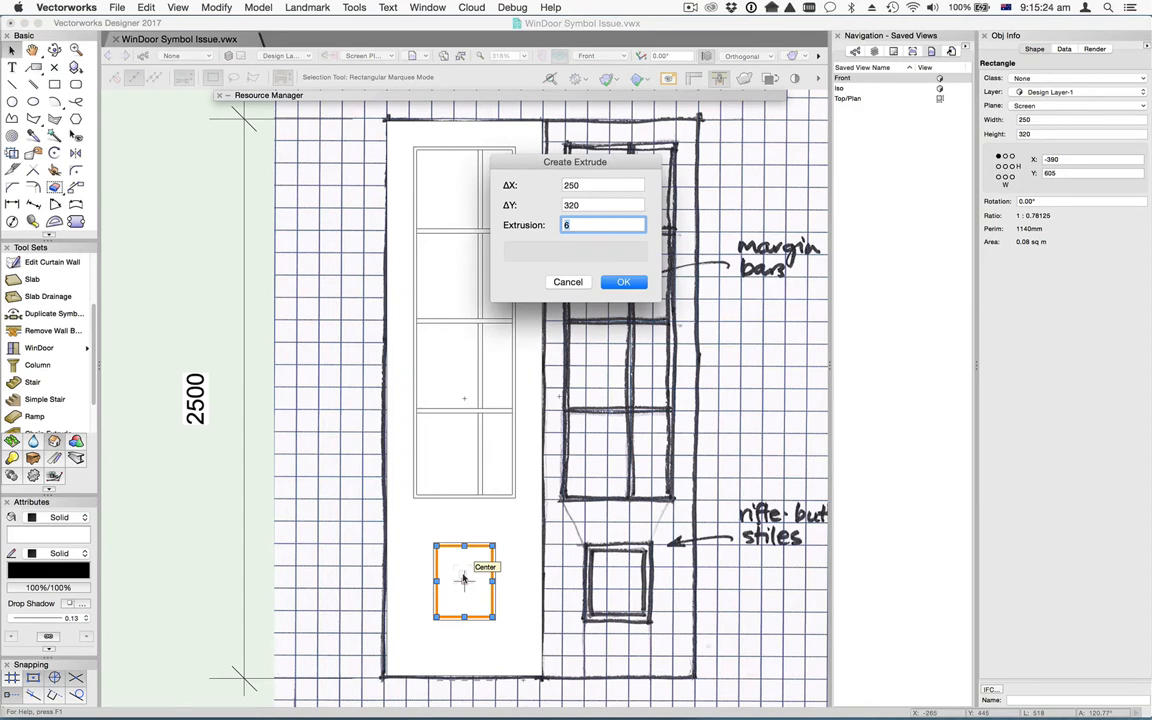
pyautogui.click(622, 280)
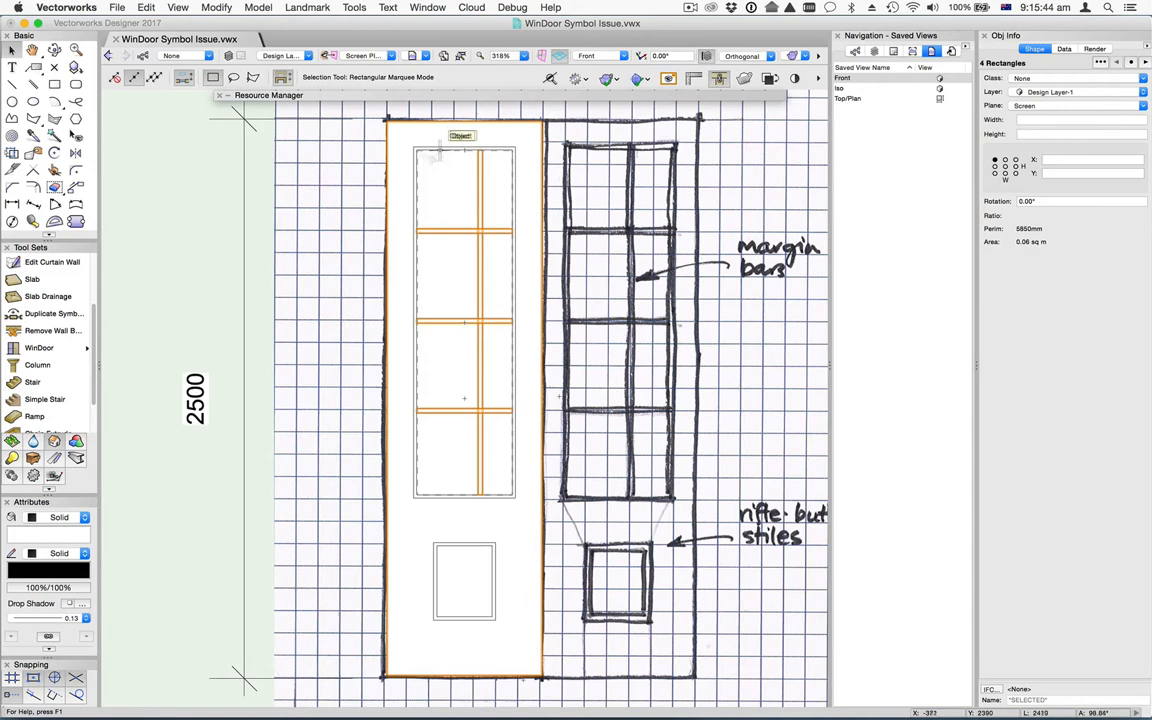
# Step: Merge the glazing bar rectangles into one shape and extrude it 25 deep
pyautogui.click(212, 8)
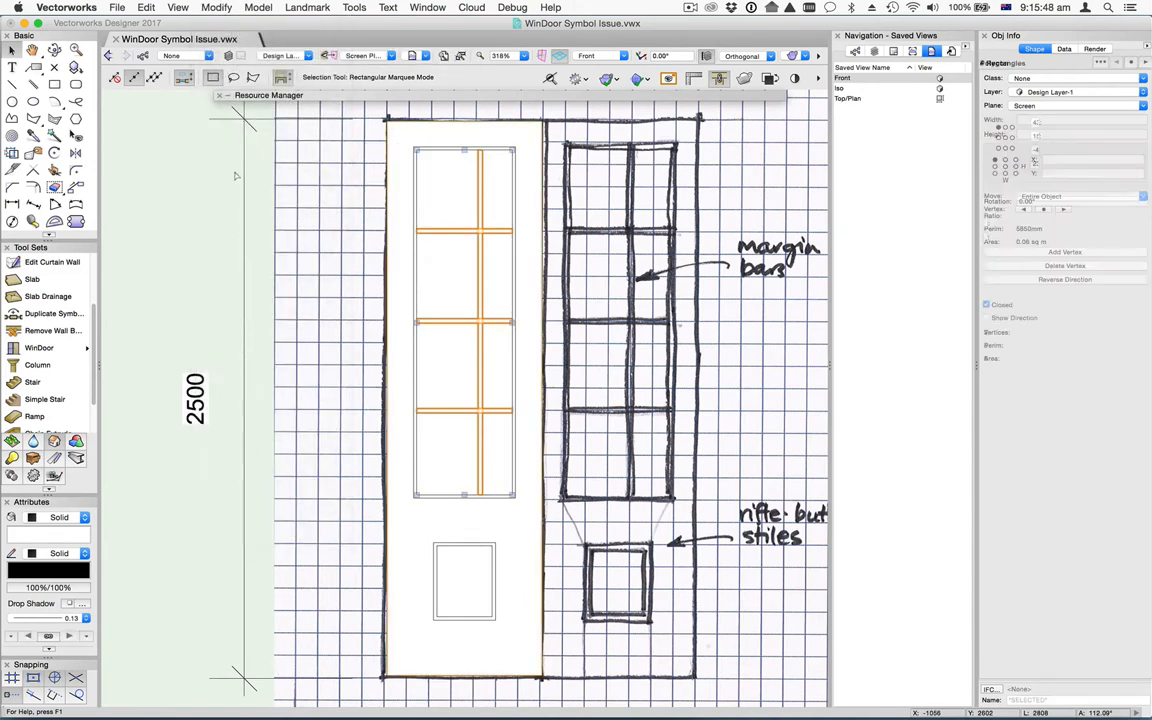
pyautogui.click(484, 234)
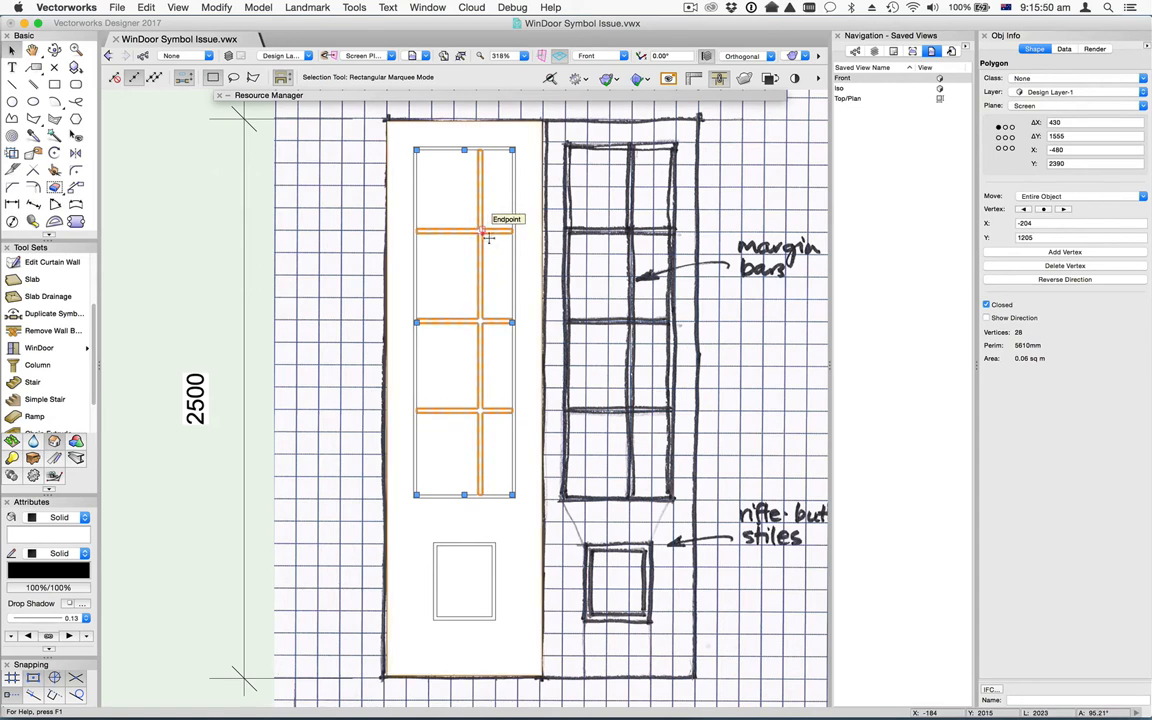
pyautogui.moveTo(484, 316)
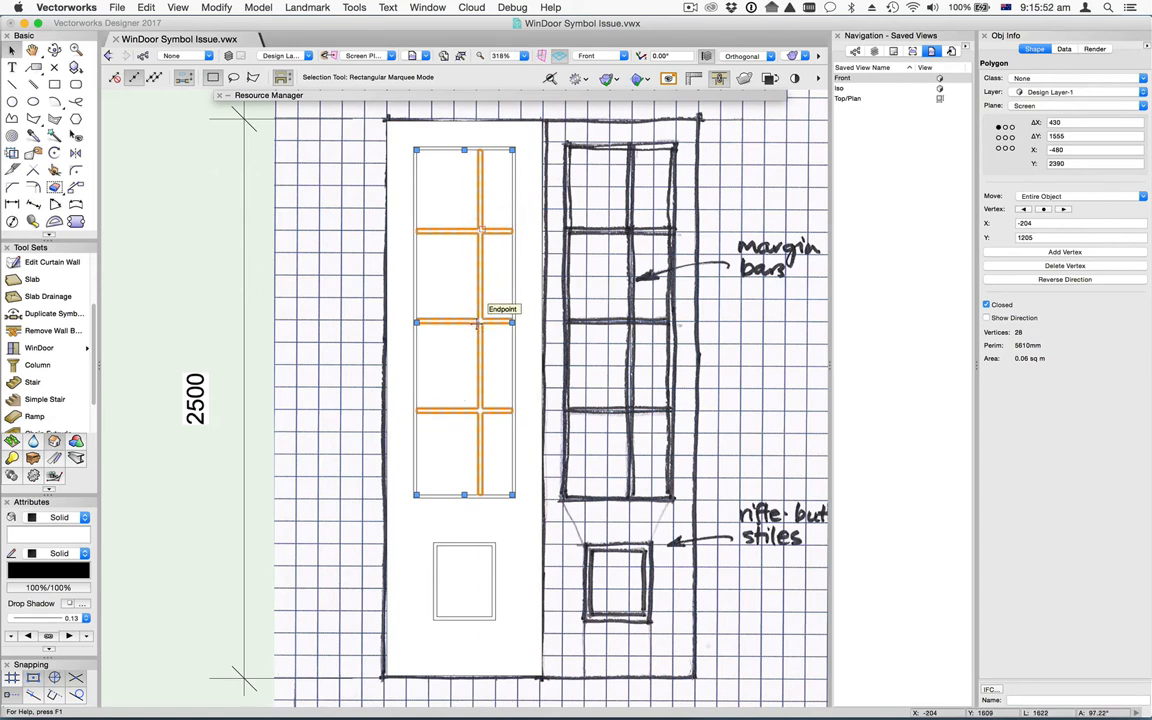
pyautogui.moveTo(450, 364)
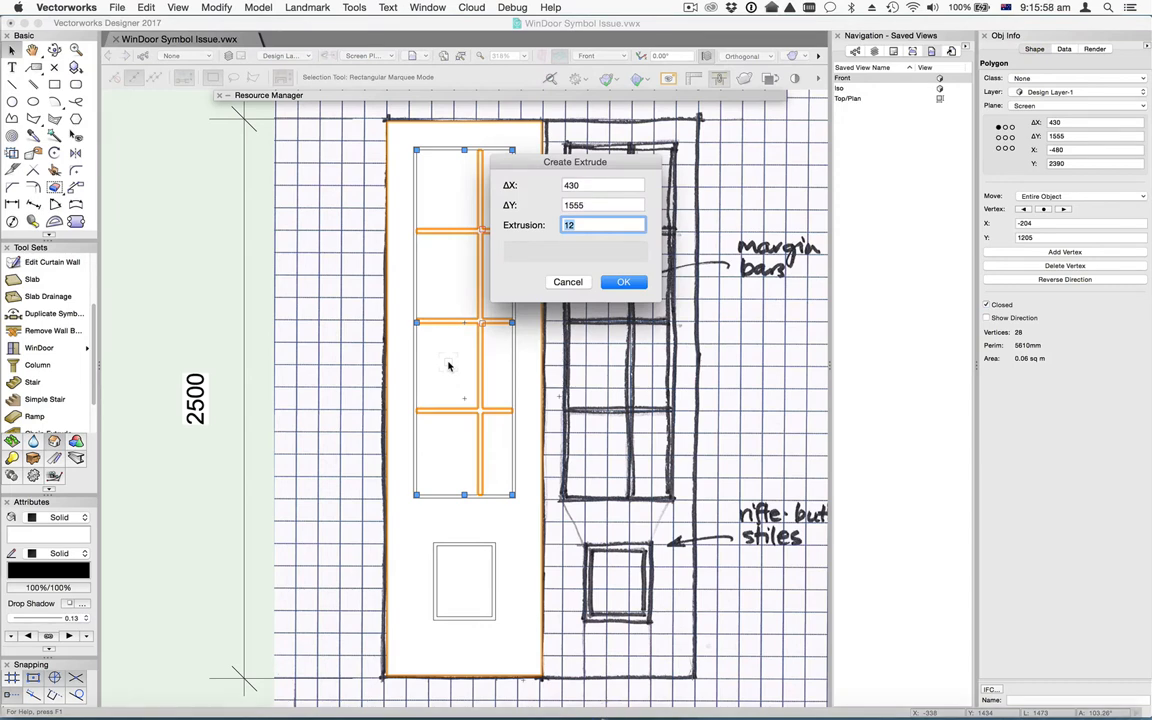
pyautogui.write('25')
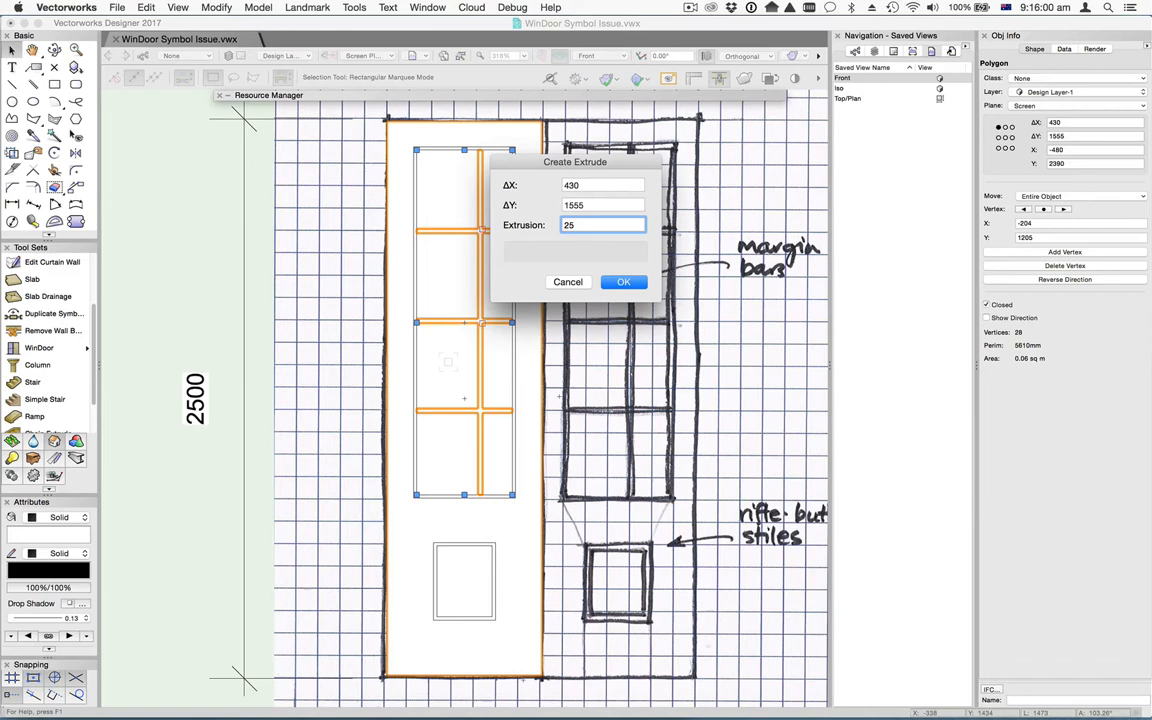
pyautogui.click(624, 280)
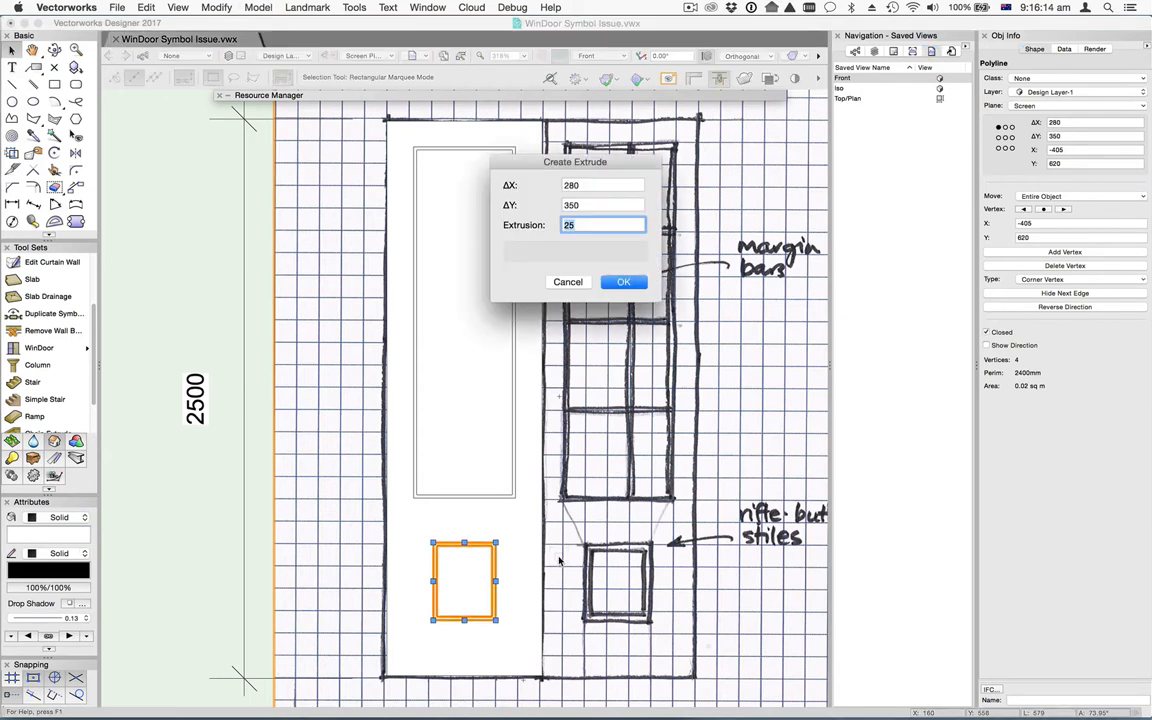
# Step: Extrude the lower panel outline and the force-selected upper panel outline 25 deep
pyautogui.click(624, 280)
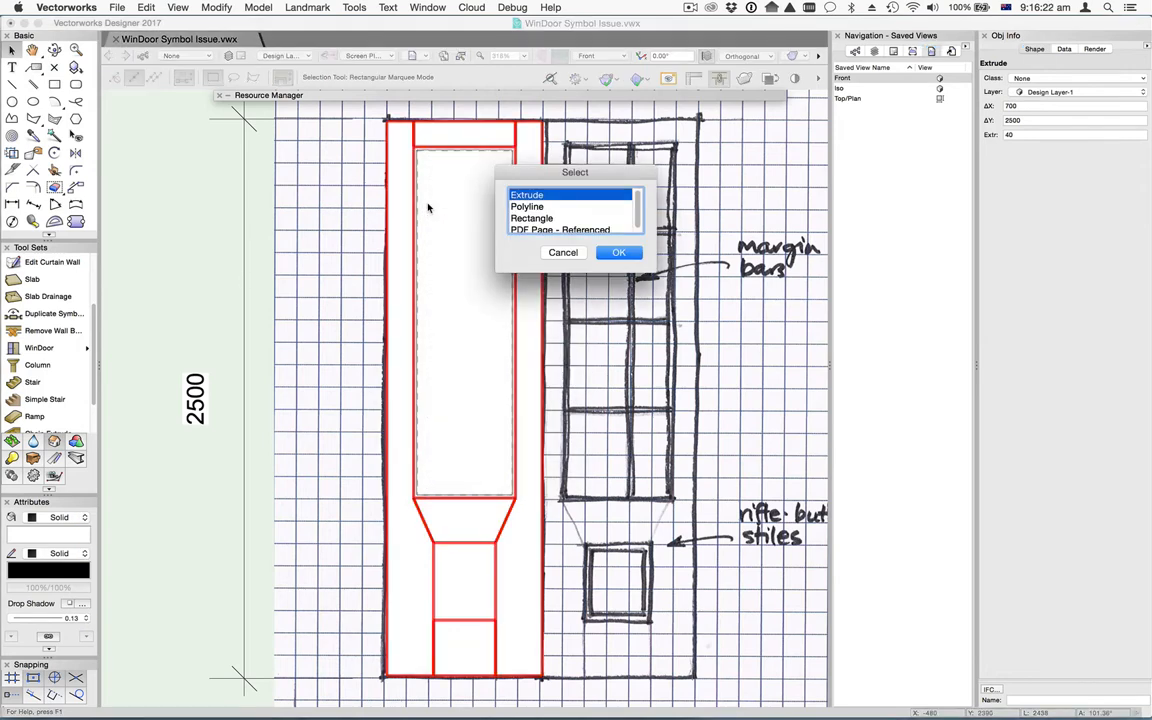
pyautogui.click(536, 206)
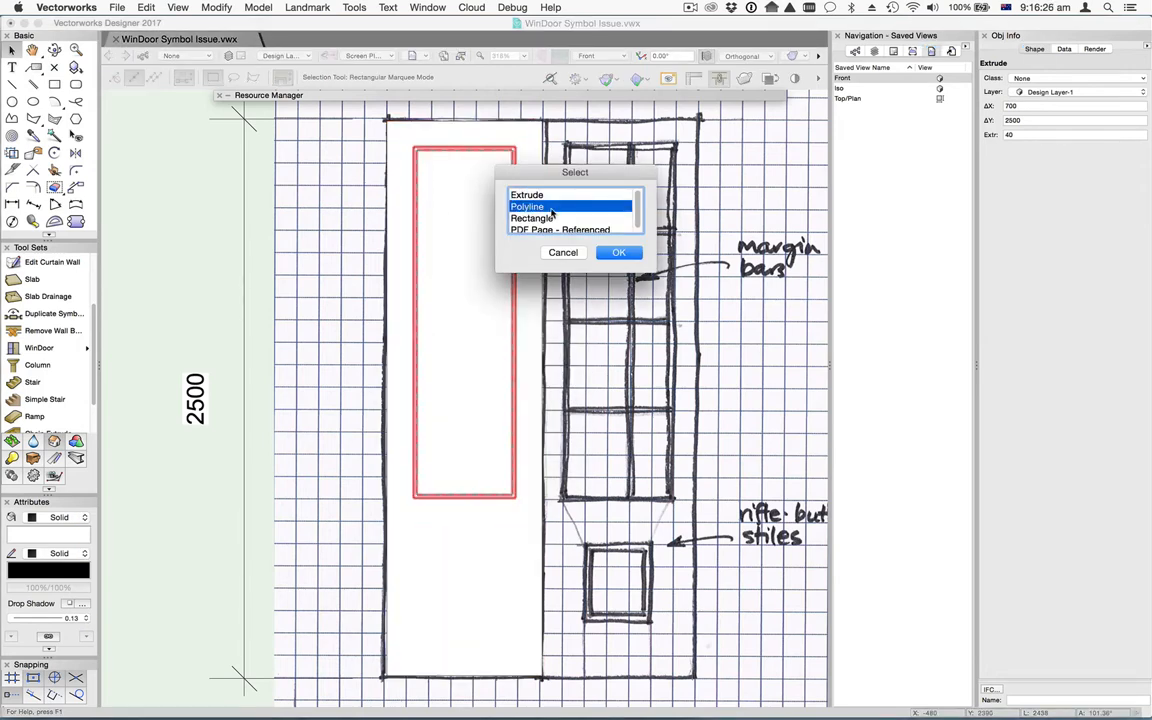
pyautogui.click(620, 252)
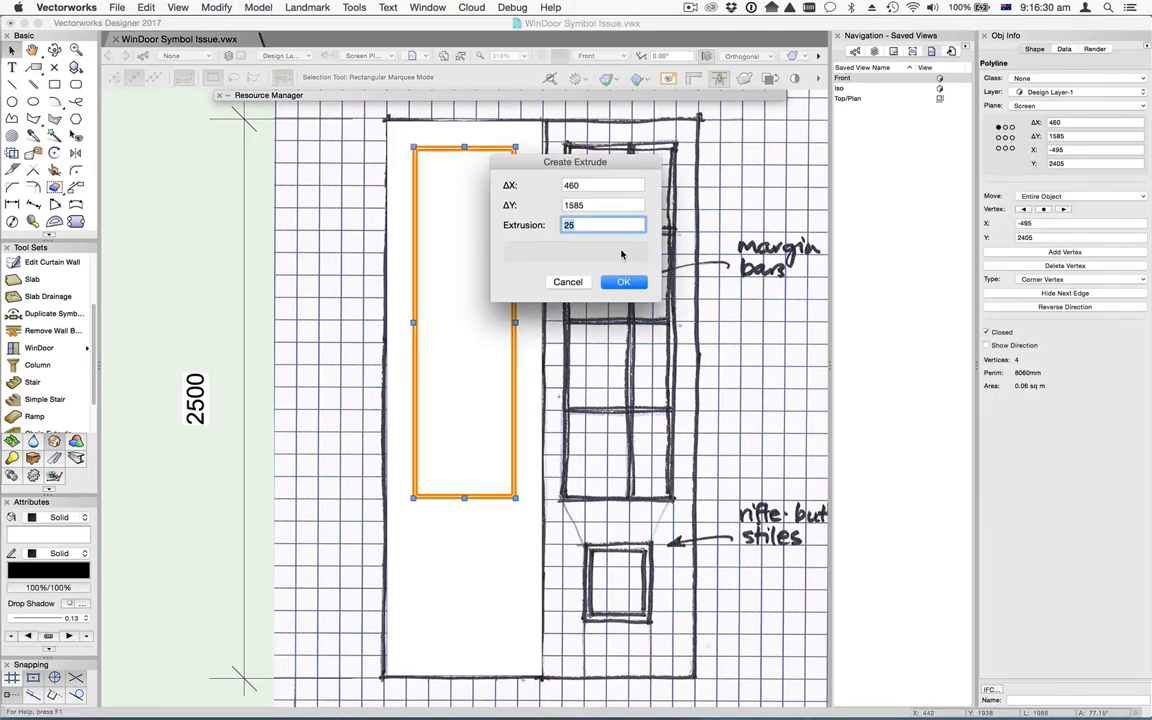
pyautogui.click(624, 280)
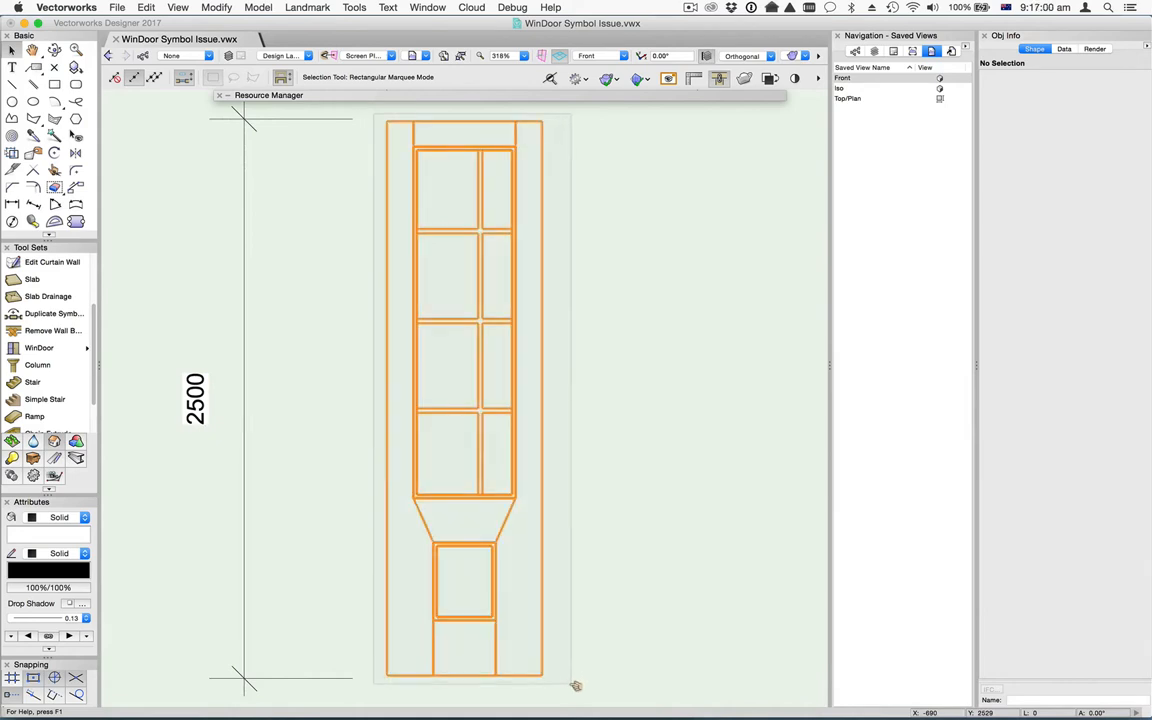
# Step: Align the six leaf extrudes on their centres via Align/Distribute
pyautogui.click(856, 100)
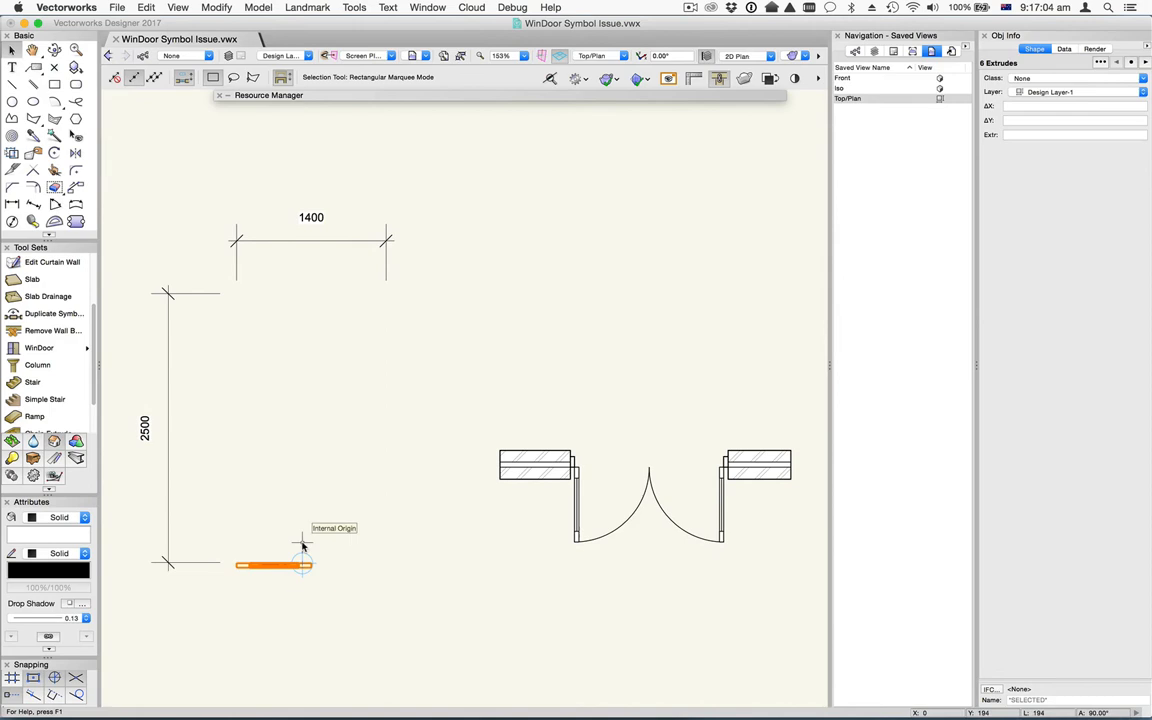
pyautogui.moveTo(360, 532)
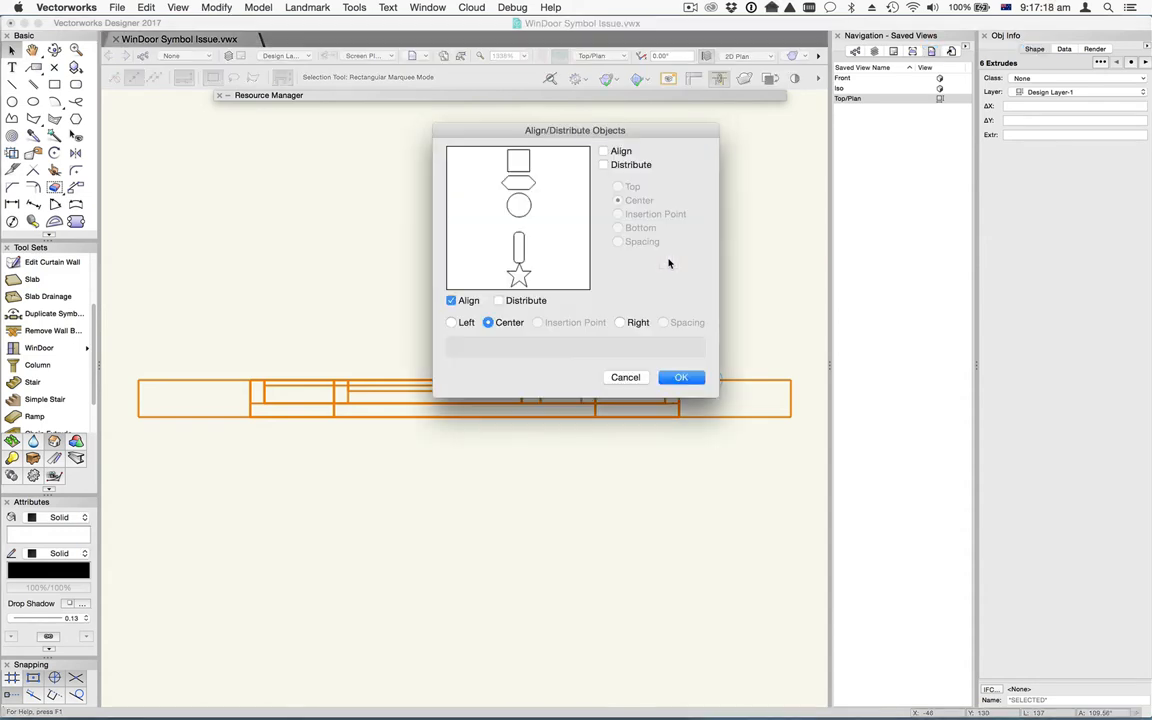
pyautogui.moveTo(452, 300)
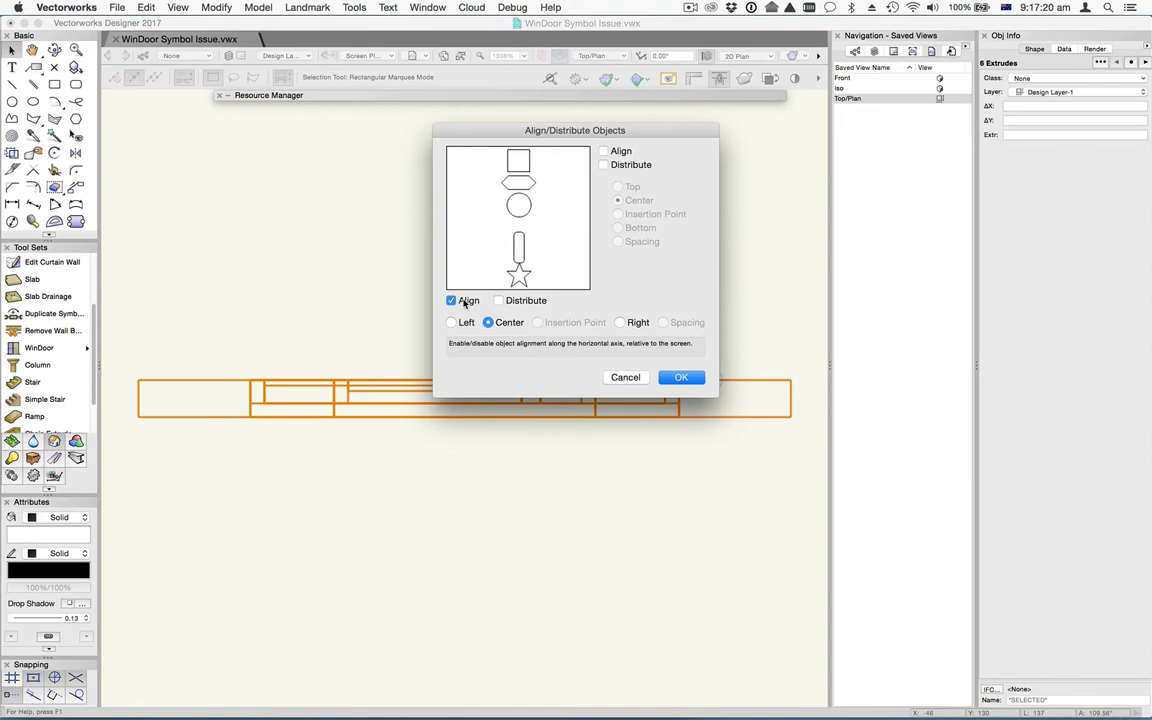
pyautogui.click(604, 152)
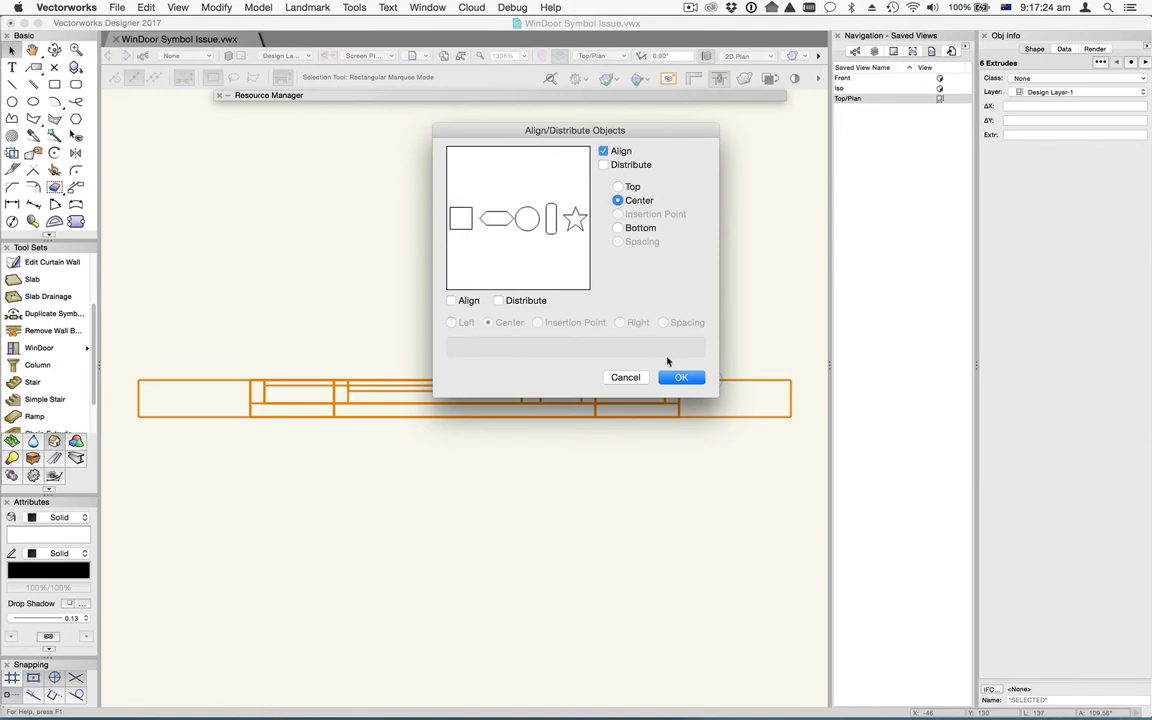
pyautogui.click(680, 376)
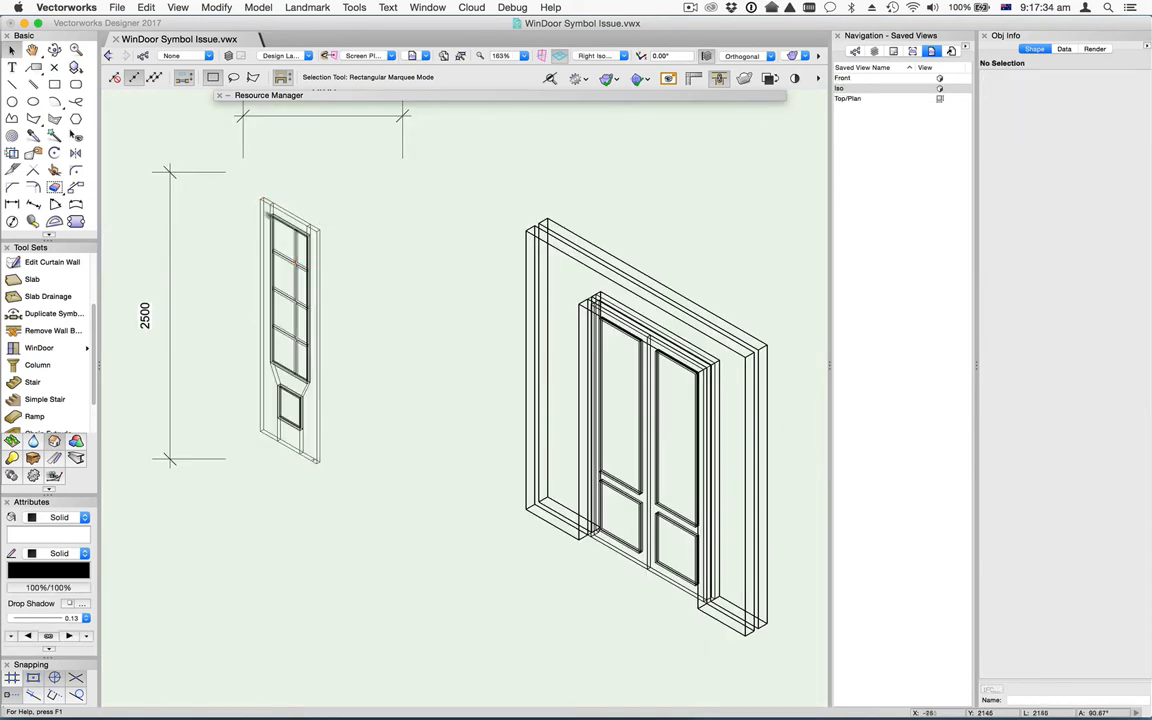
# Step: Select and deselect the assembled leaf in Right Isometric to check it as a solid model
pyautogui.click(290, 330)
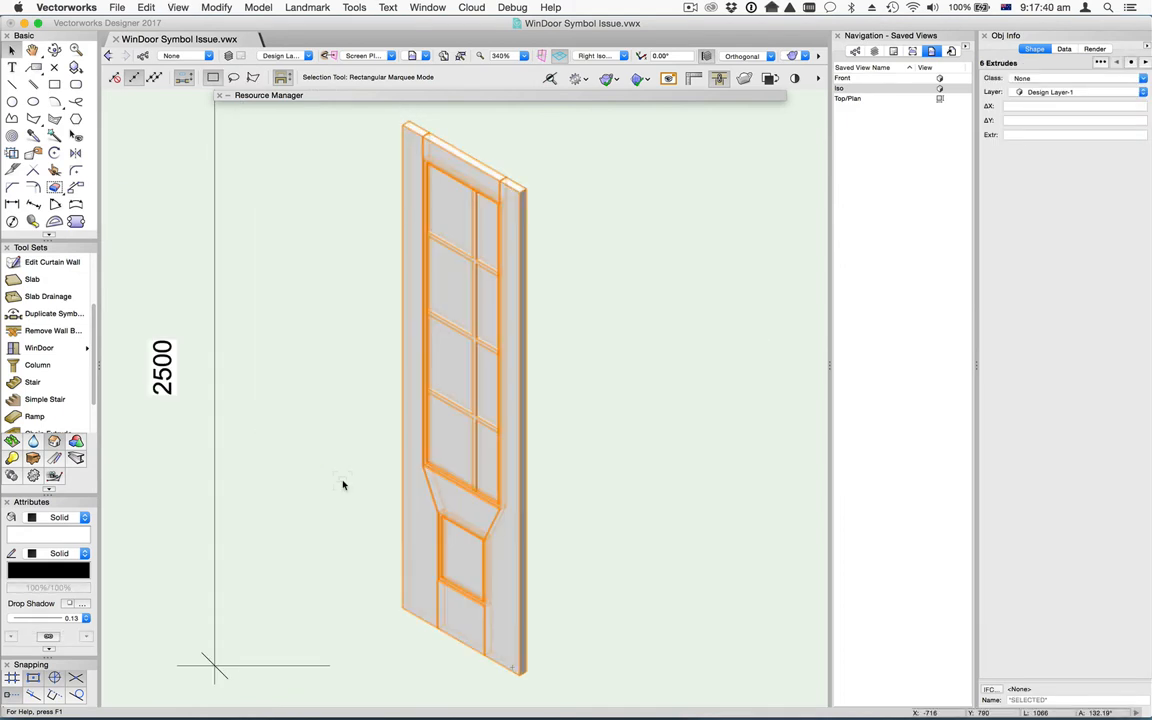
pyautogui.click(572, 410)
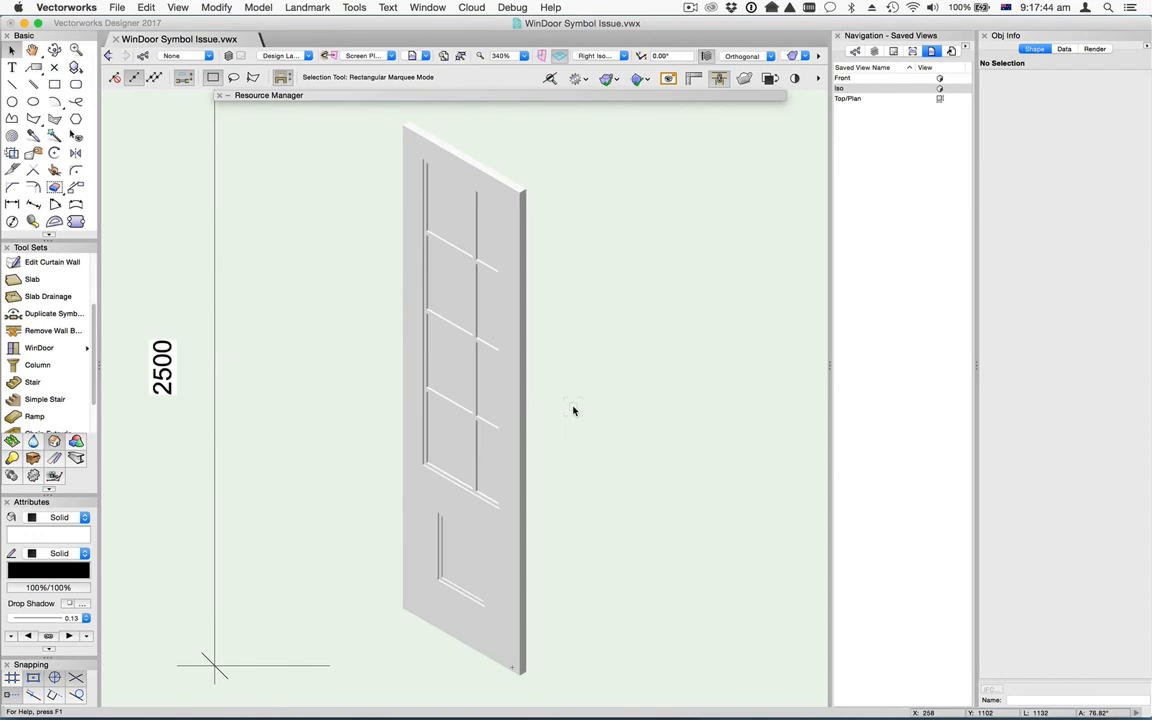
pyautogui.moveTo(590, 376)
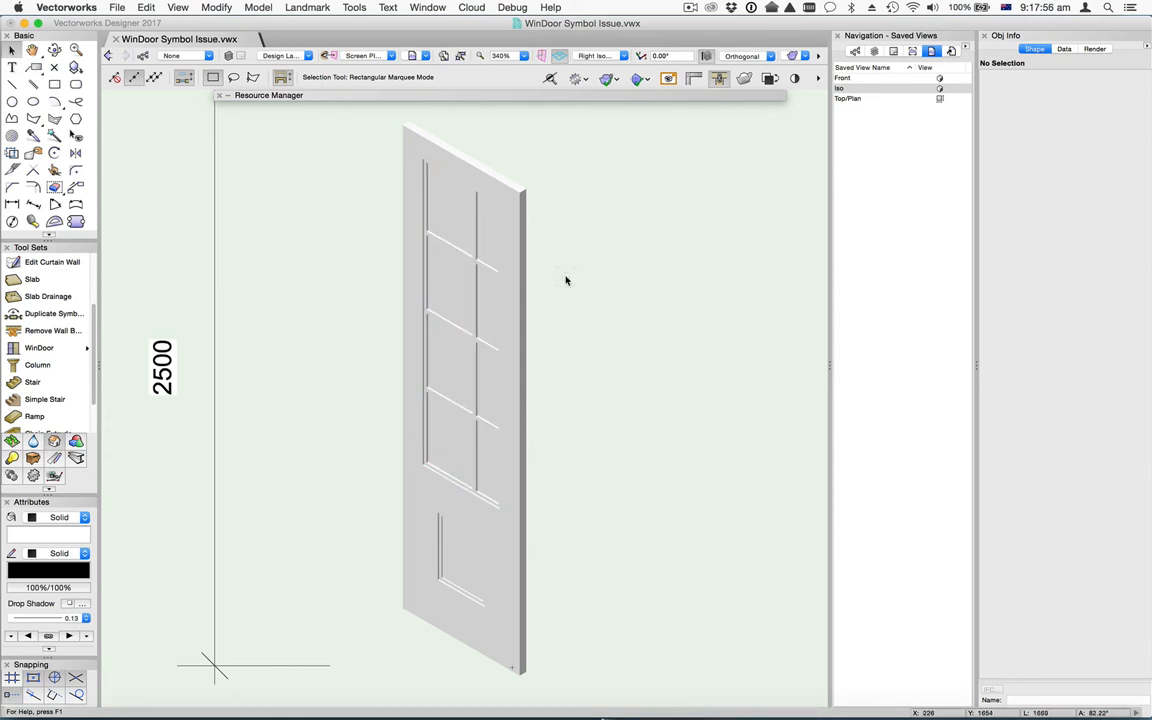
pyautogui.moveTo(572, 272)
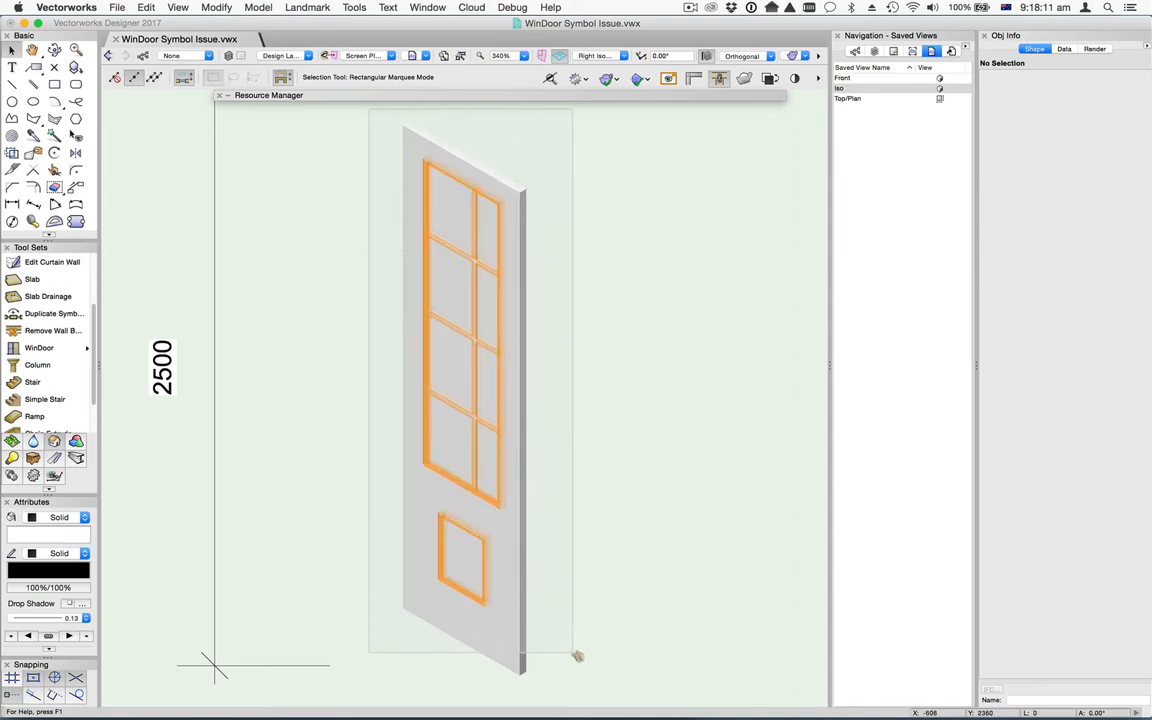
# Step: Assign the leaf extrudes to class WD-Doors and the glass pane to WD-Glass
pyautogui.click(460, 380)
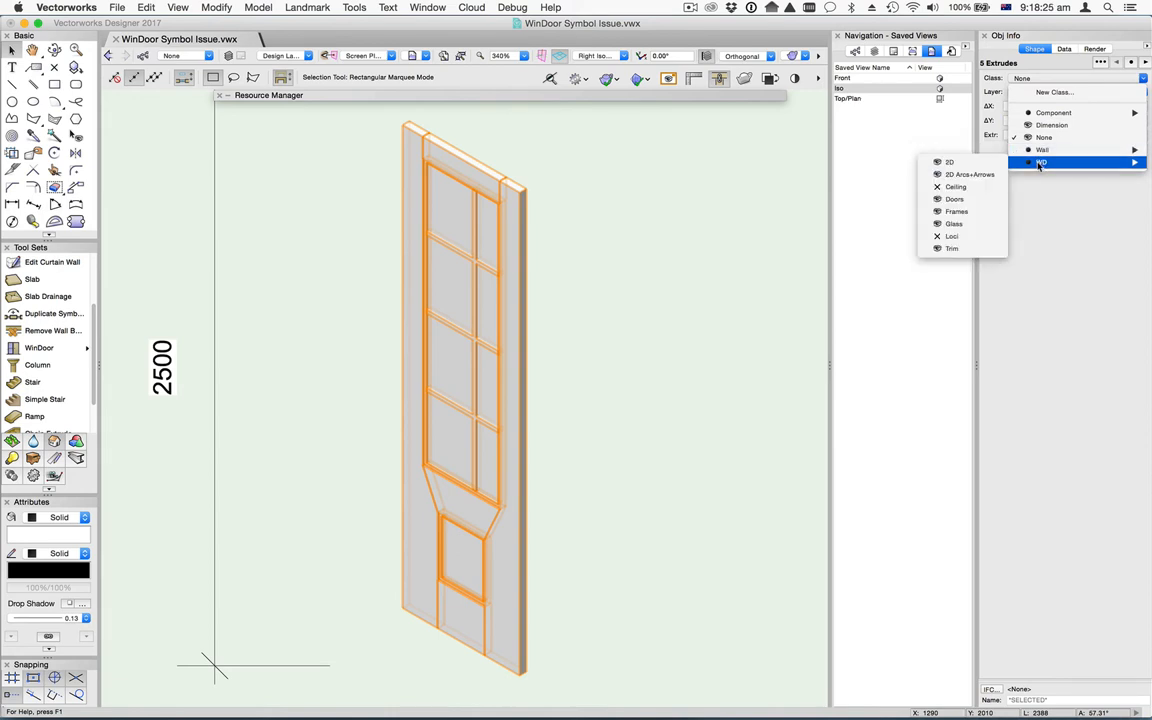
pyautogui.click(1050, 162)
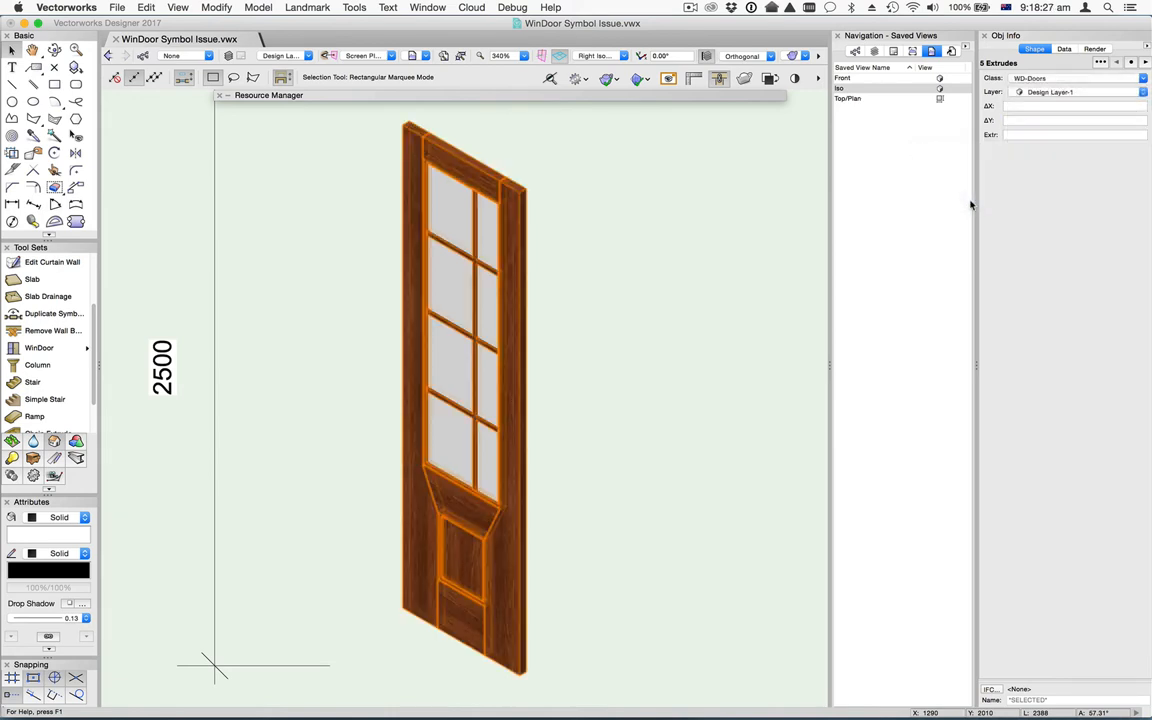
pyautogui.moveTo(648, 256)
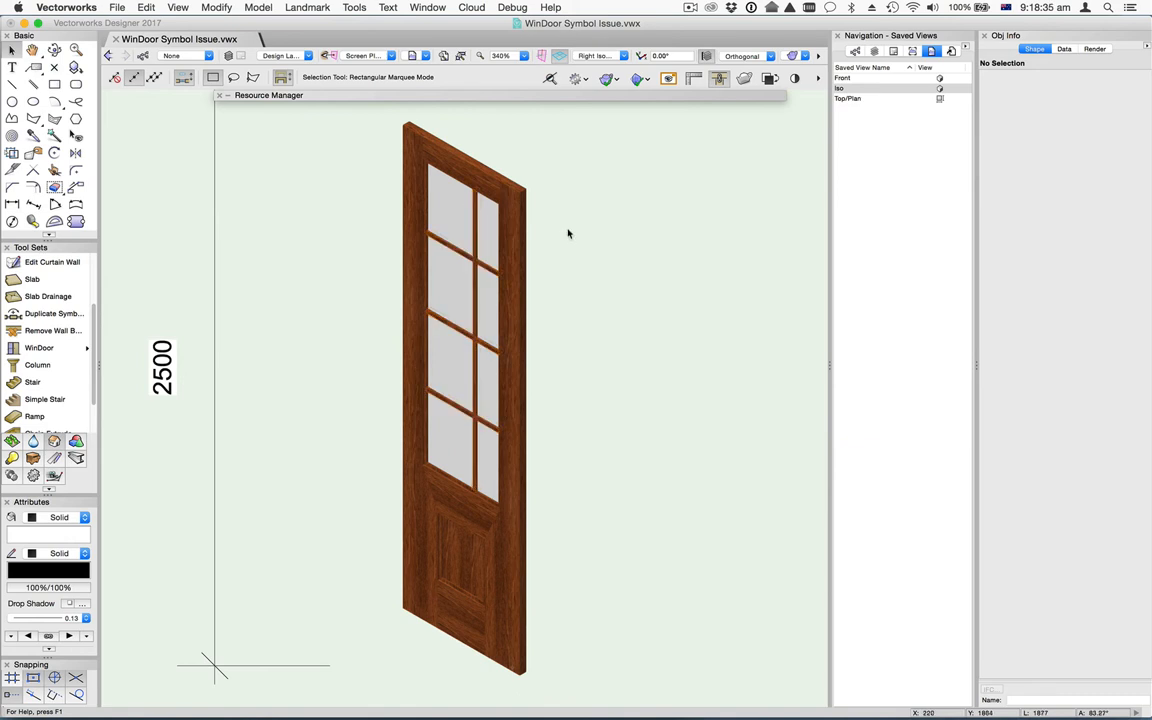
pyautogui.moveTo(600, 448)
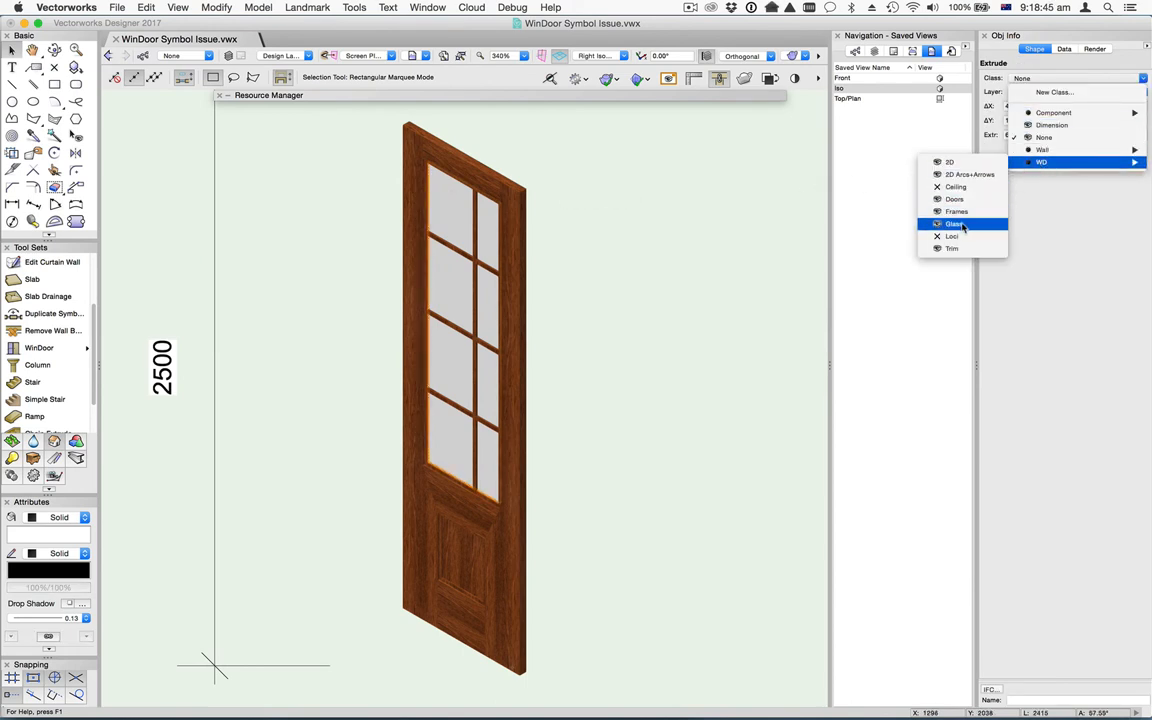
pyautogui.click(952, 224)
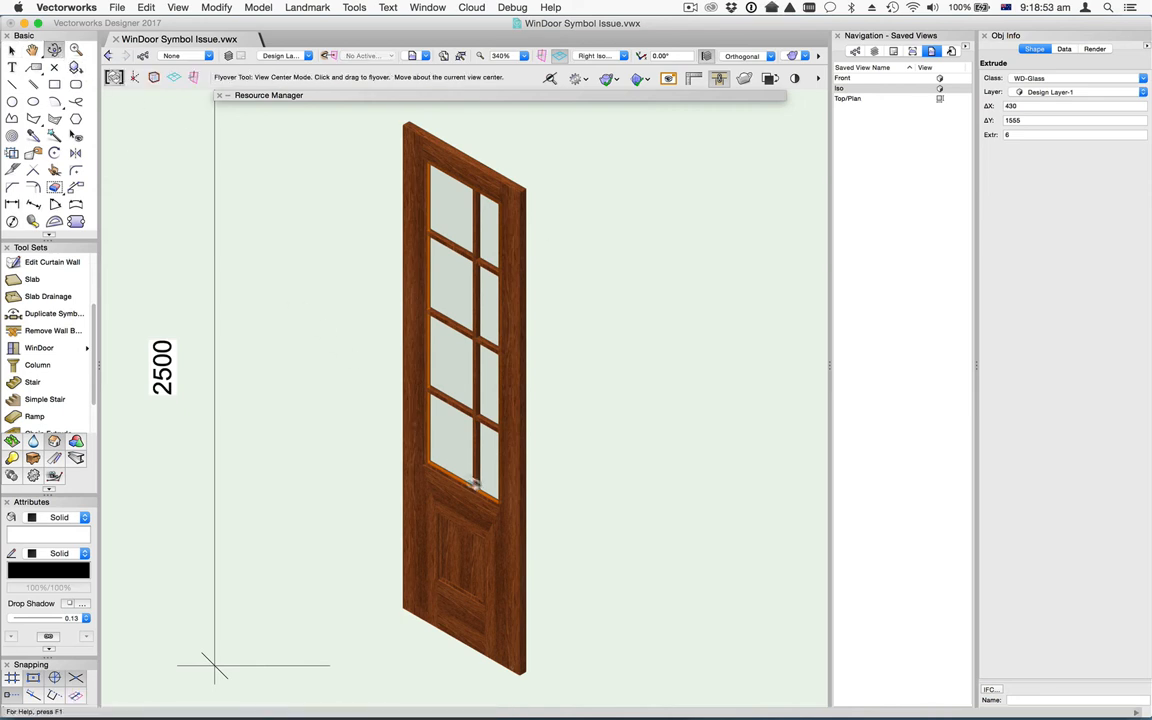
pyautogui.moveTo(476, 486); pyautogui.dragTo(576, 434)
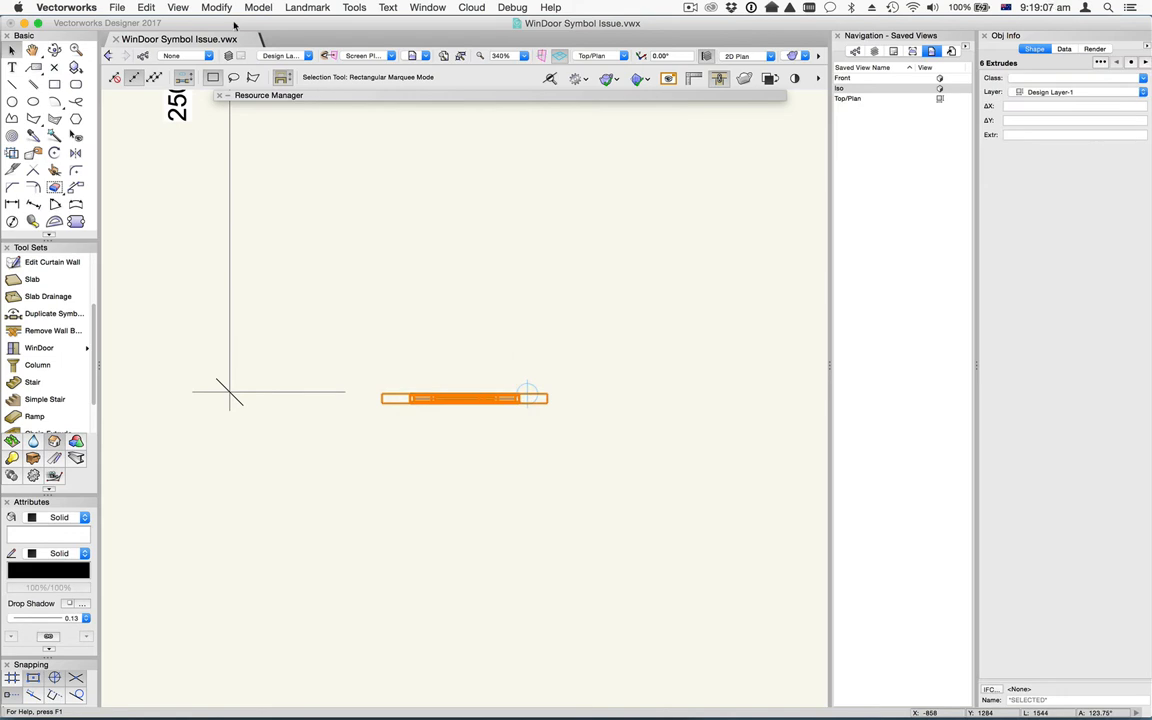
# Step: Create a symbol named WD-door leaf 1 from the extrudes, stored in the file's top folder
pyautogui.click(216, 8)
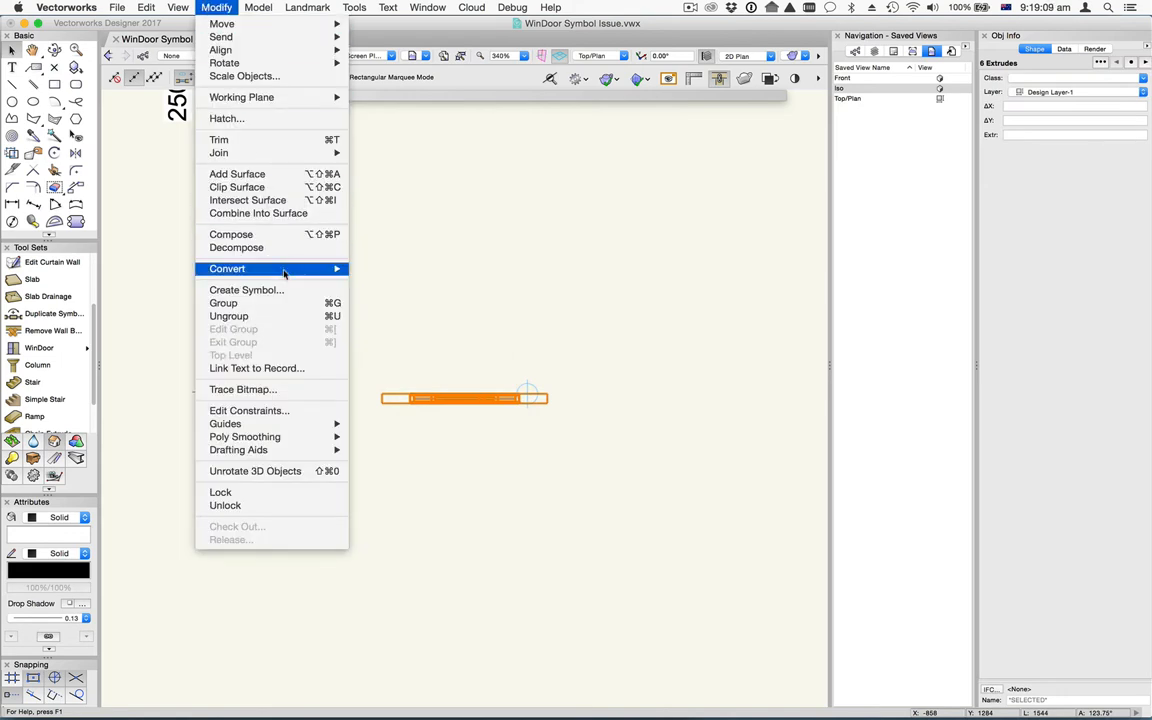
pyautogui.click(246, 288)
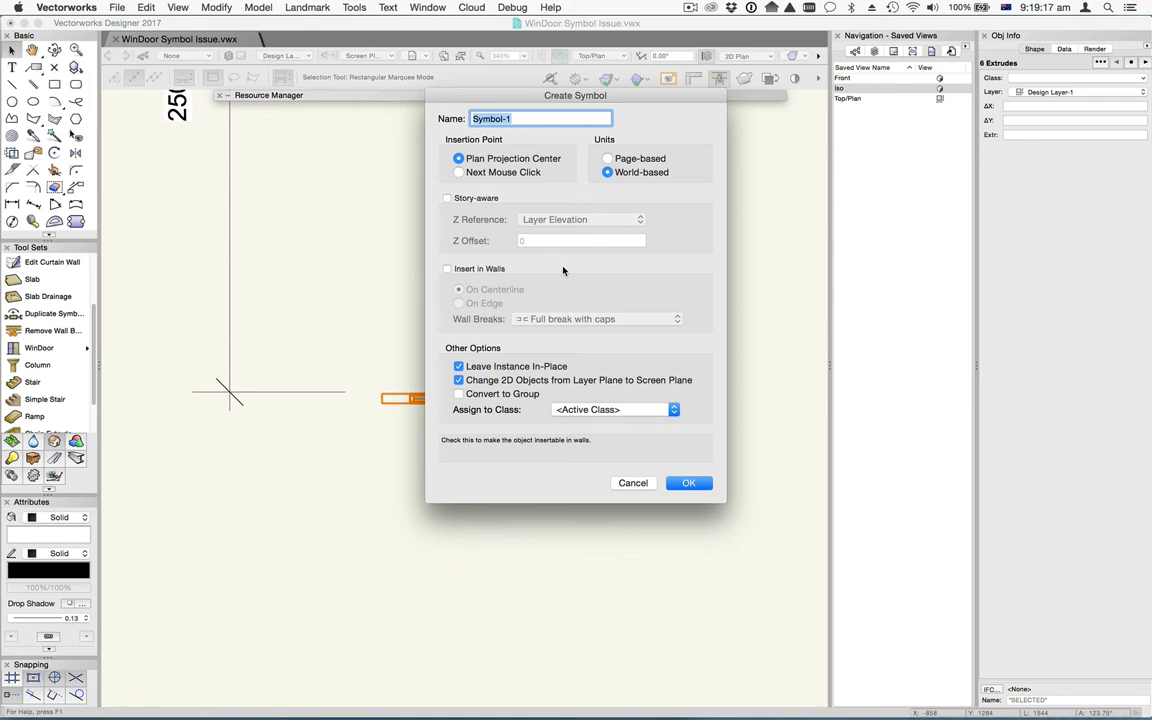
pyautogui.write('WD-')
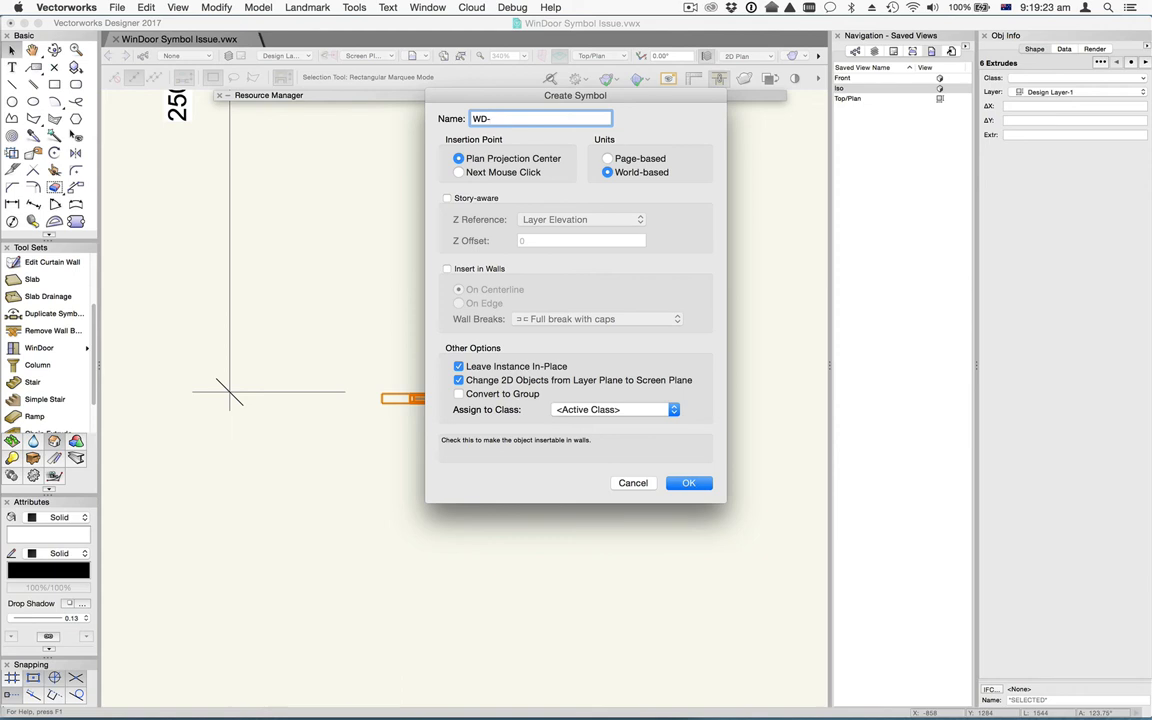
pyautogui.write('door')
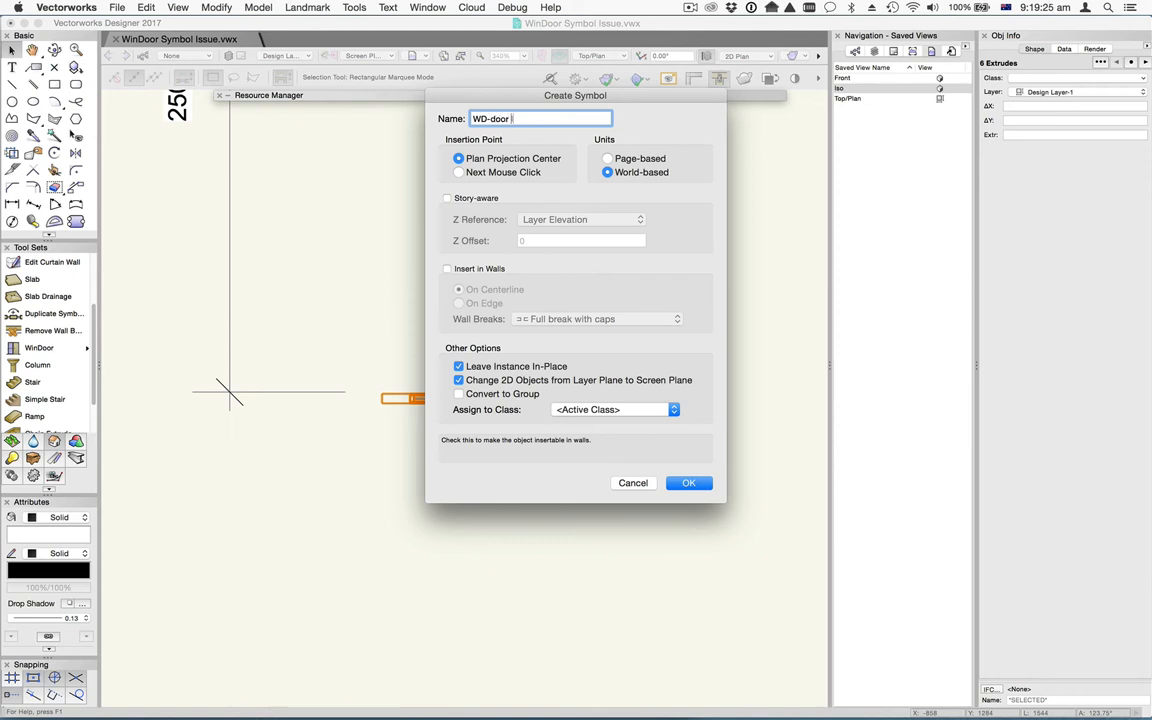
pyautogui.write('leaf 1')
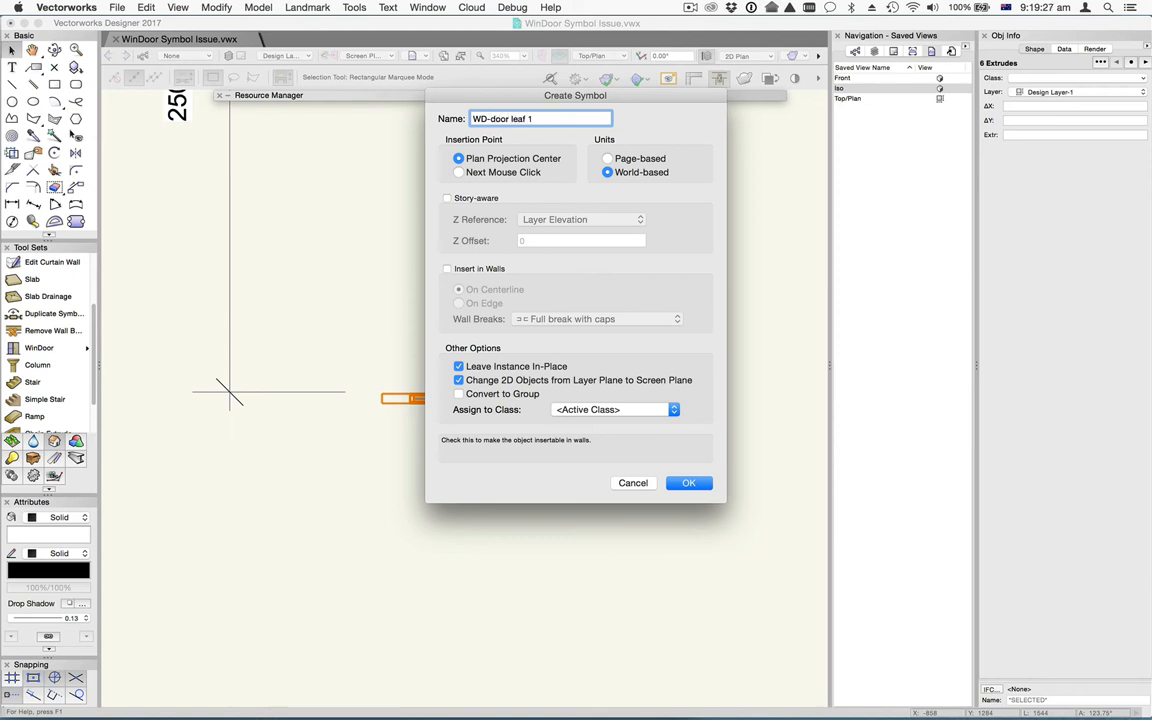
pyautogui.click(458, 158)
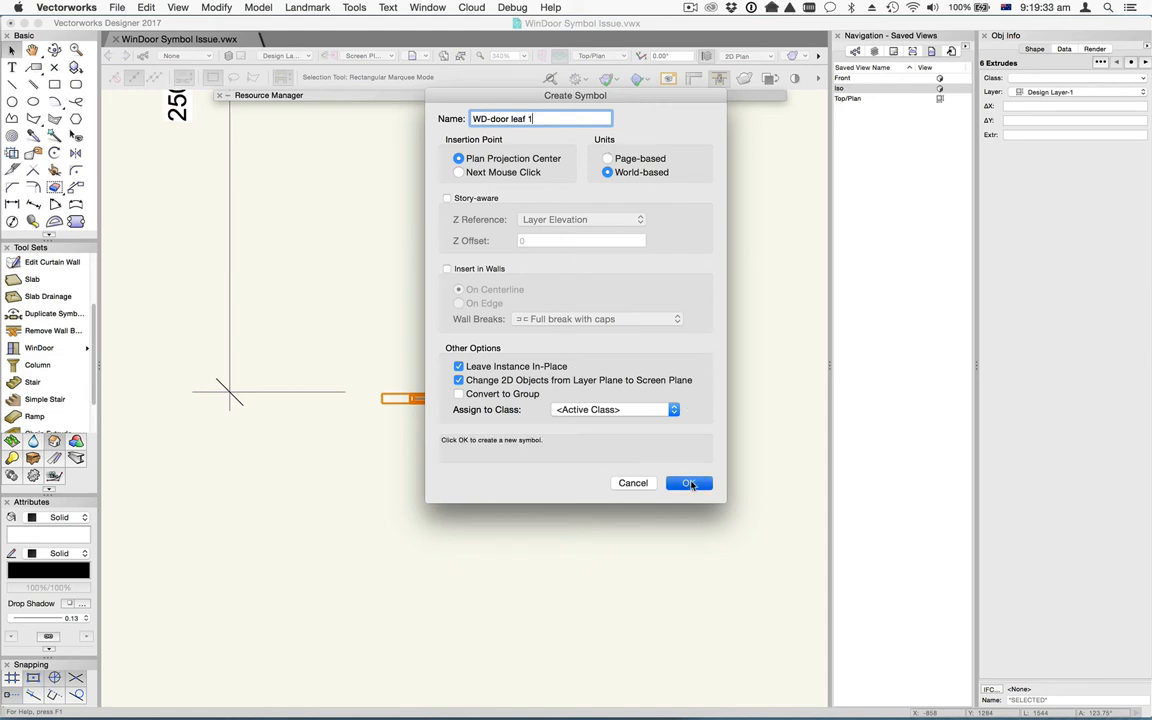
pyautogui.click(688, 482)
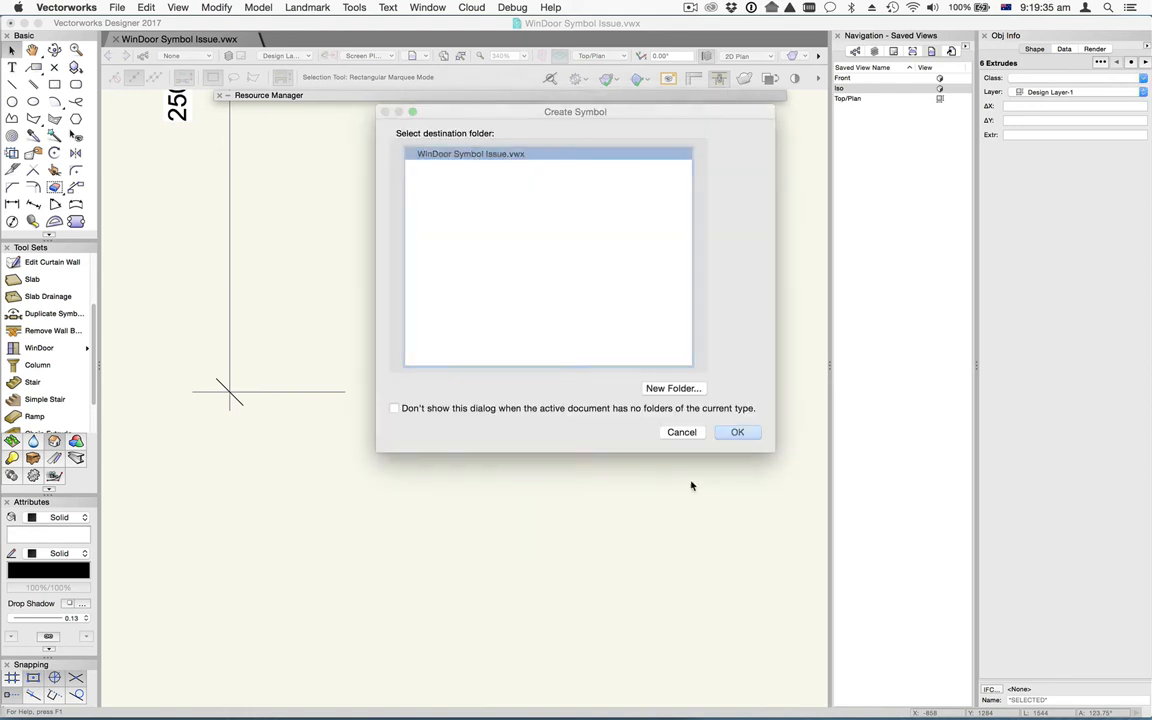
pyautogui.click(736, 432)
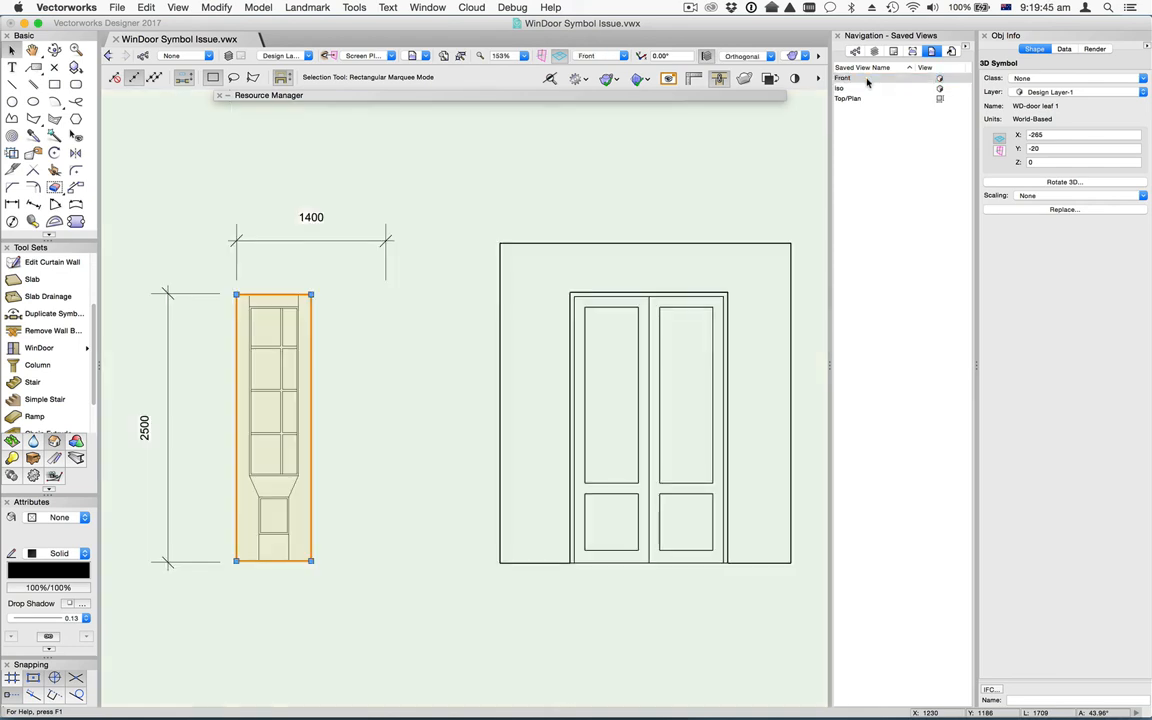
pyautogui.moveTo(284, 348)
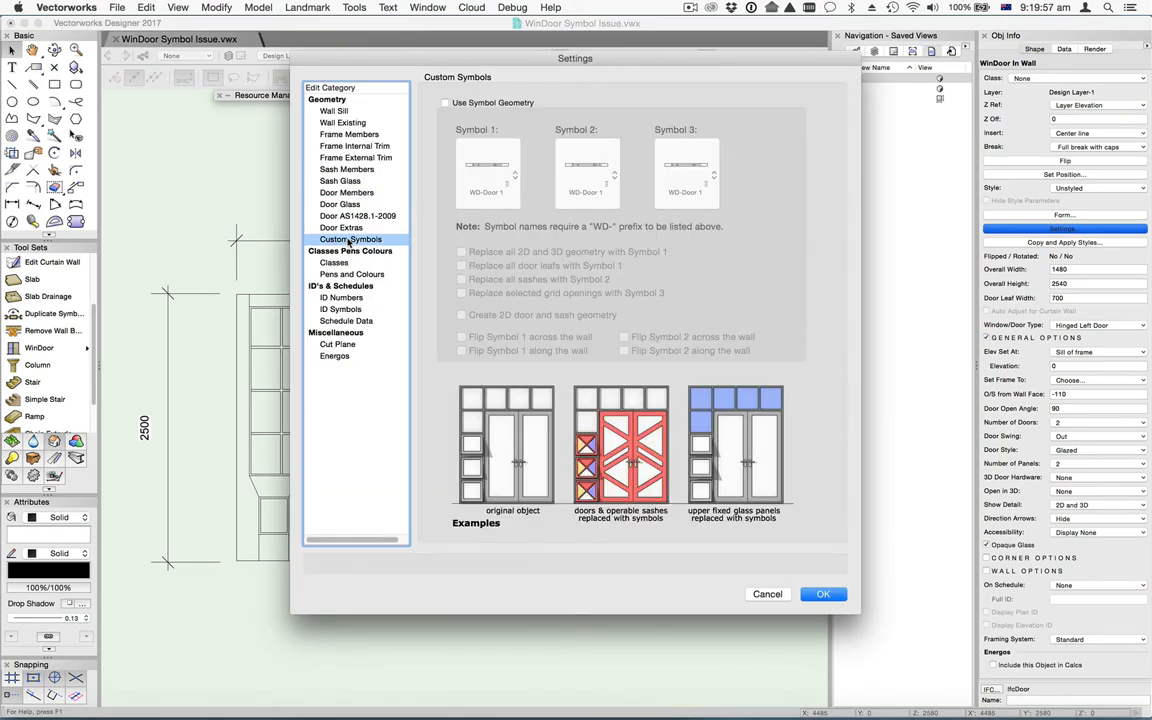
# Step: Enable symbol geometry, replace all leaves with Symbol 1 = WD-door leaf 1, with 2D geometry created
pyautogui.click(444, 102)
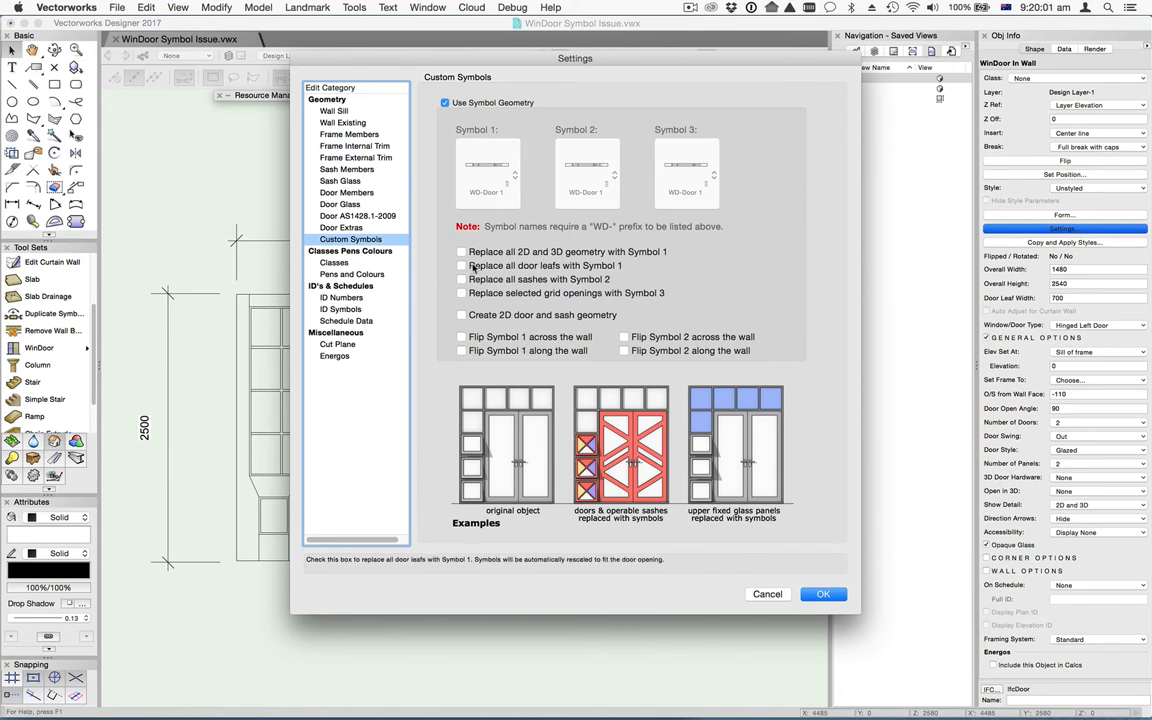
pyautogui.click(460, 264)
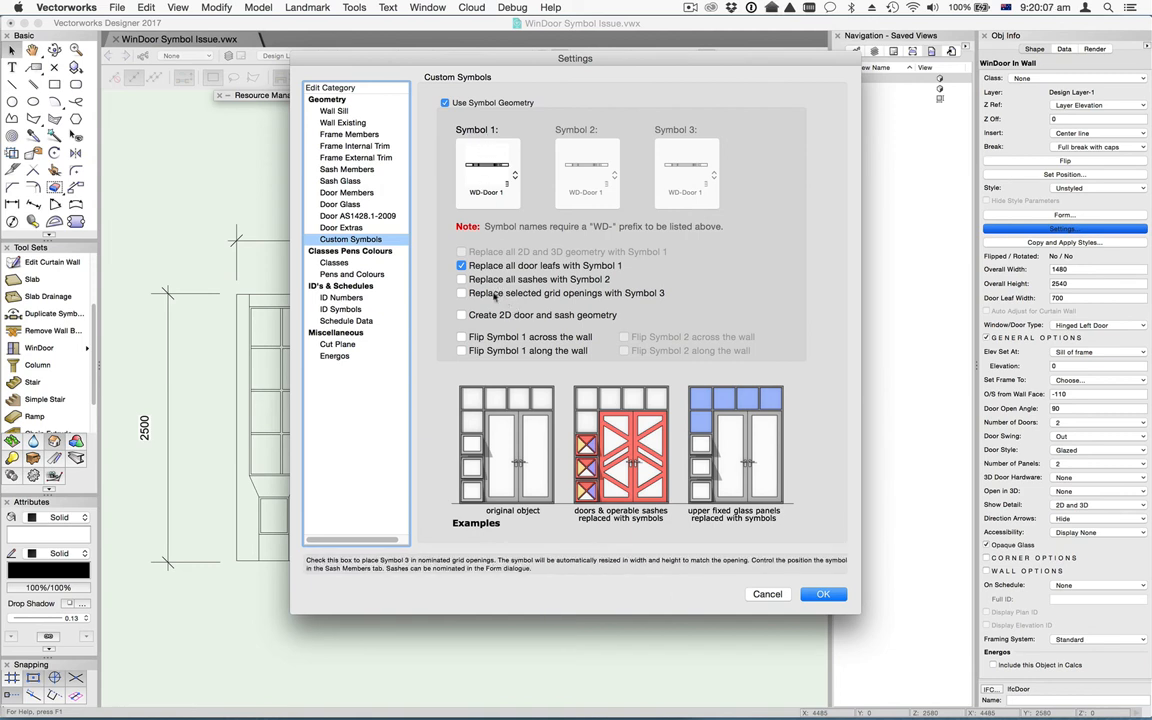
pyautogui.click(460, 314)
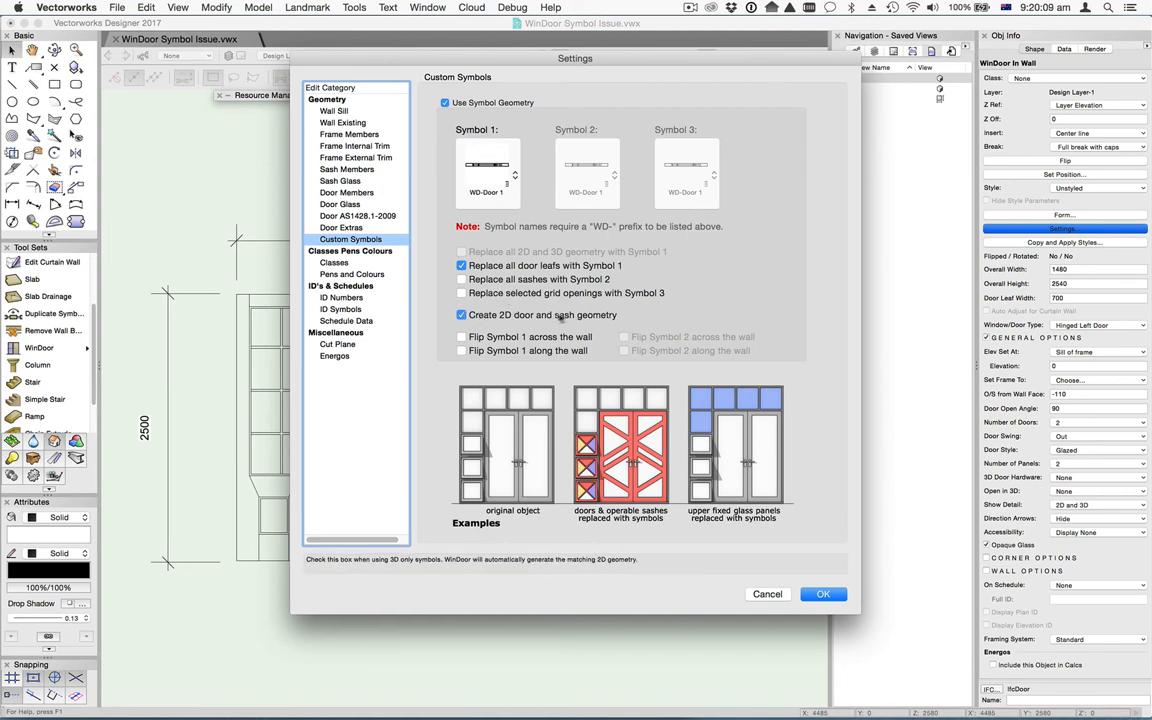
pyautogui.moveTo(490, 172)
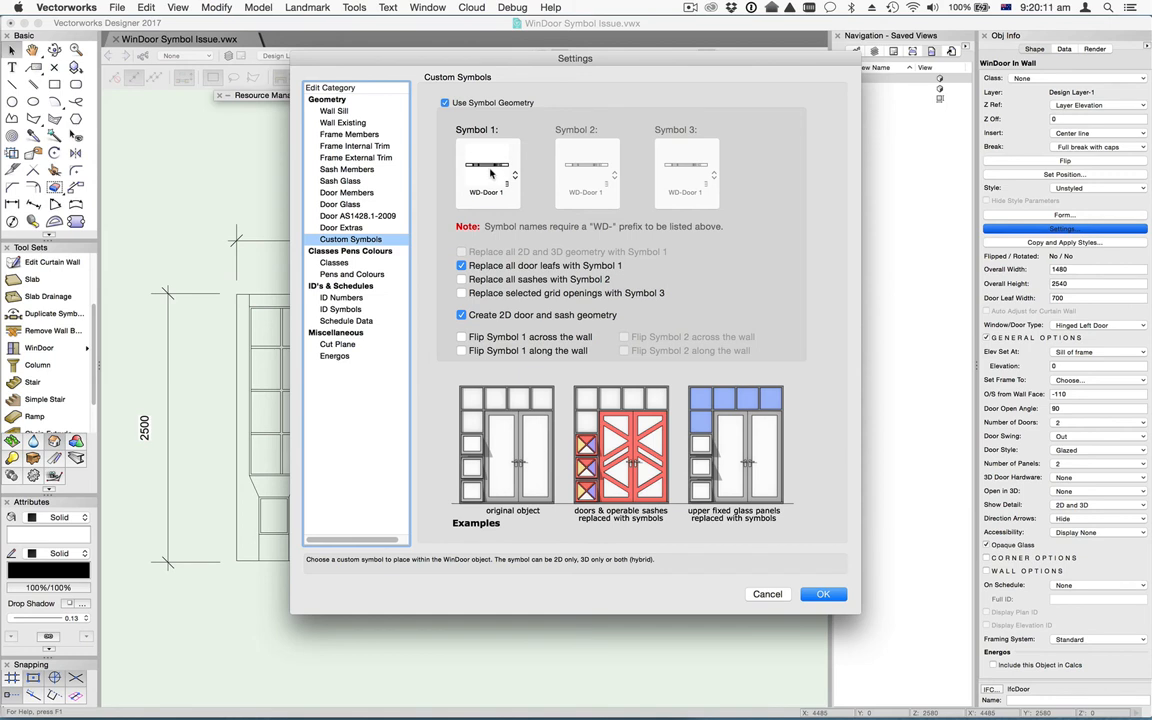
pyautogui.click(488, 172)
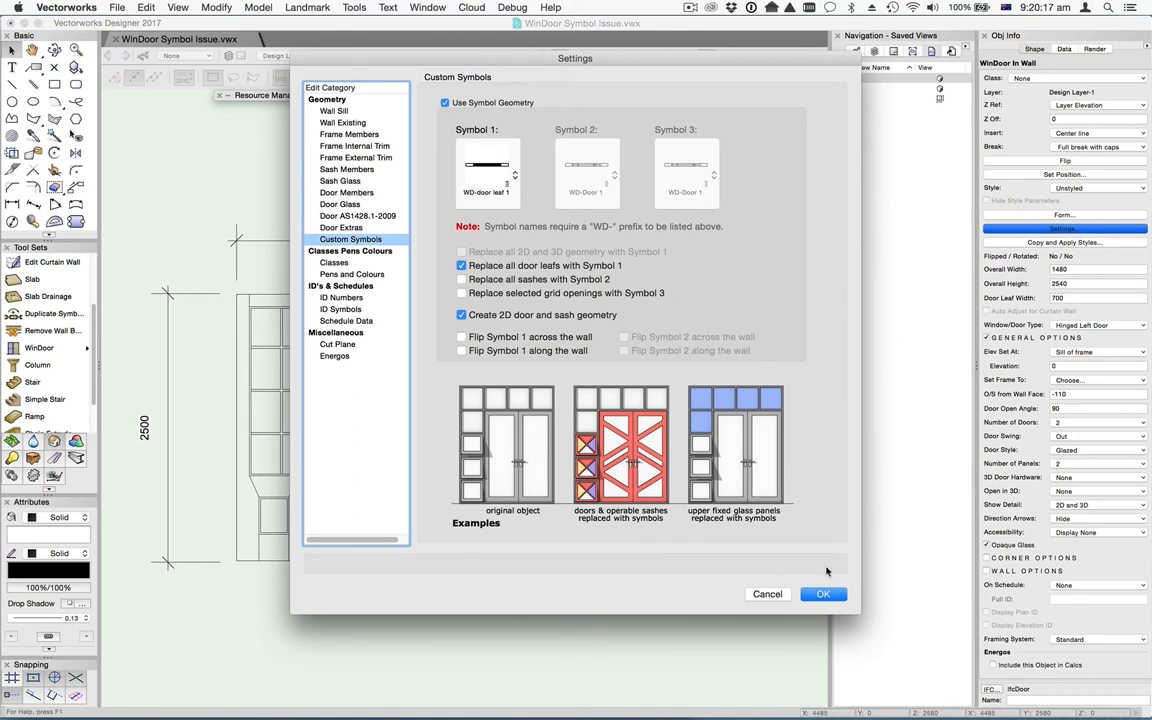
pyautogui.click(824, 594)
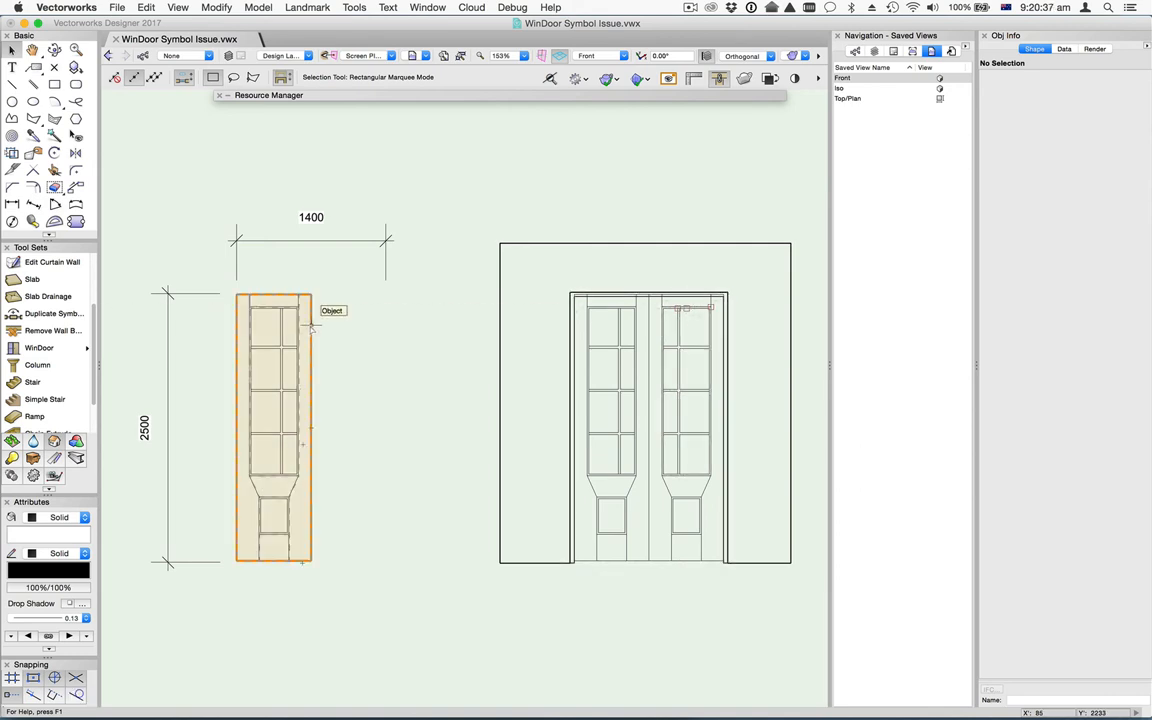
# Step: Edit the WD-door leaf symbol's 3D component and view it from the Front
pyautogui.click(272, 430)
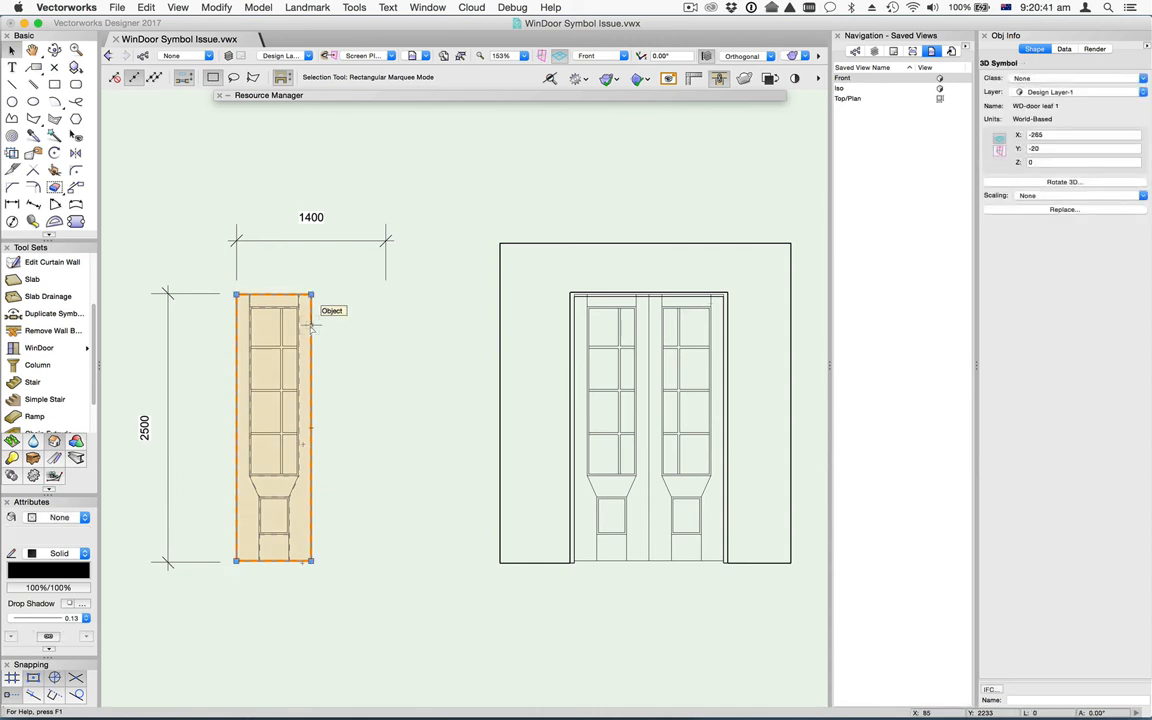
pyautogui.rightClick(312, 330)
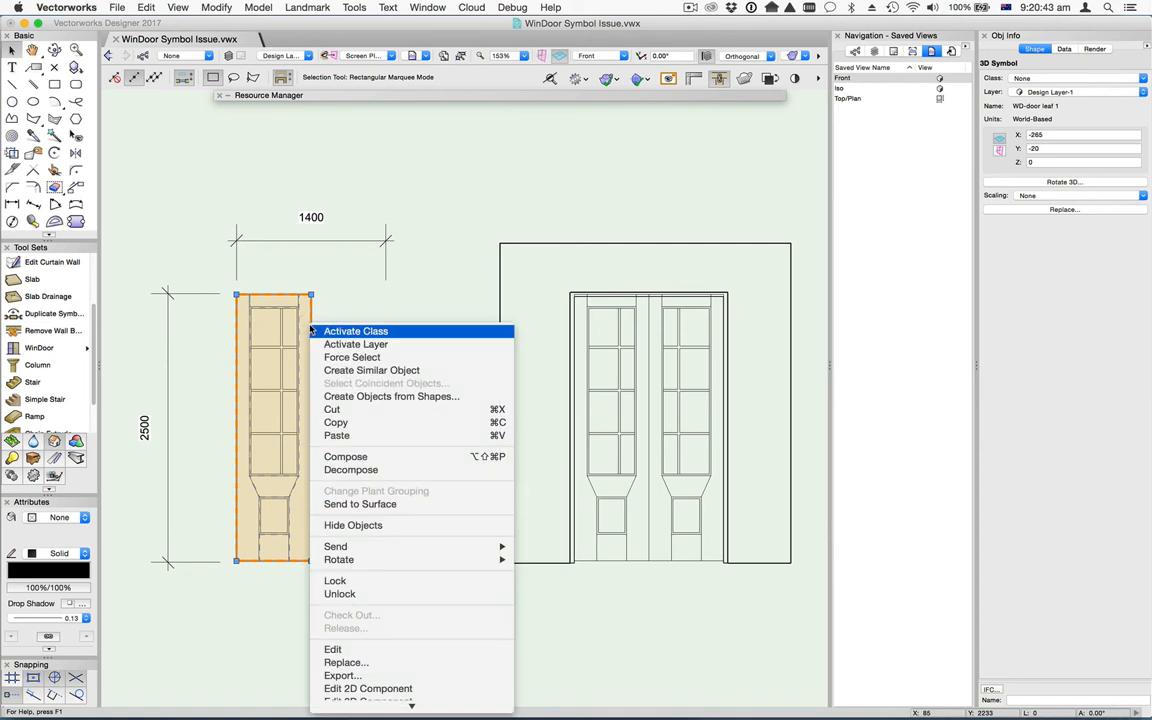
pyautogui.moveTo(332, 648)
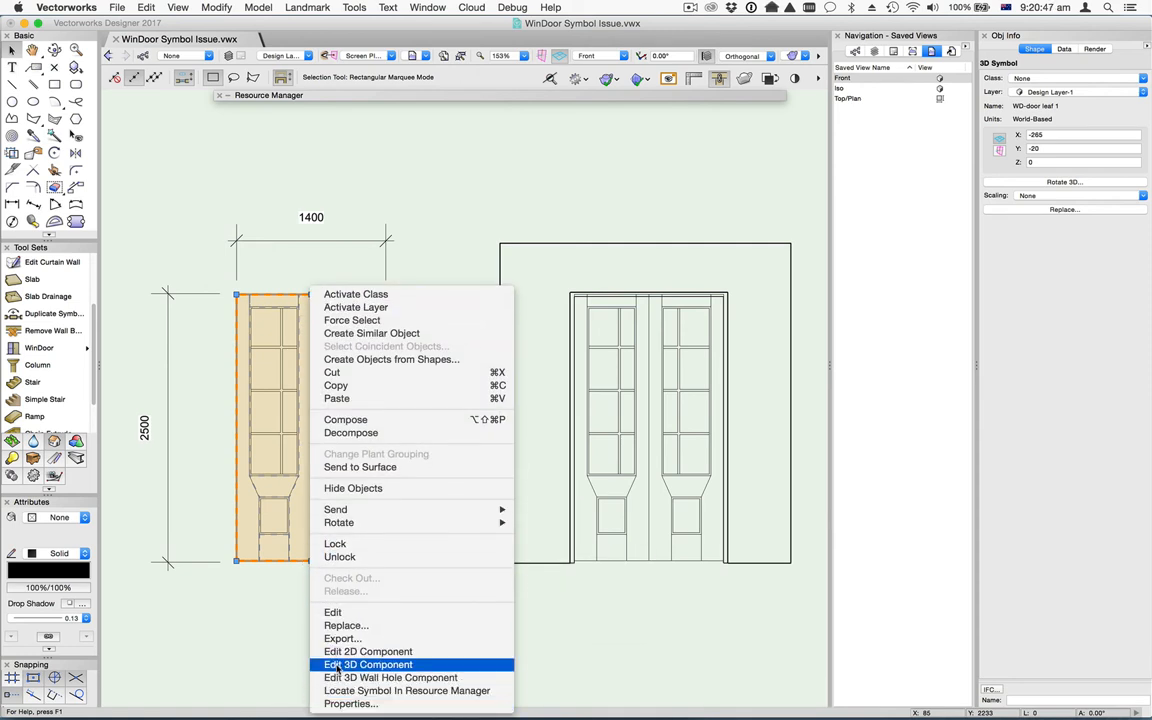
pyautogui.click(366, 664)
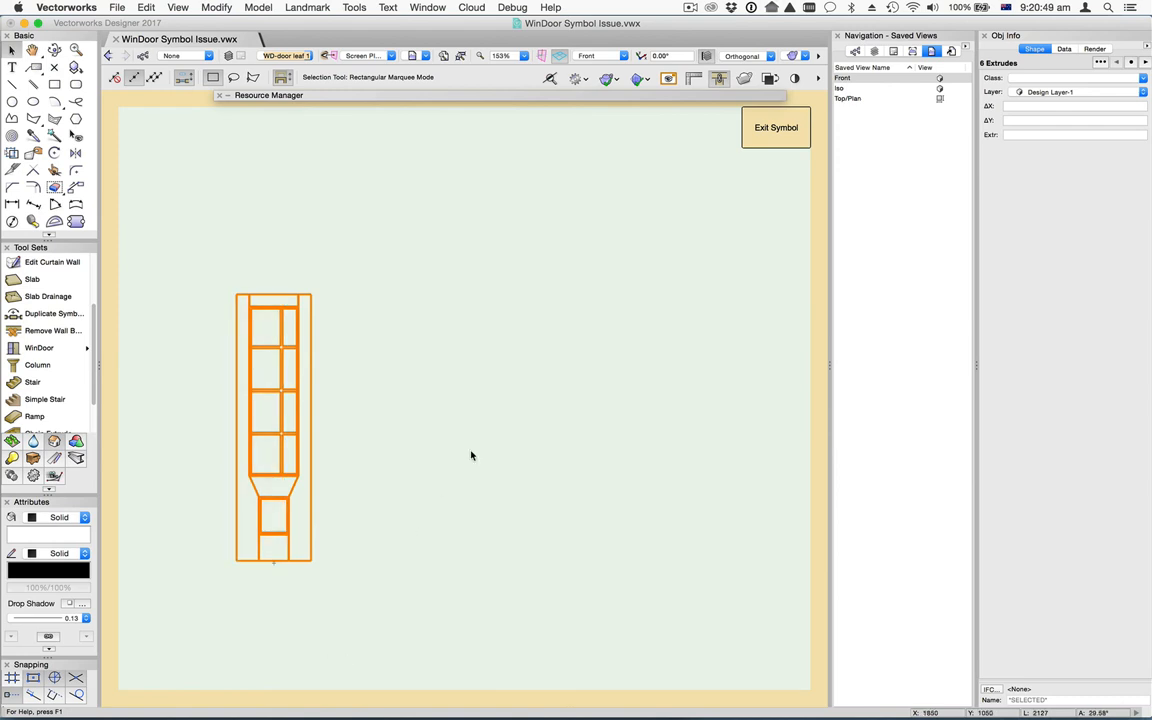
pyautogui.moveTo(564, 252)
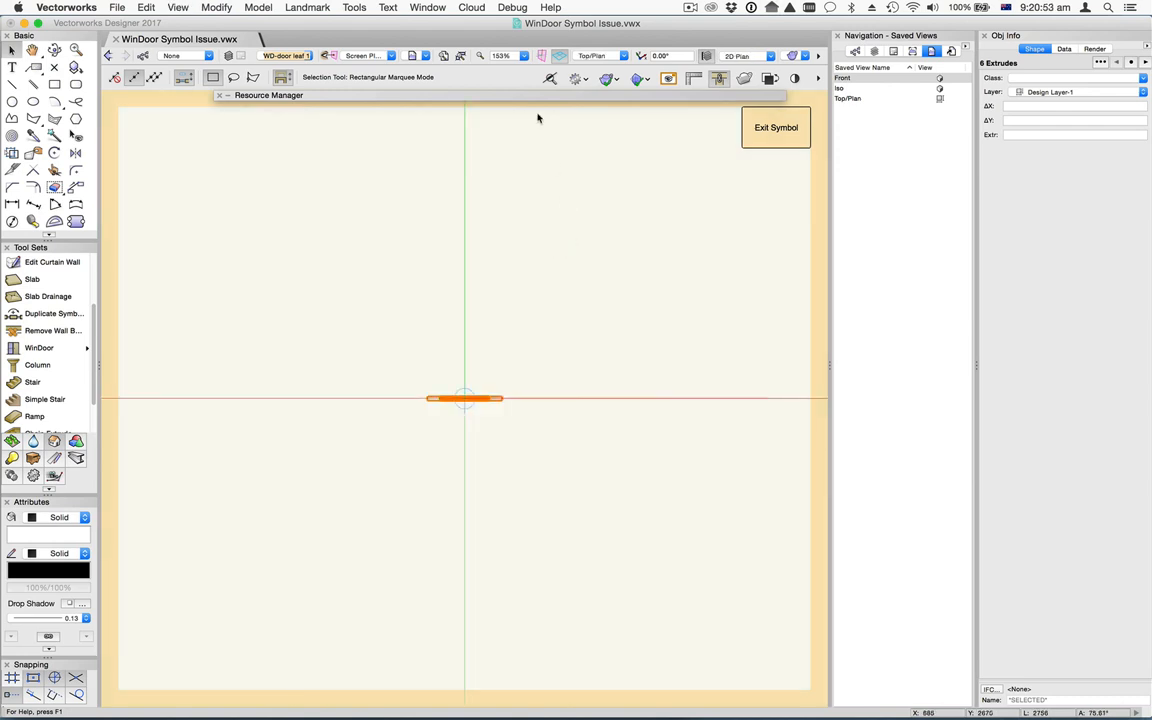
pyautogui.click(614, 56)
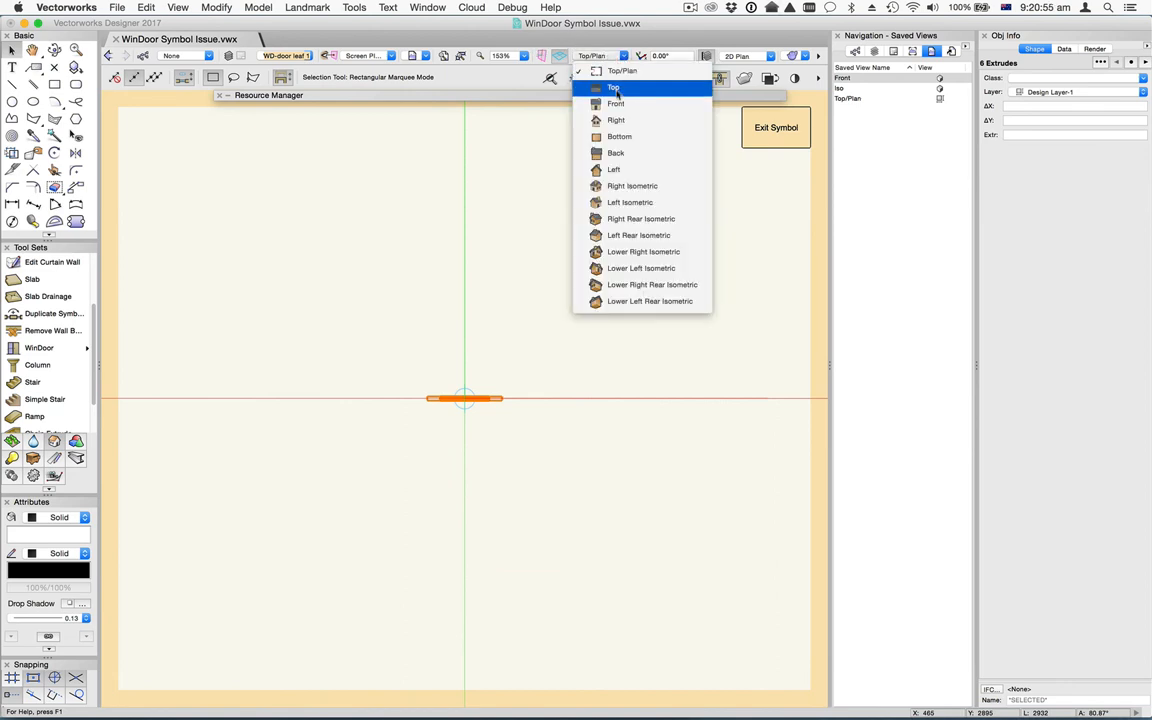
pyautogui.click(614, 104)
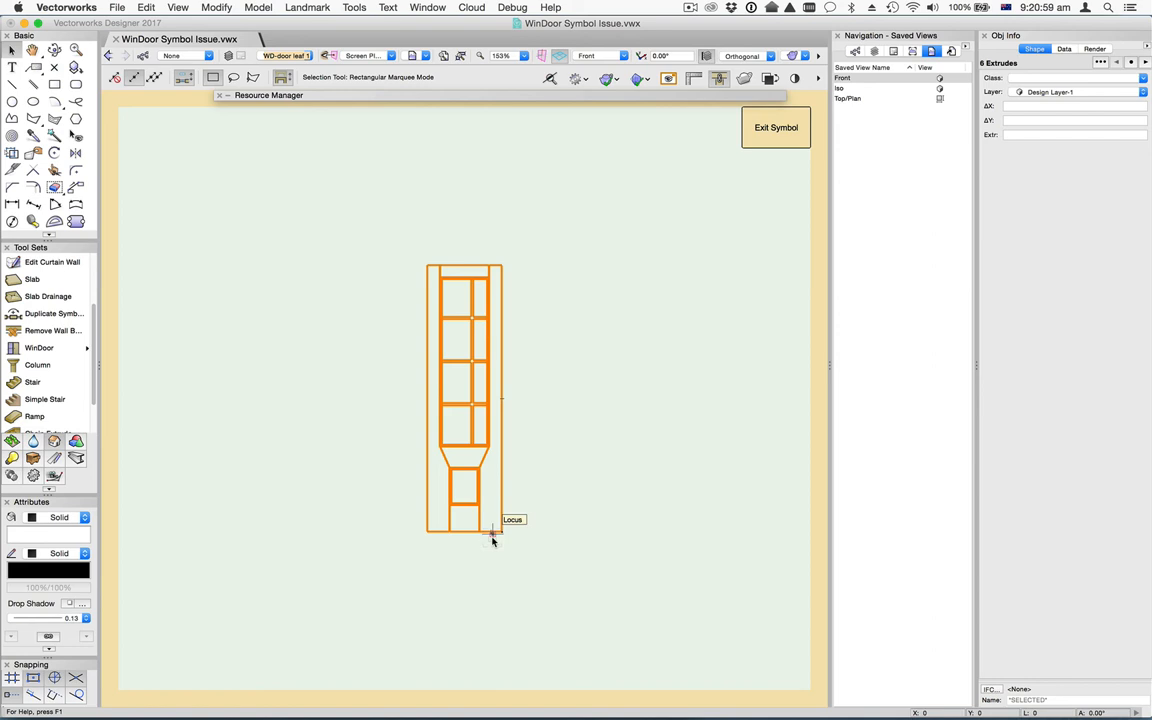
pyautogui.moveTo(528, 544)
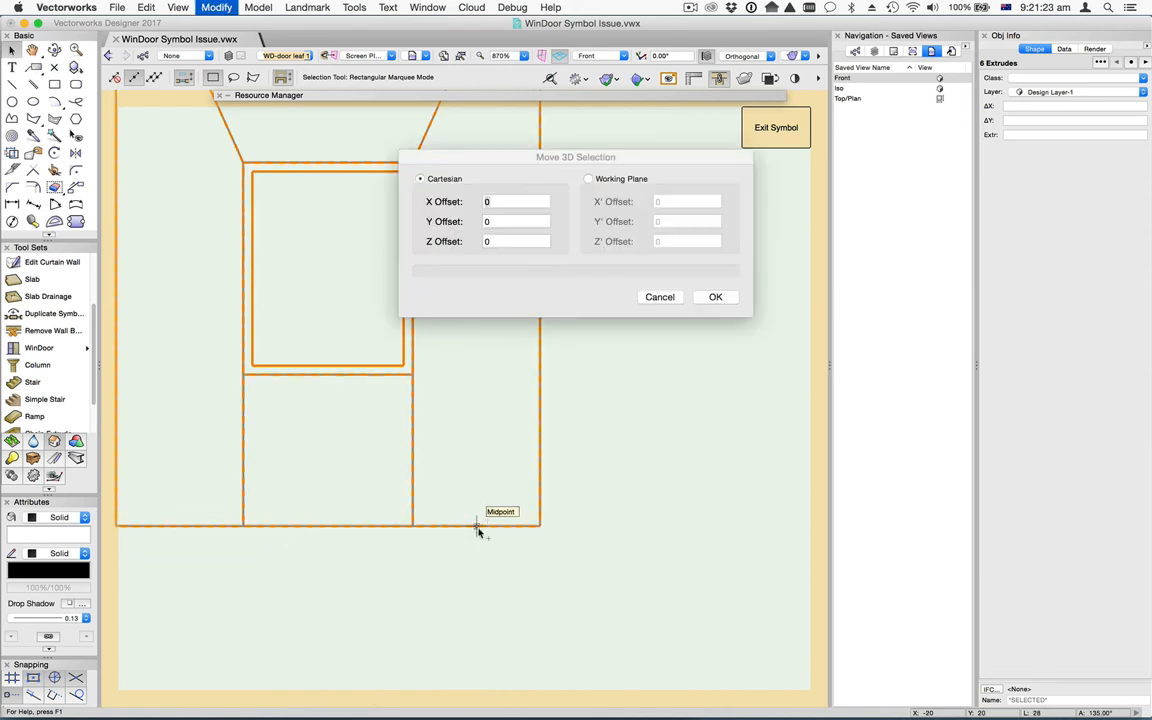
# Step: Cancel the Move 3D Selection dialog without moving the leaf
pyautogui.click(516, 240)
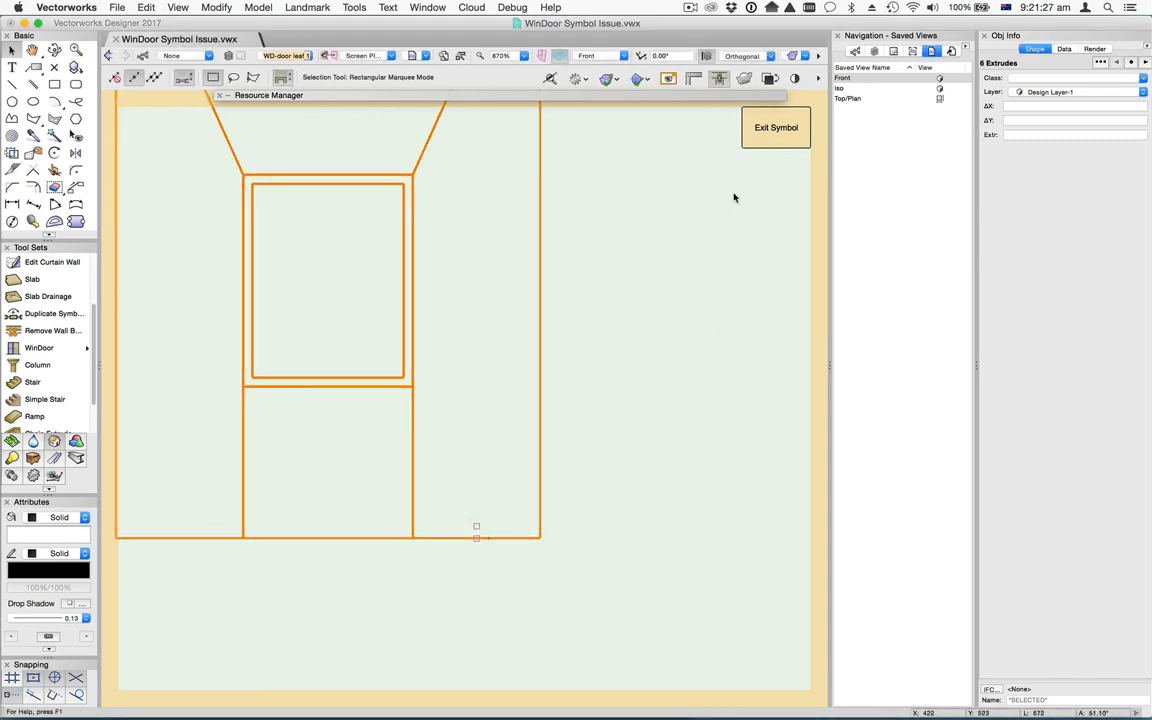
pyautogui.click(776, 128)
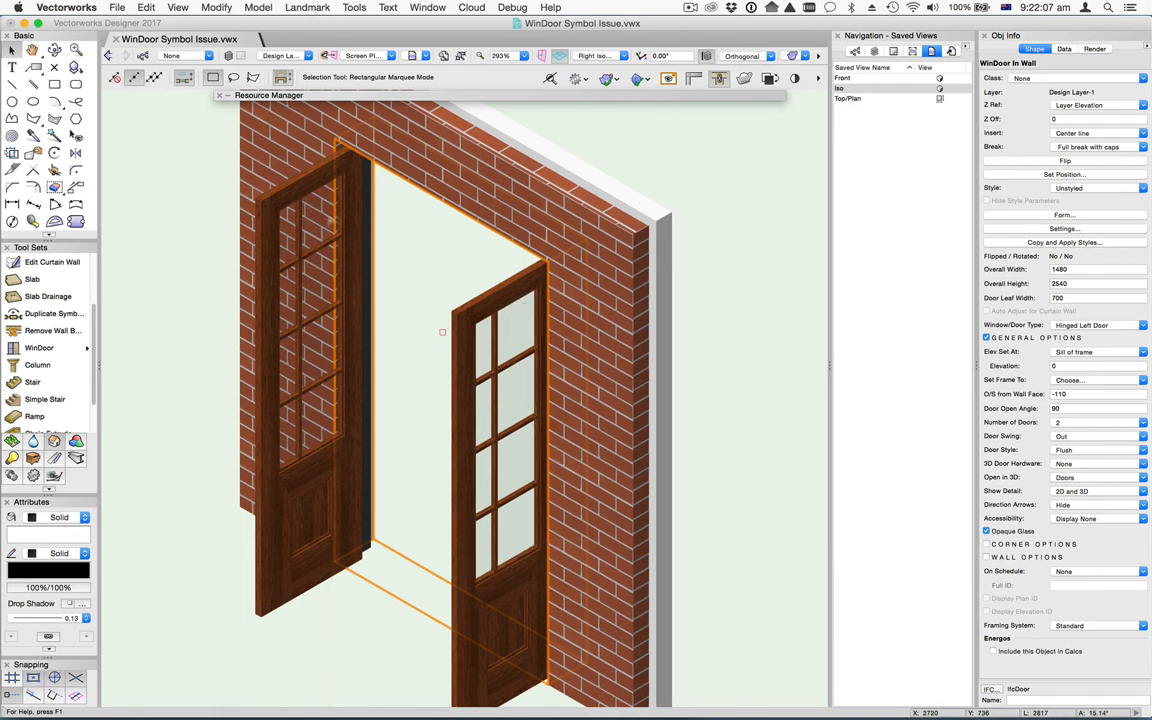
pyautogui.moveTo(496, 316)
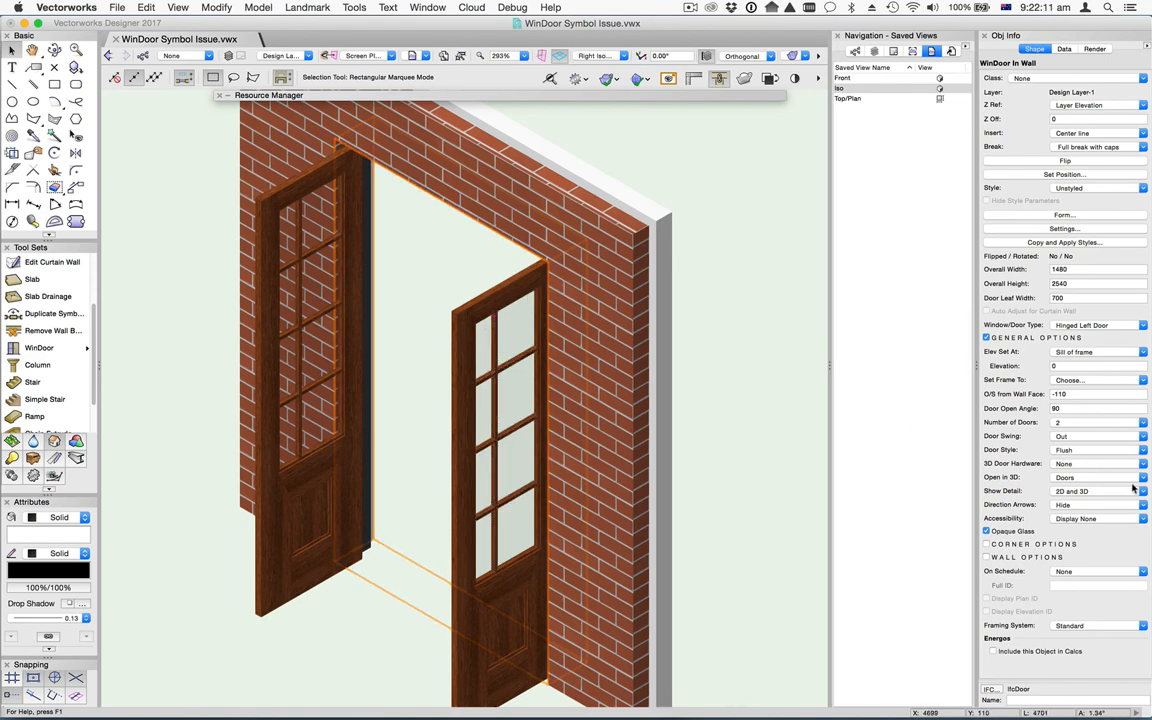
pyautogui.moveTo(1088, 464)
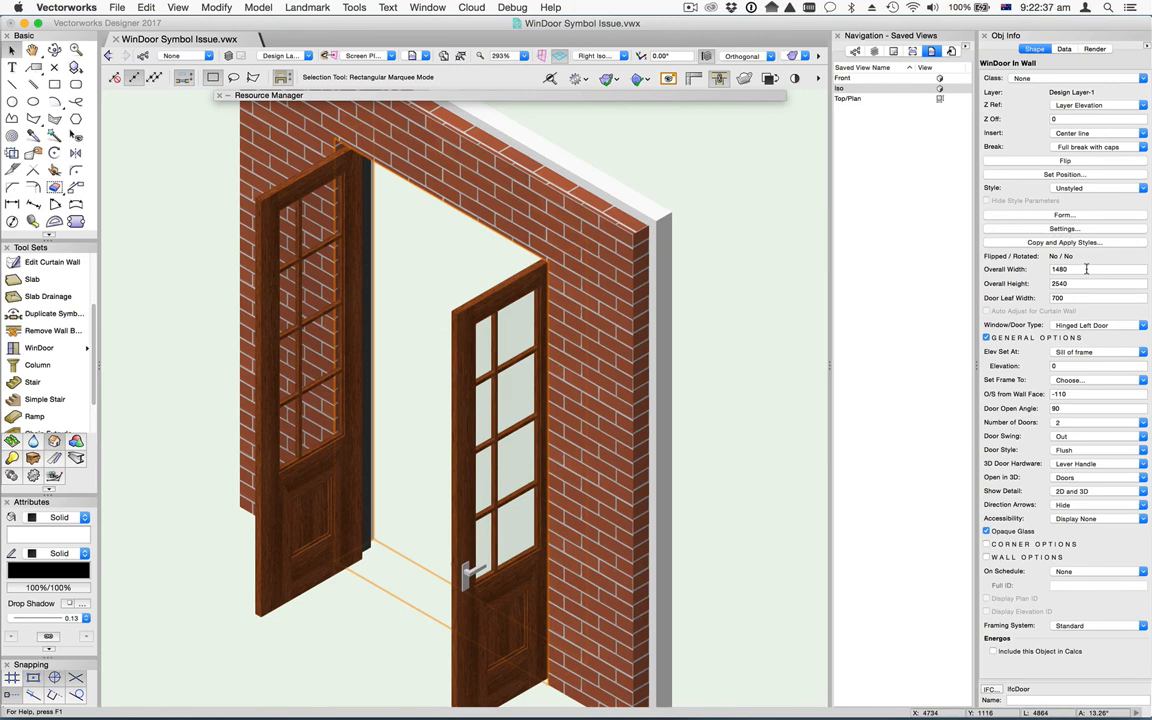
pyautogui.moveTo(772, 62)
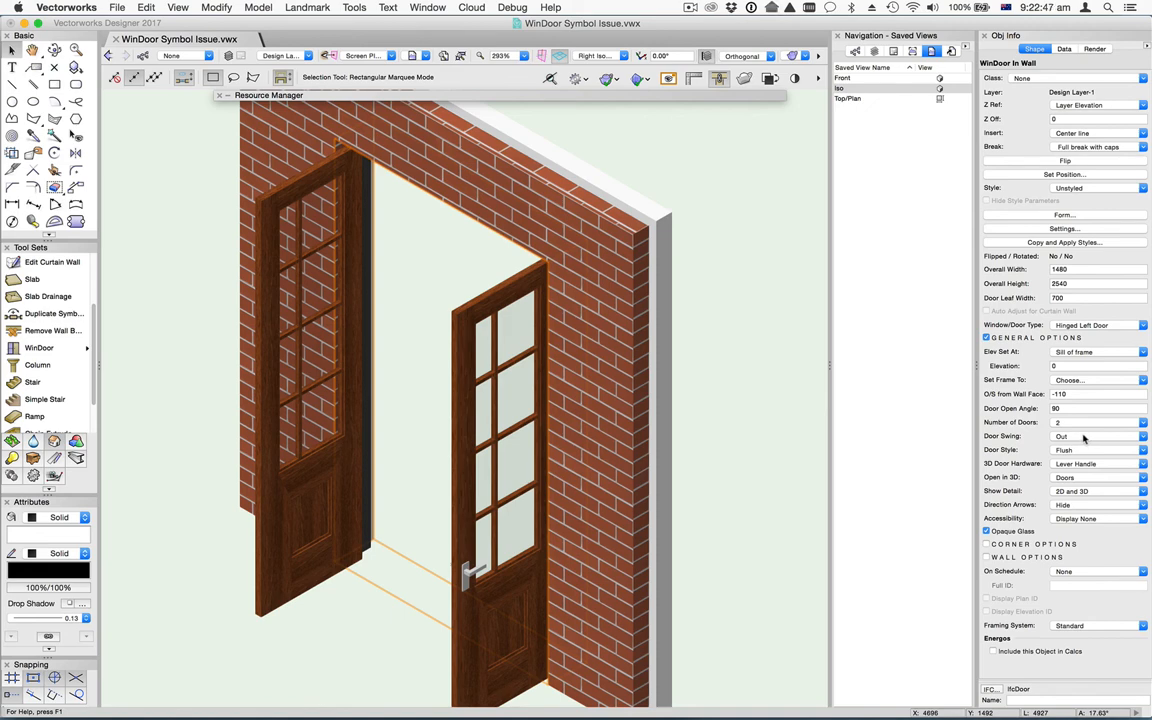
pyautogui.moveTo(1084, 440)
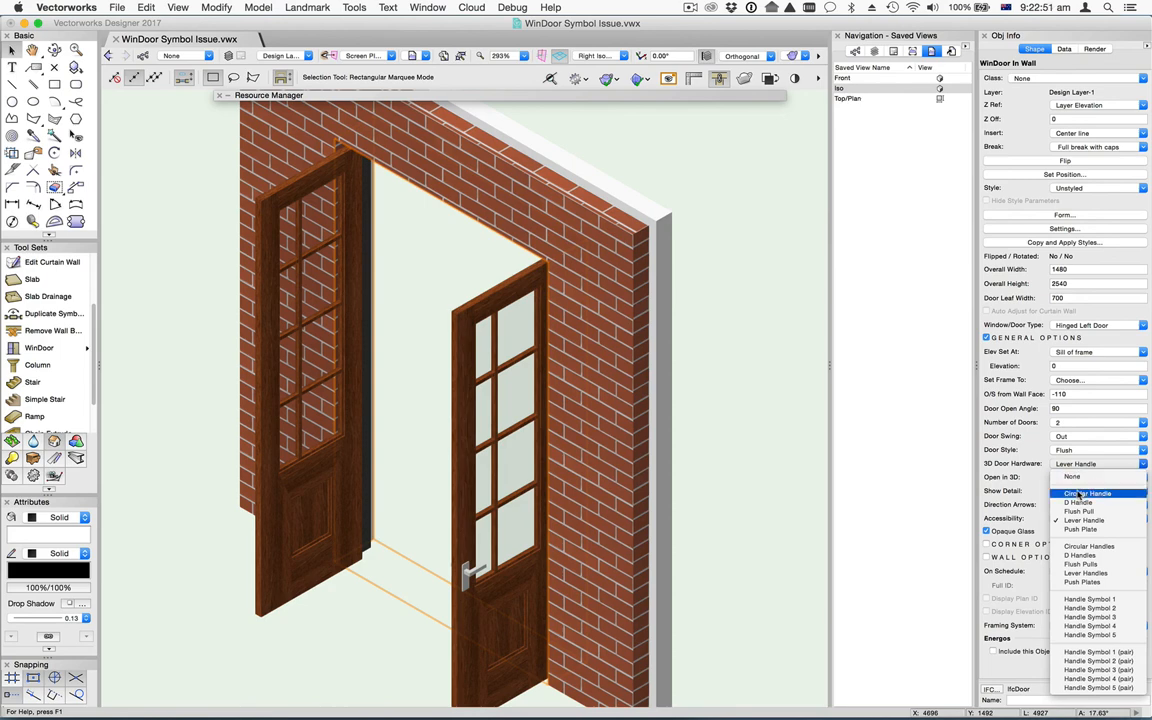
# Step: Set the WinDoor's 3D Door Hardware to Lever Handle with Open in 3D set to None
pyautogui.click(1080, 520)
pyautogui.write('750')
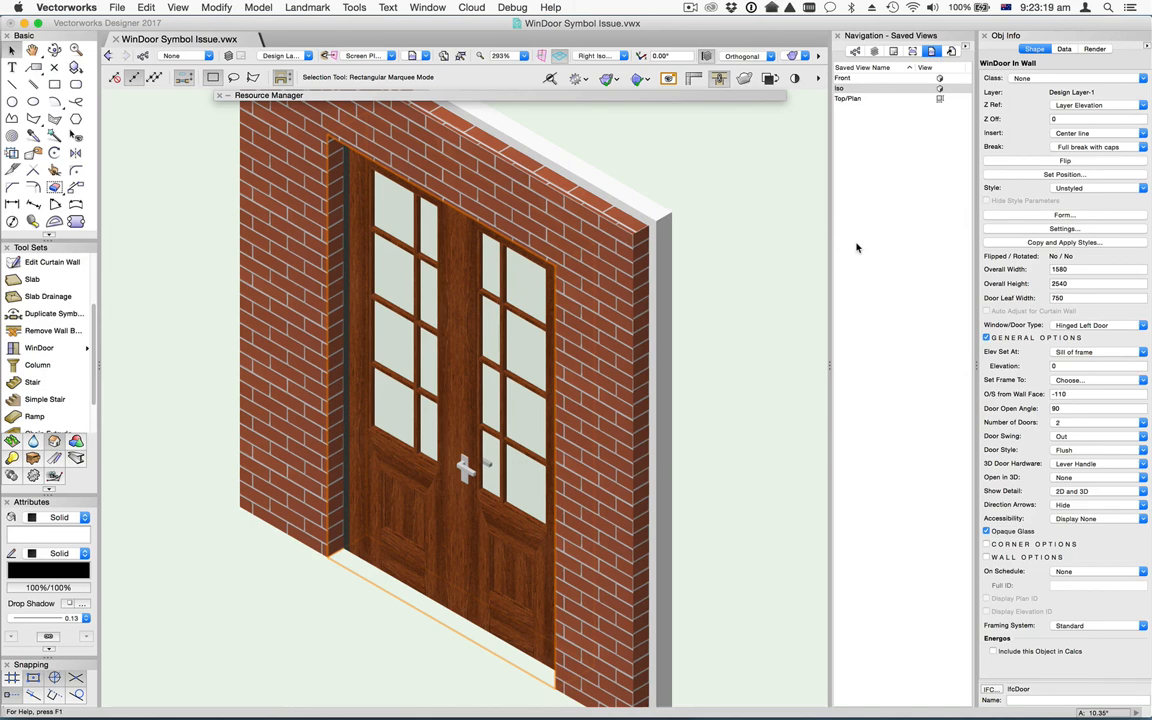
pyautogui.moveTo(846, 236)
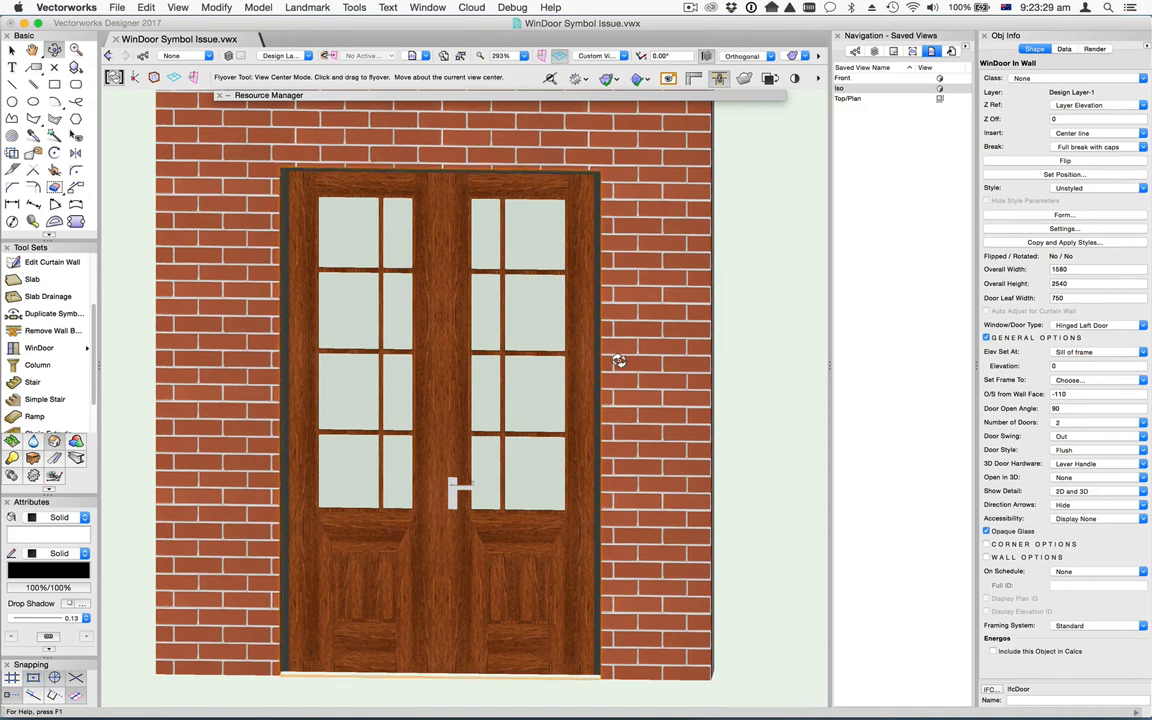
pyautogui.moveTo(1084, 308)
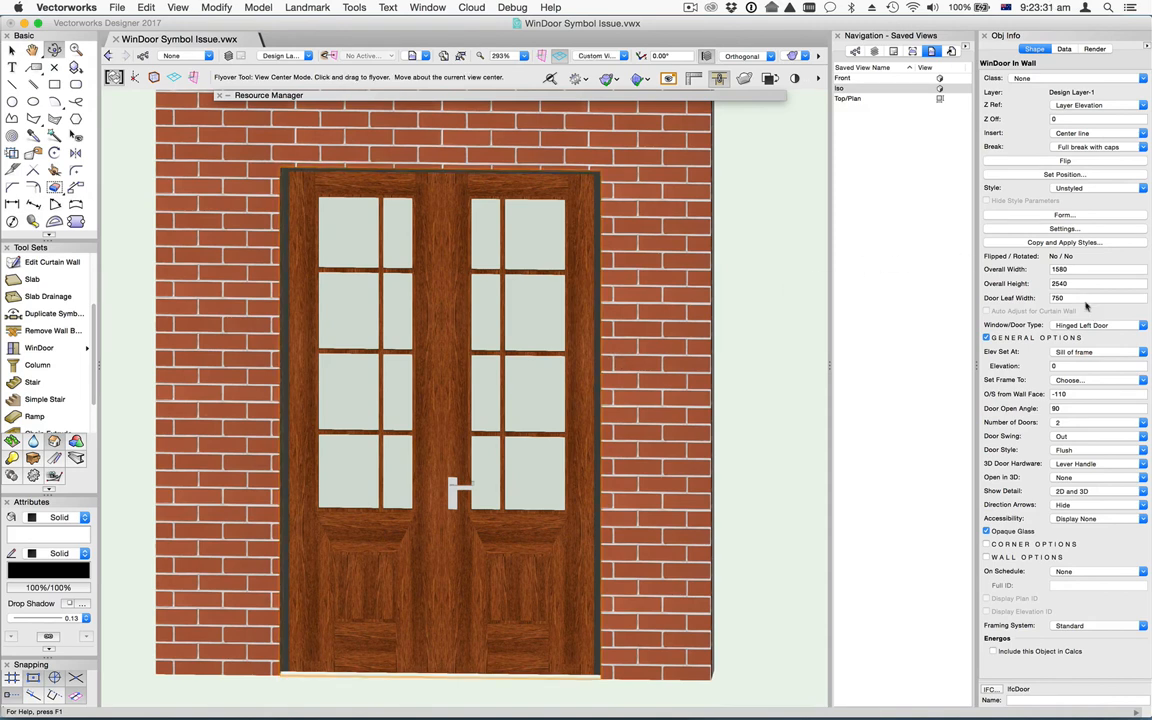
# Step: Set the door's Overall Width to 1300 and return the view to hidden line rendering
pyautogui.click(1088, 276)
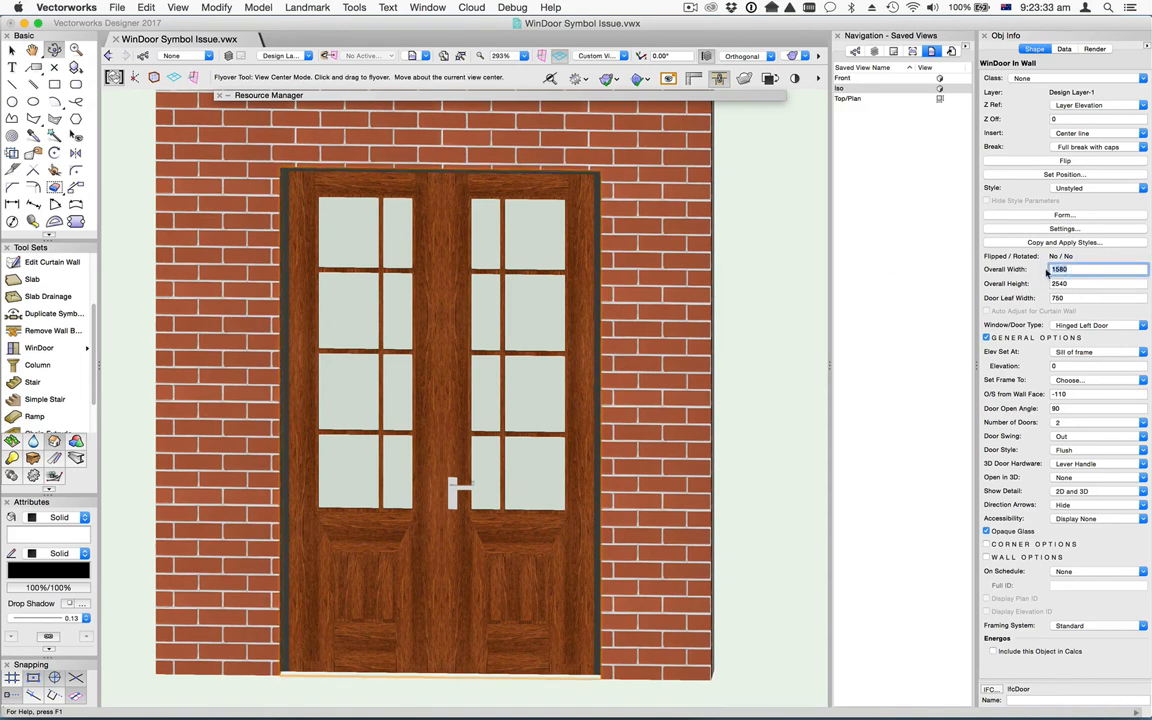
pyautogui.write('1300')
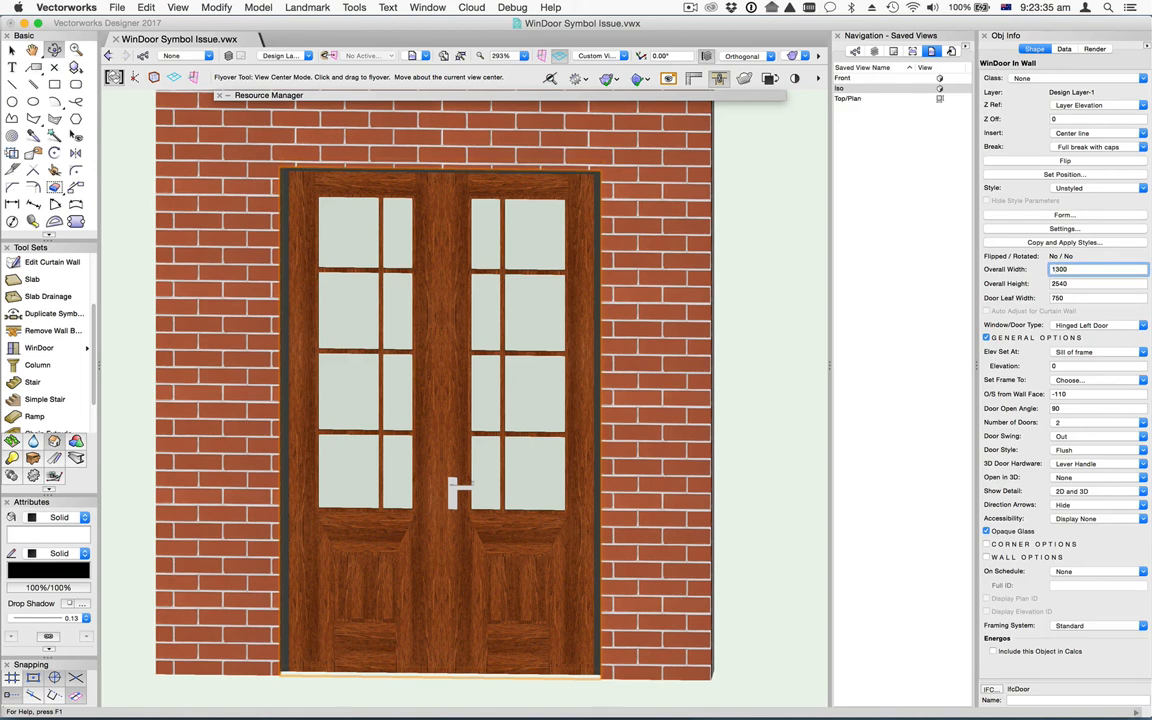
pyautogui.moveTo(736, 236)
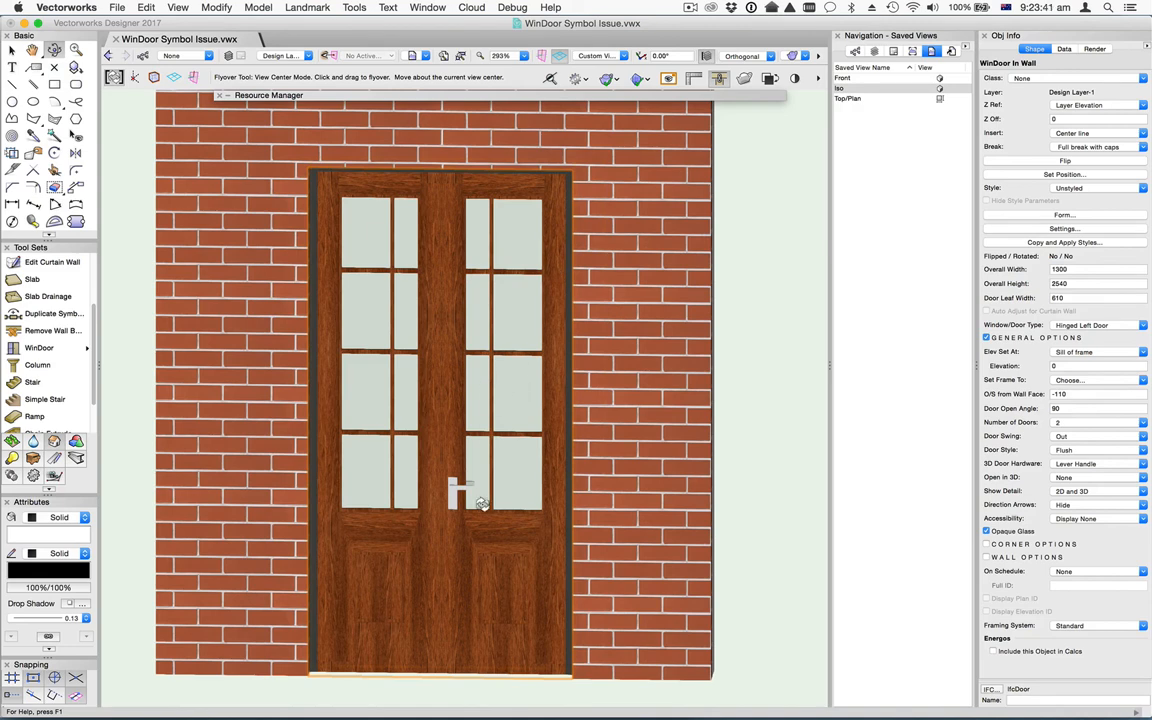
pyautogui.moveTo(408, 580)
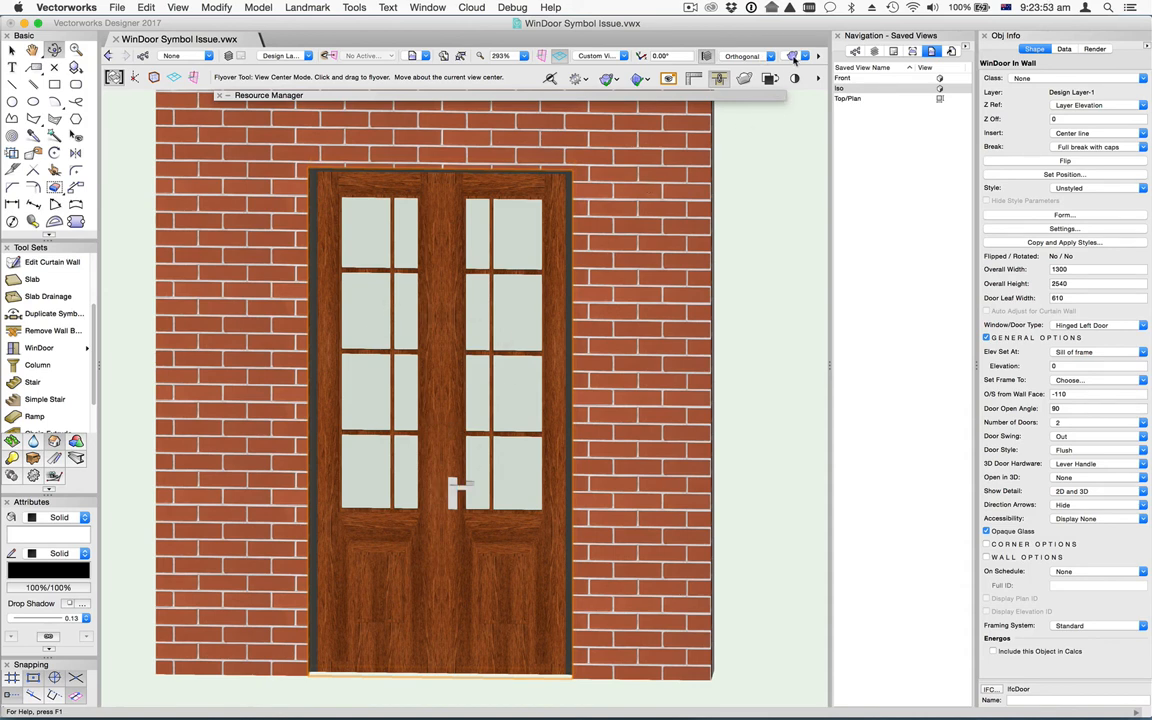
pyautogui.click(784, 56)
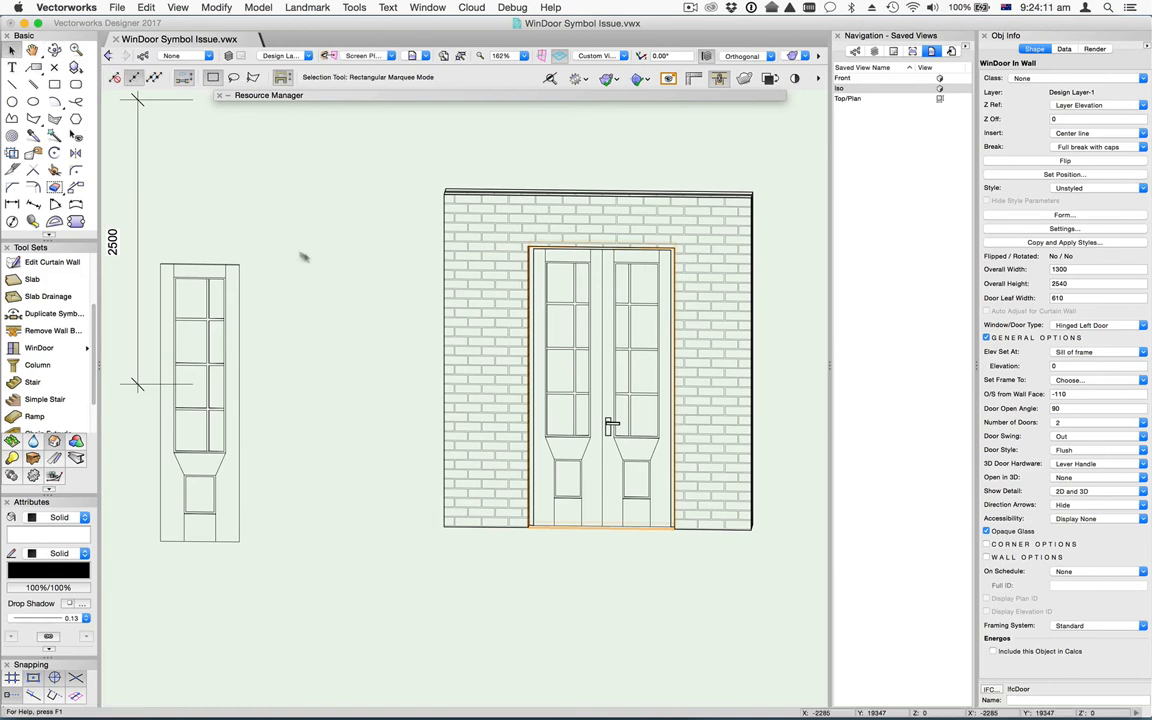
# Step: Enter the WD-door leaf 1 symbol's 3D component for editing
pyautogui.click(200, 384)
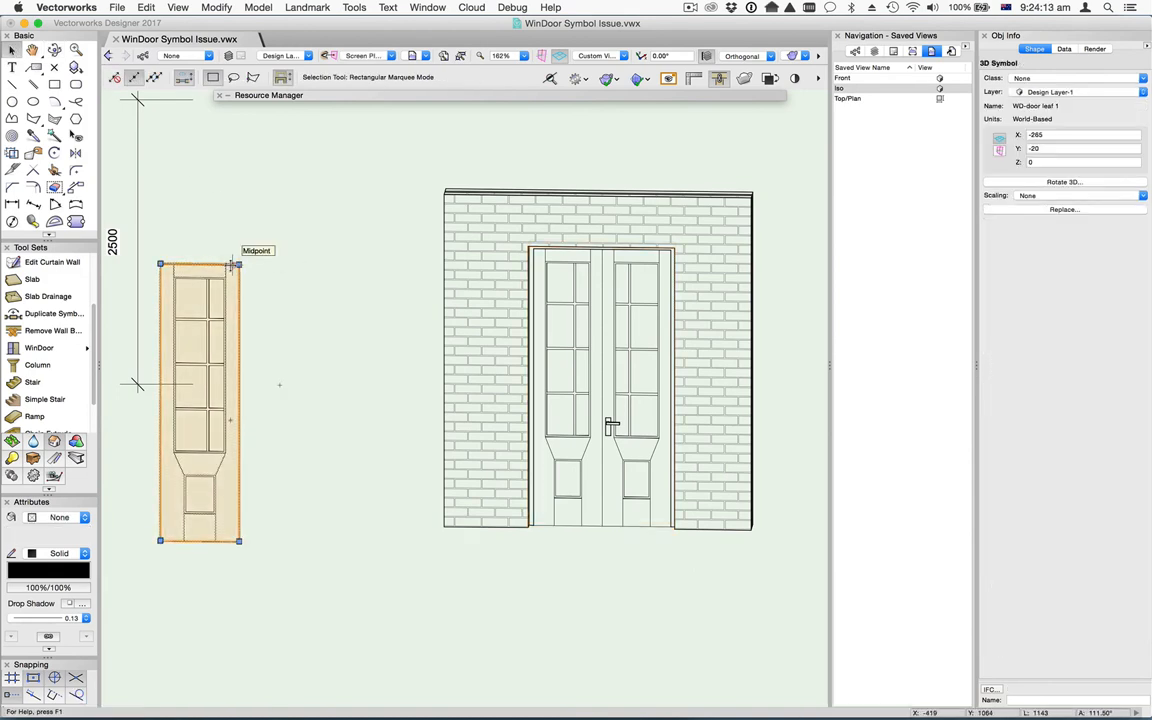
pyautogui.doubleClick(200, 410)
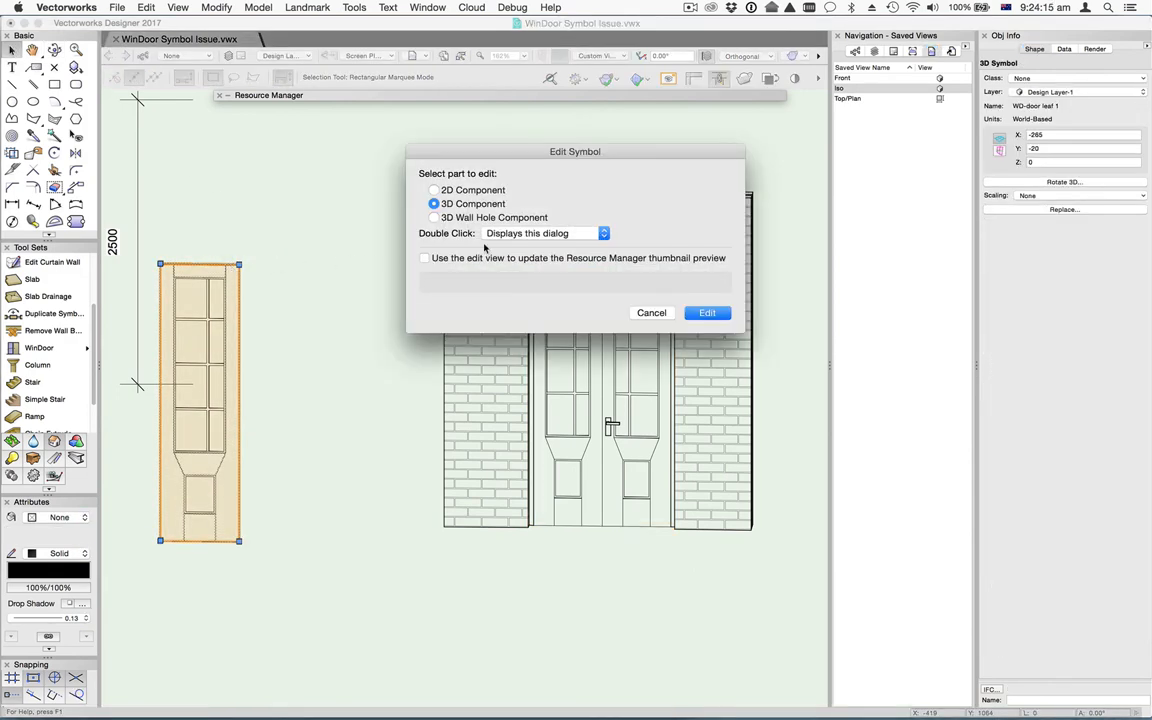
pyautogui.click(708, 312)
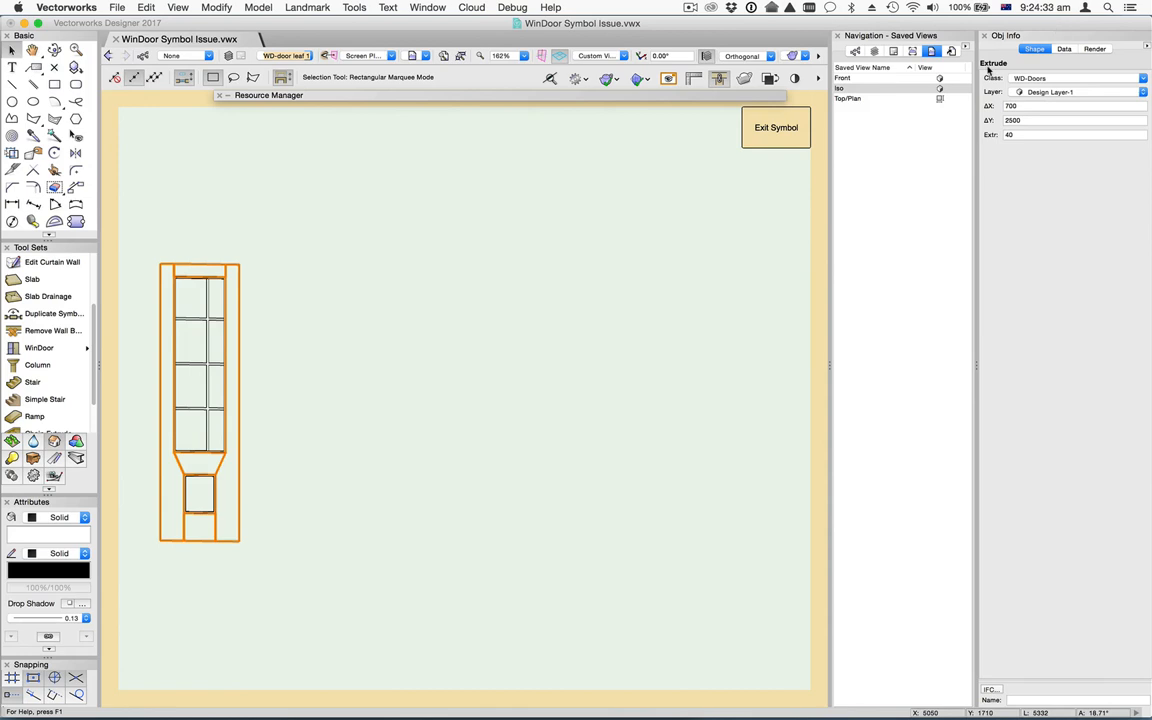
pyautogui.moveTo(204, 8)
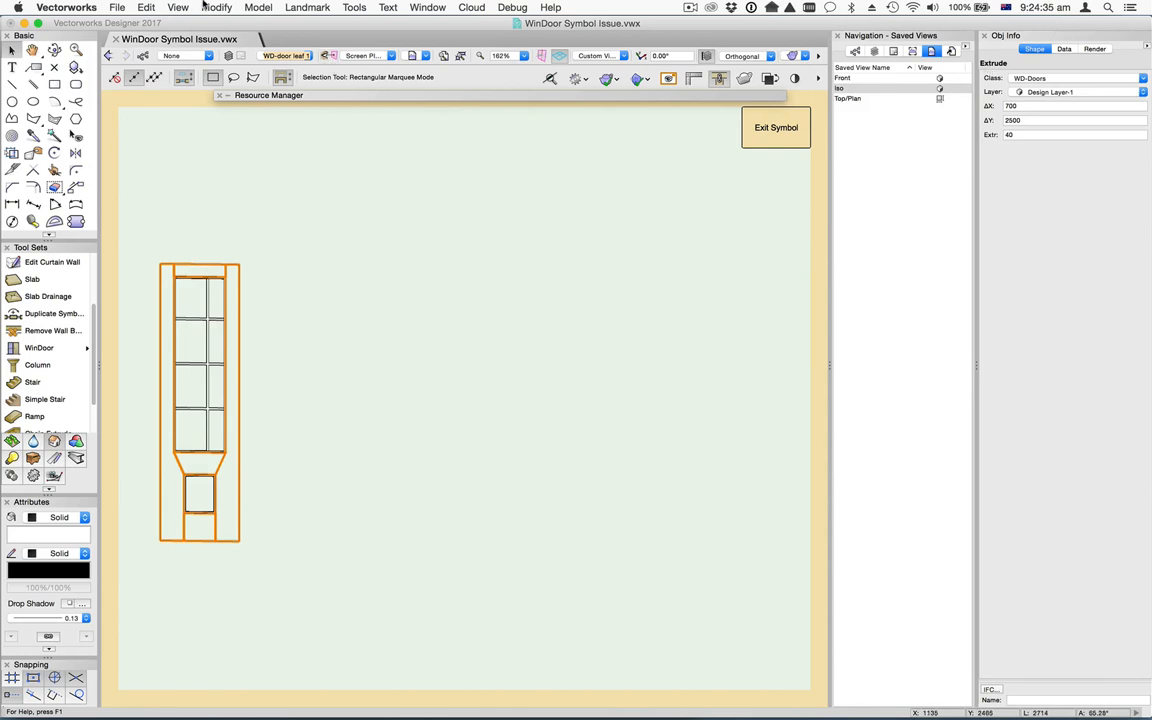
# Step: Select all the leaf's extrudes, combine them with Add Solids, and exit the symbol
pyautogui.click(206, 12)
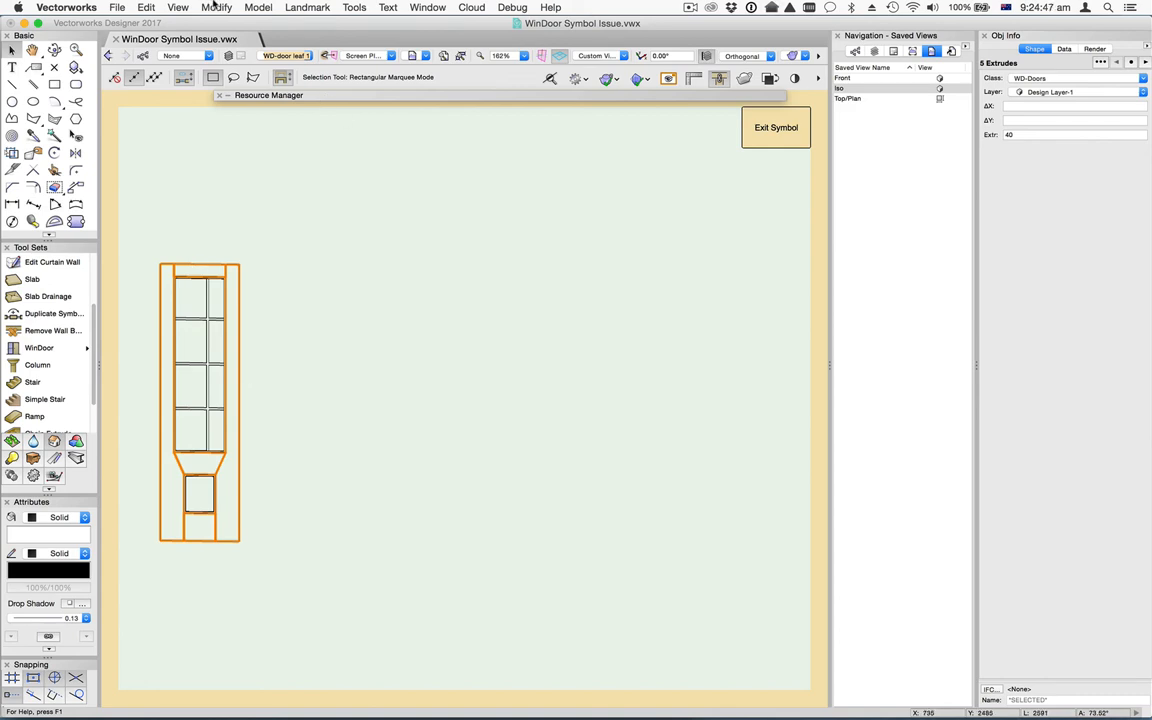
pyautogui.click(216, 8)
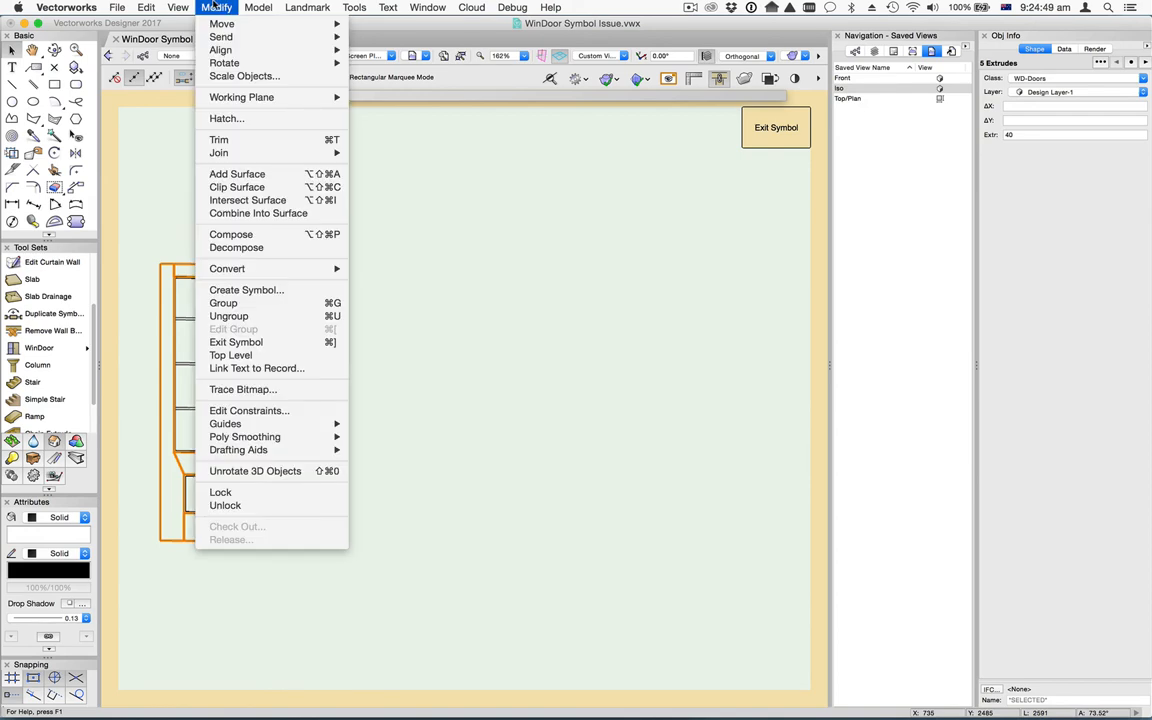
pyautogui.click(258, 8)
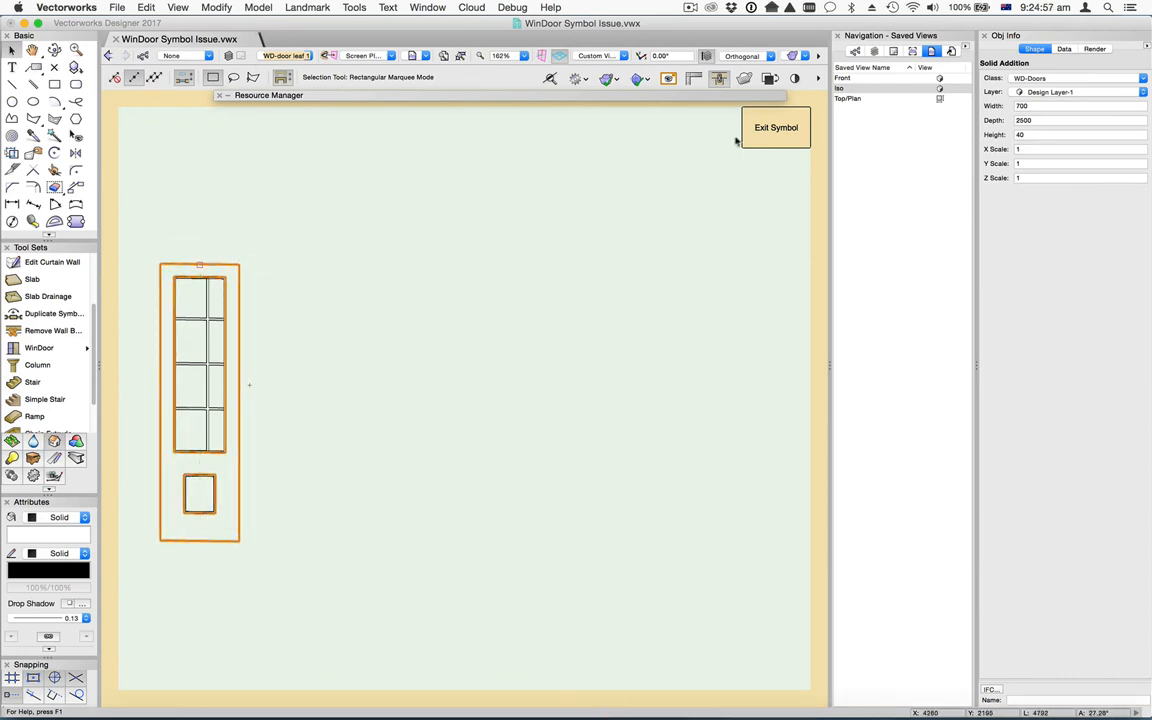
pyautogui.click(776, 128)
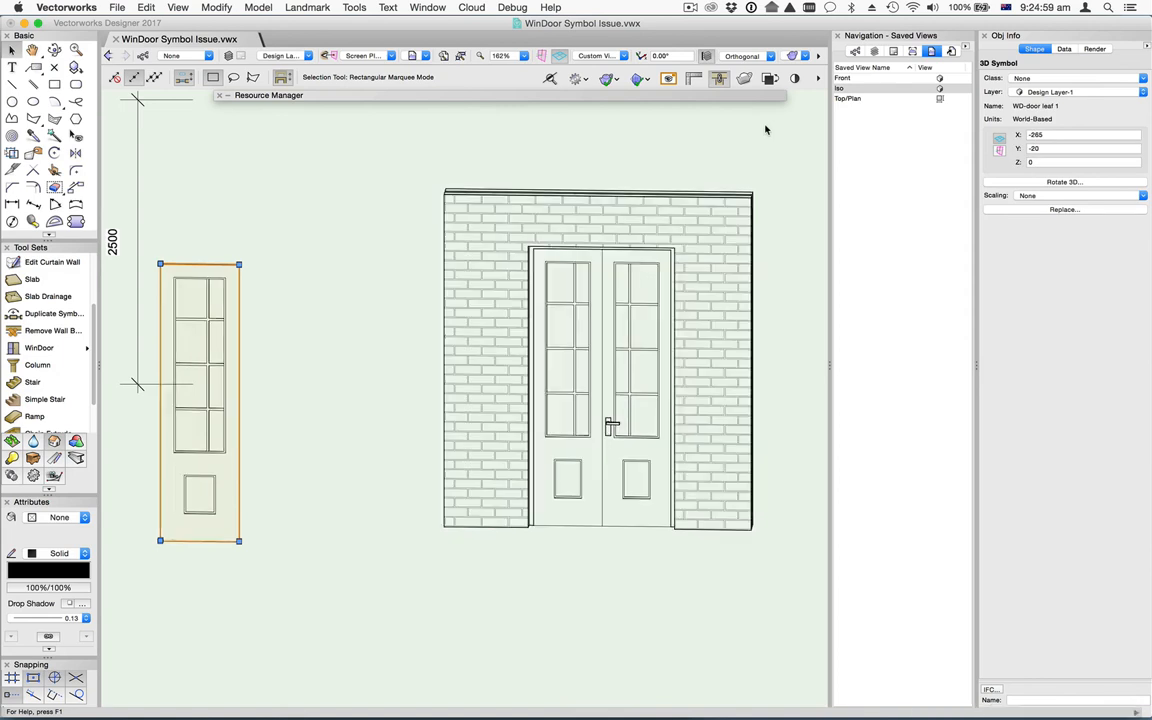
pyautogui.moveTo(648, 320)
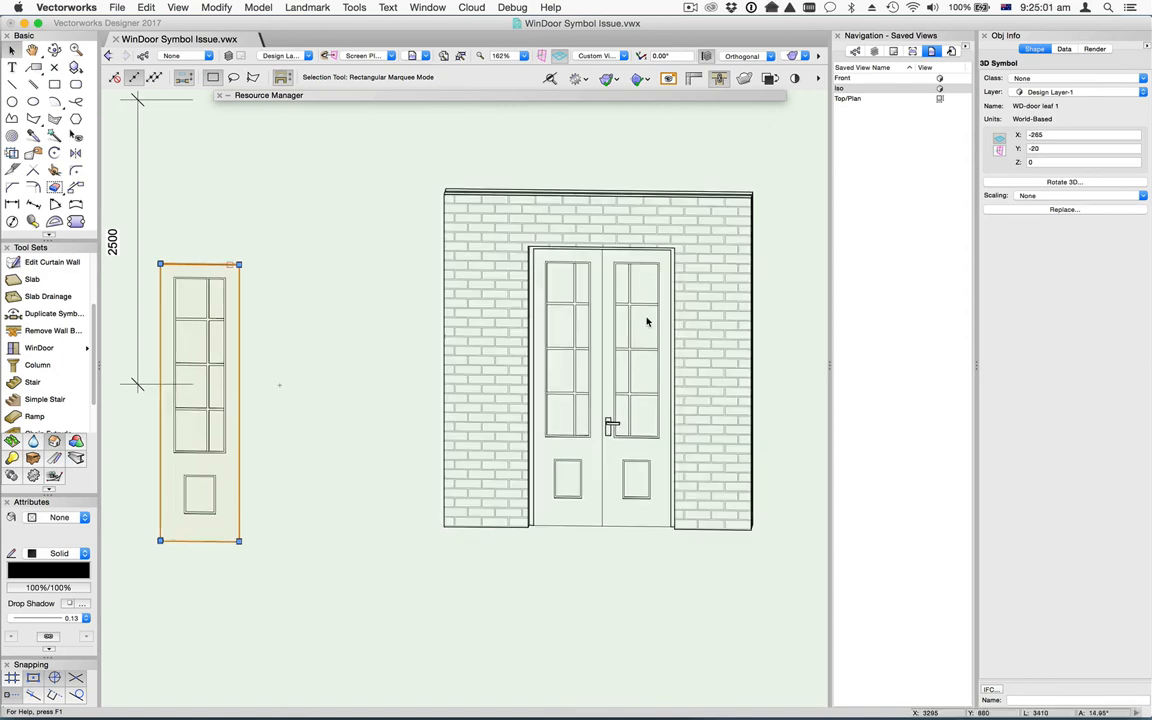